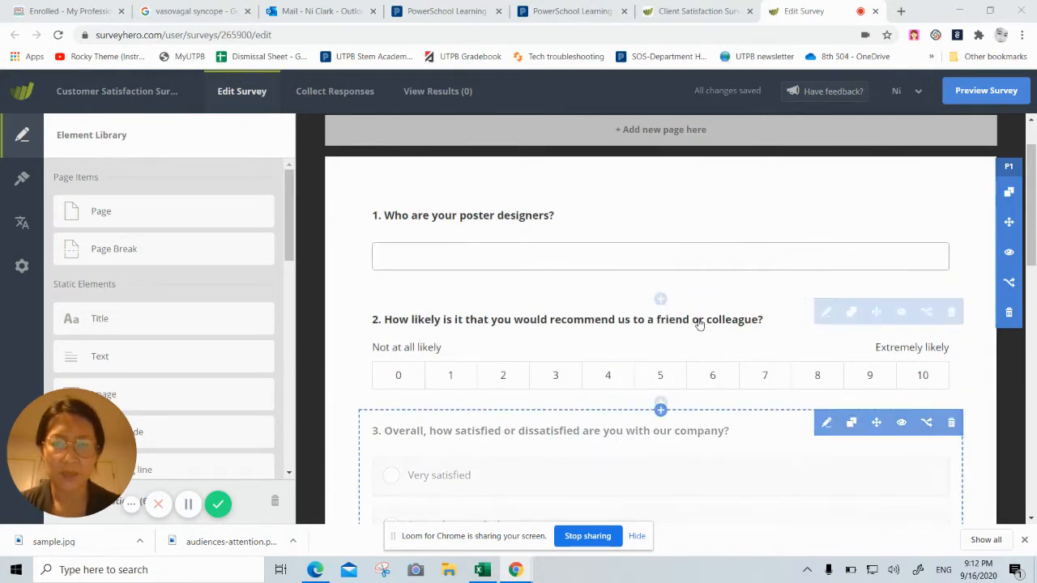
{"action": "mouse_move", "coordinate": [841, 457]}
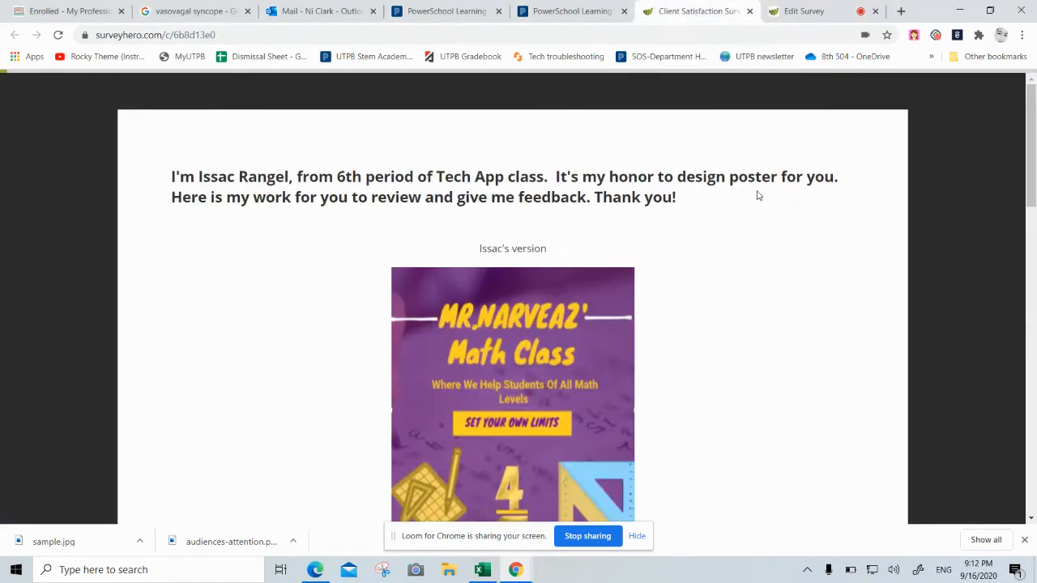
Step: Scroll through the finished poster survey from intro to closing note, then back to the top
{"action": "scroll", "scroll_direction": "down", "scroll_amount": 3}
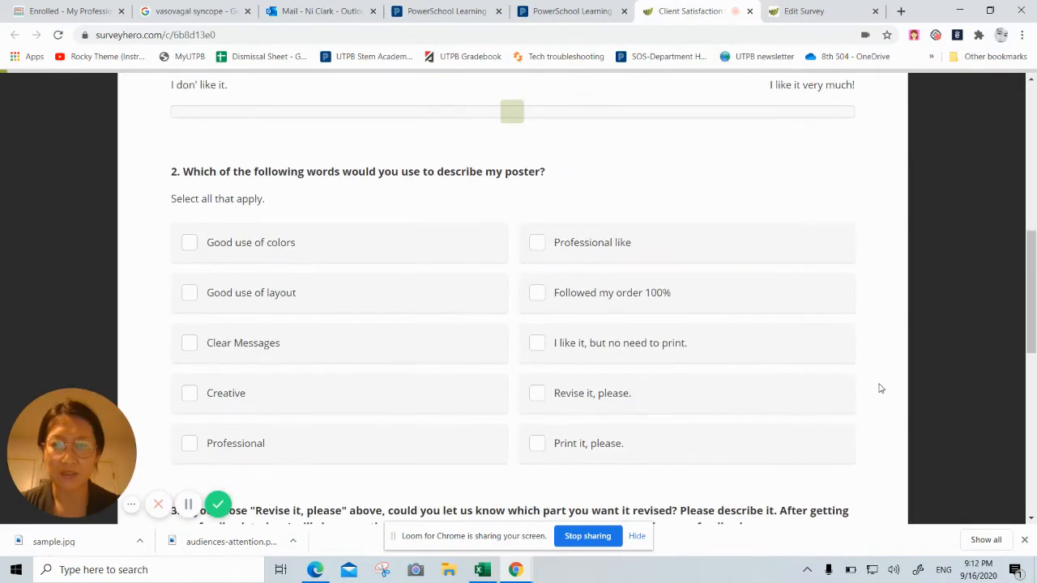
{"action": "scroll", "scroll_direction": "down", "scroll_amount": 3}
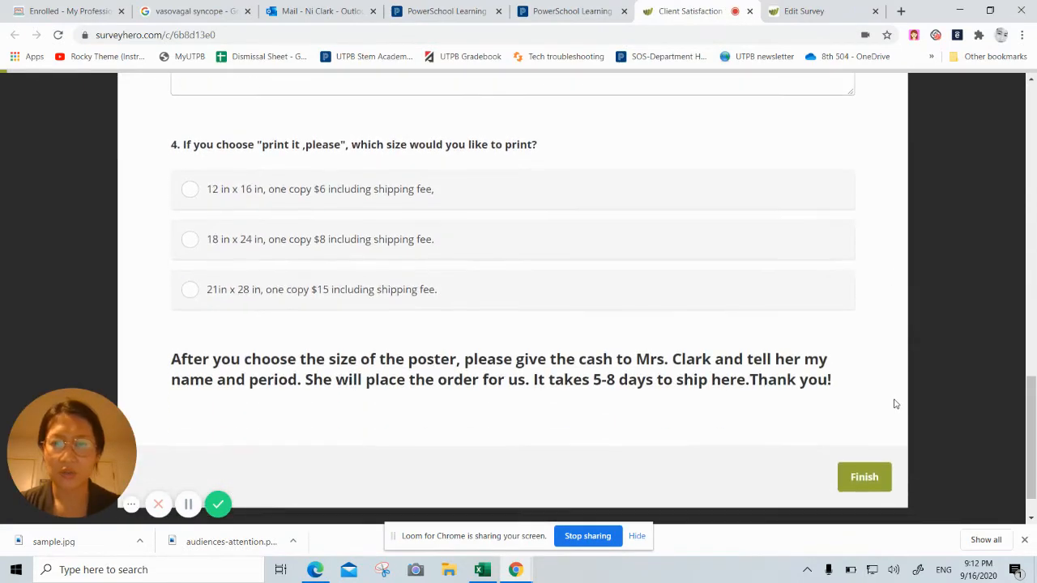
{"action": "scroll", "scroll_direction": "up", "scroll_amount": 3}
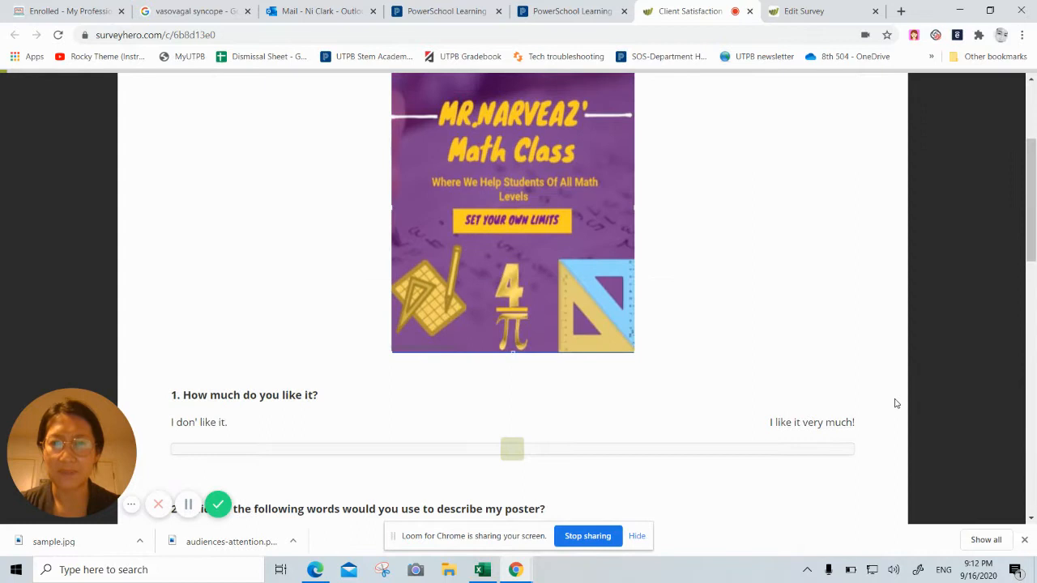
{"action": "mouse_move", "coordinate": [850, 373]}
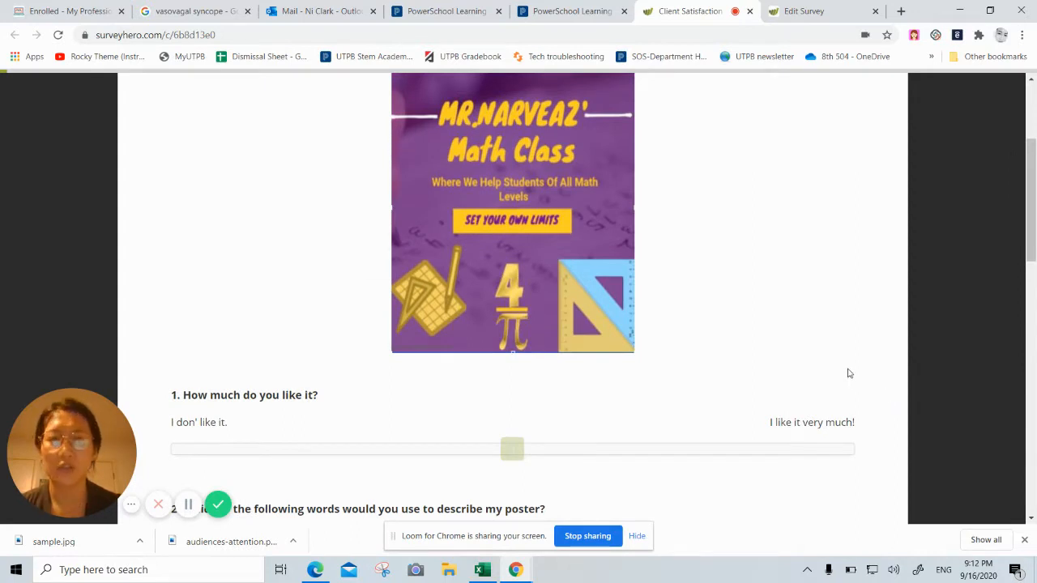
{"action": "scroll", "scroll_direction": "up", "scroll_amount": 3}
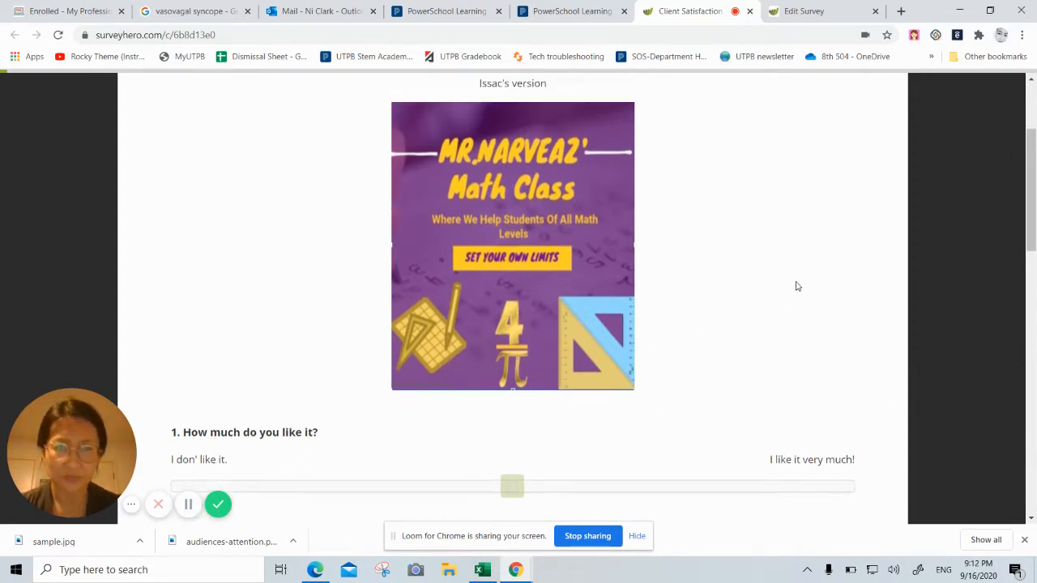
{"action": "left_click", "coordinate": [822, 10]}
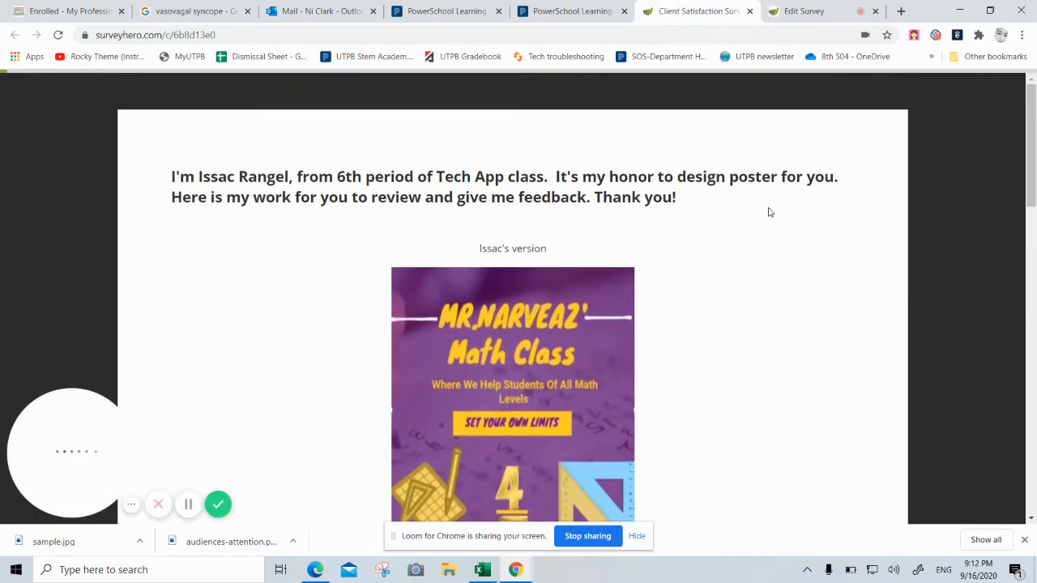
Step: Delete the template's poster-designers question, leaving a blank header above the recommendation question
{"action": "left_click", "coordinate": [824, 10]}
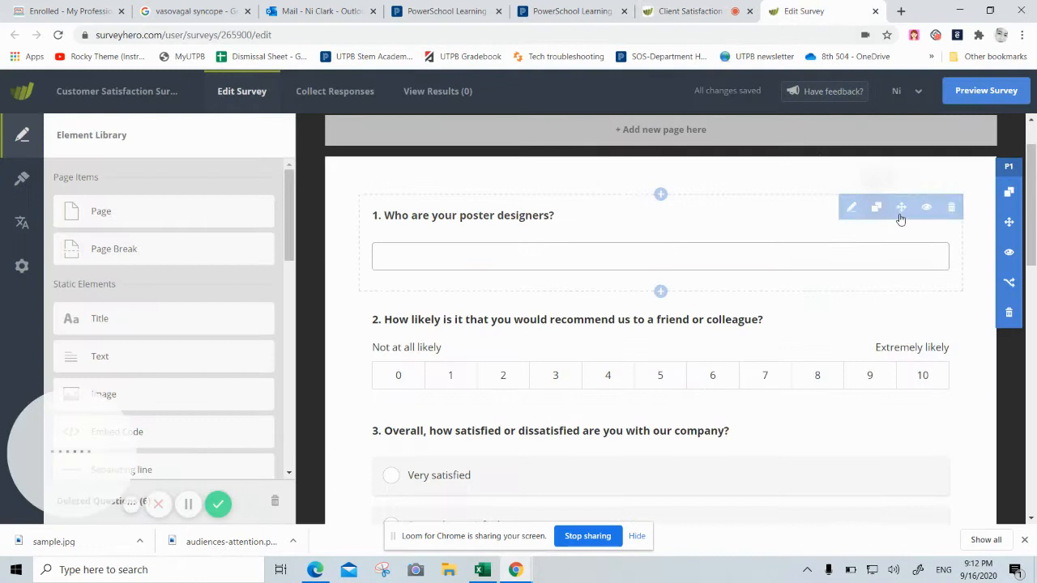
{"action": "left_click", "coordinate": [951, 207]}
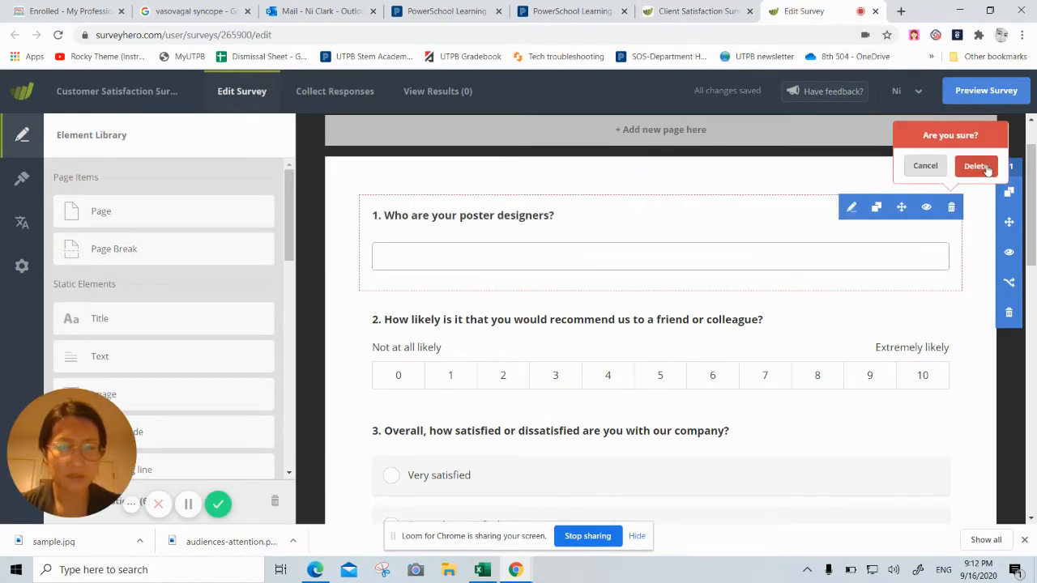
{"action": "left_click", "coordinate": [975, 165]}
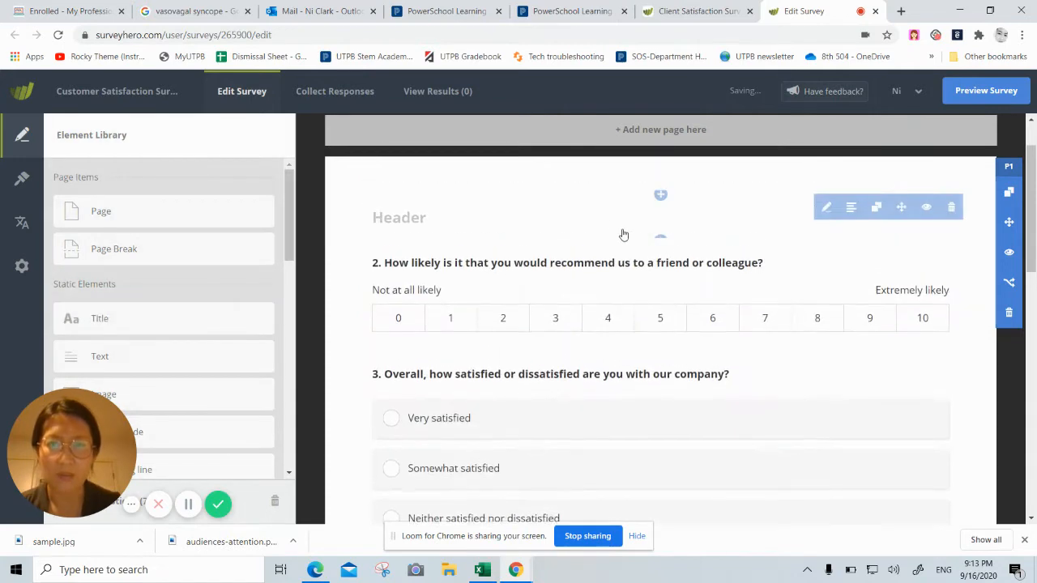
{"action": "left_click", "coordinate": [398, 217]}
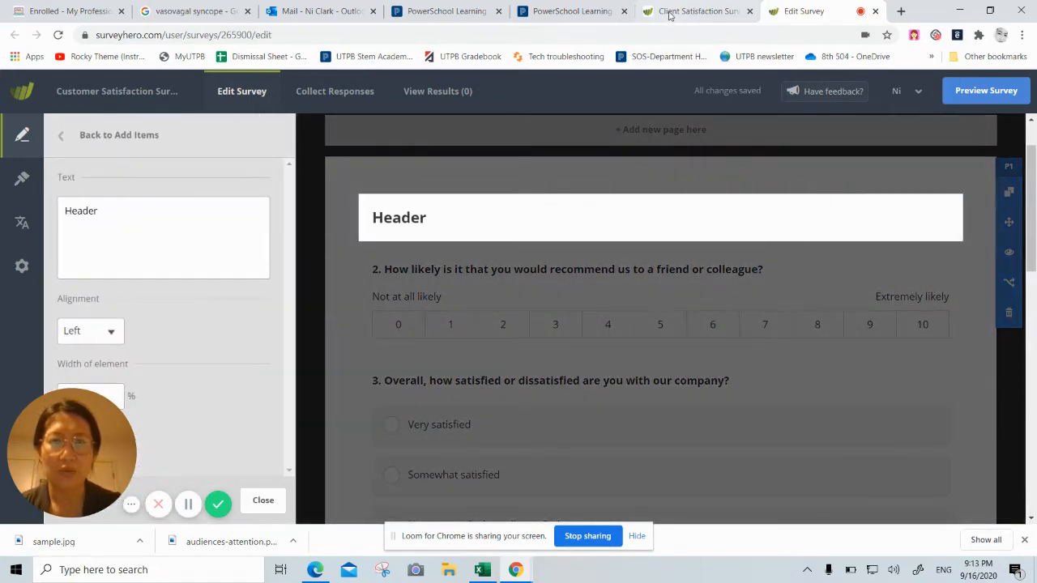
{"action": "left_click", "coordinate": [695, 11]}
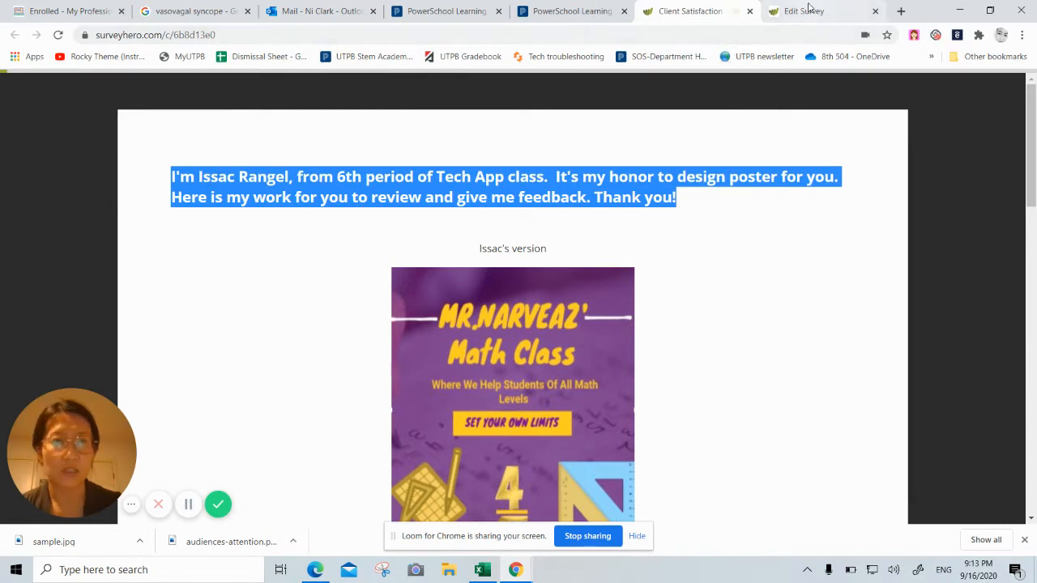
{"action": "left_click", "coordinate": [802, 10]}
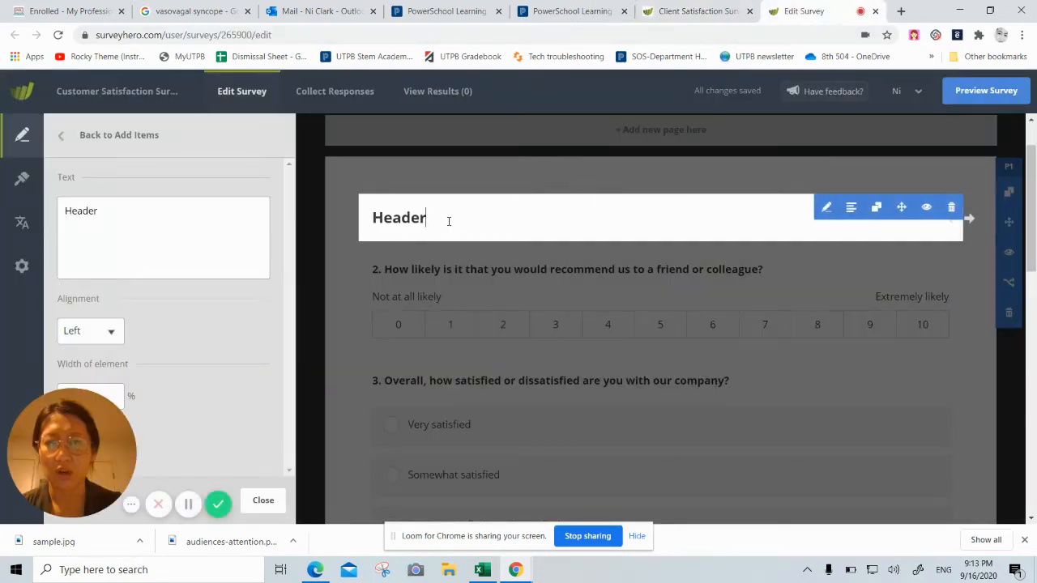
{"action": "type", "text": "I'm Issac Rangel, from 6th period of Tech App class.  It's my honor to design poster for you. Here is my work for you to review and give me feedback. Thank you!"}
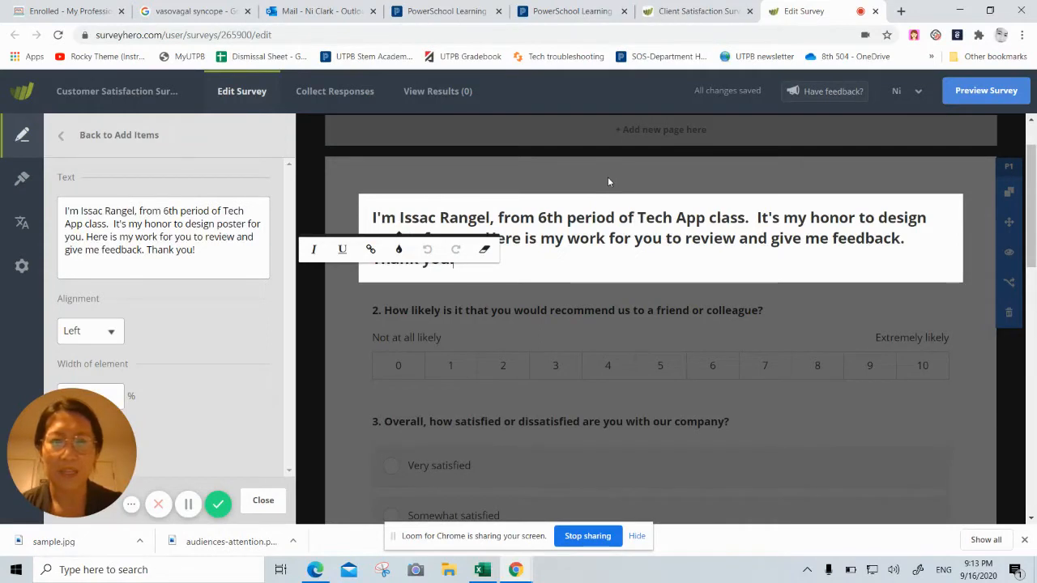
{"action": "mouse_move", "coordinate": [765, 178]}
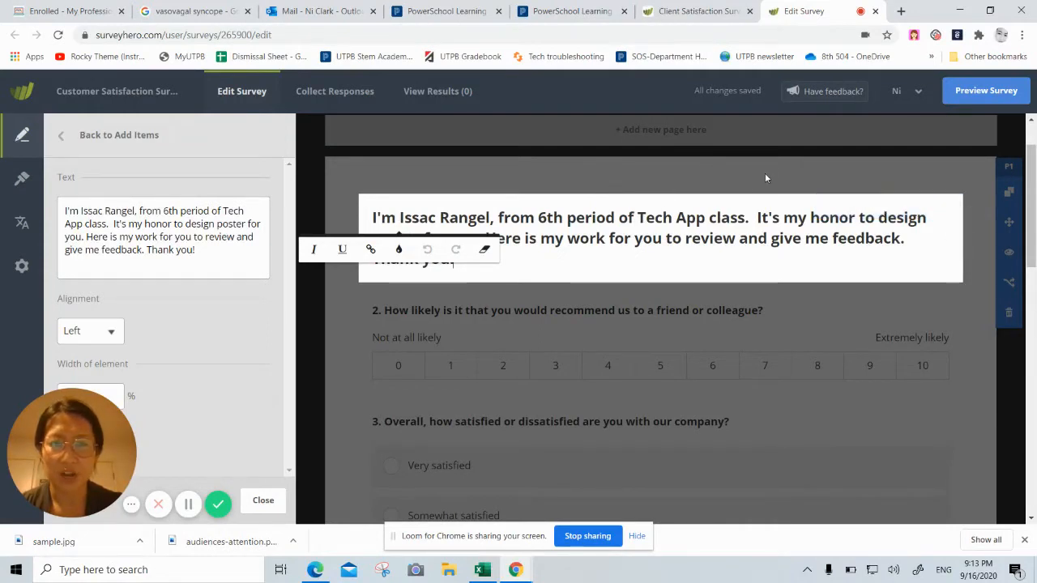
{"action": "mouse_move", "coordinate": [997, 328]}
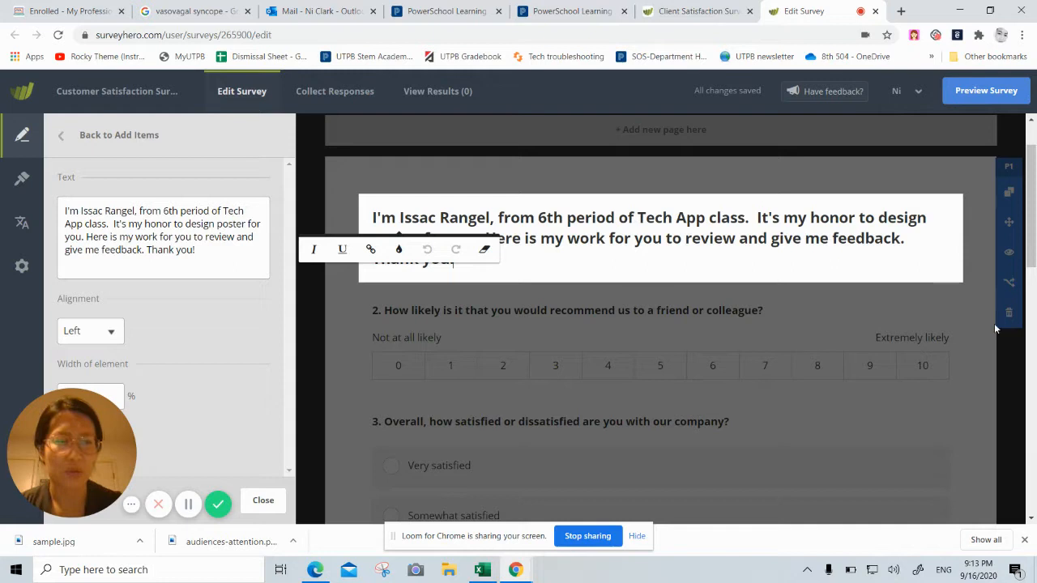
{"action": "mouse_move", "coordinate": [980, 307]}
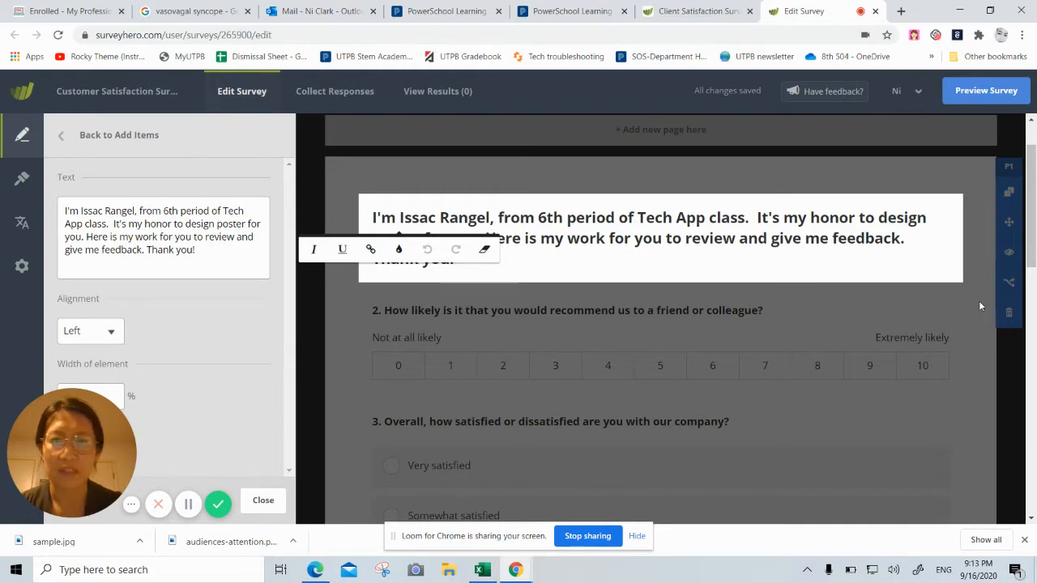
{"action": "mouse_move", "coordinate": [477, 184]}
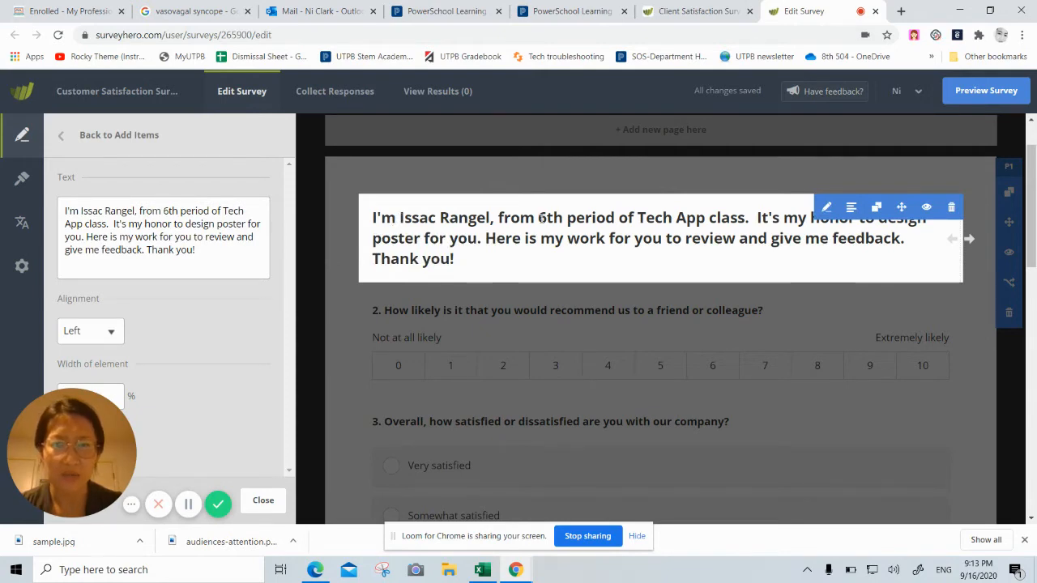
{"action": "left_click", "coordinate": [954, 299]}
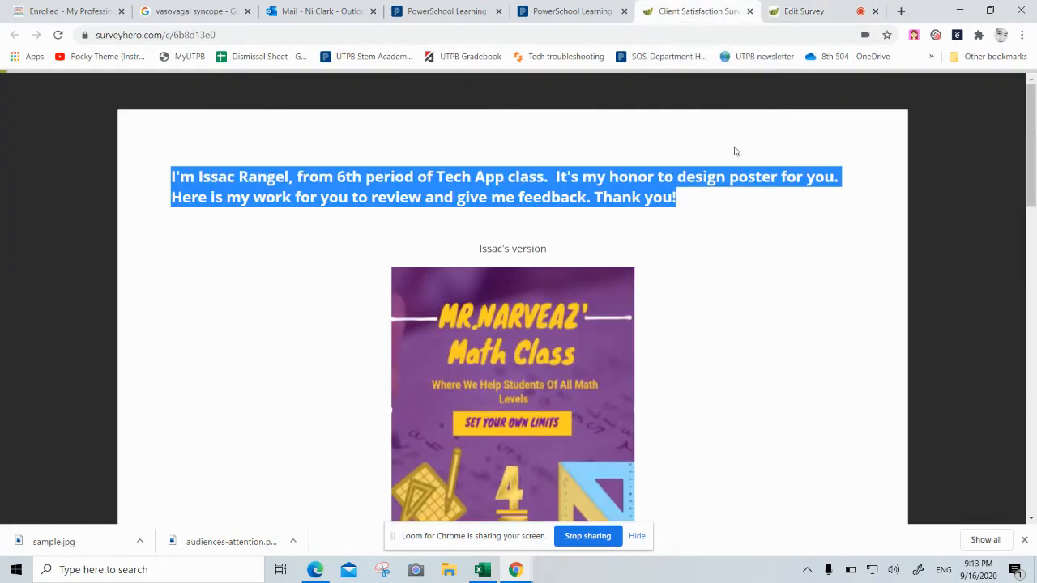
Step: Check the poster image in the example survey and return to the editor
{"action": "scroll", "scroll_direction": "up", "scroll_amount": 3}
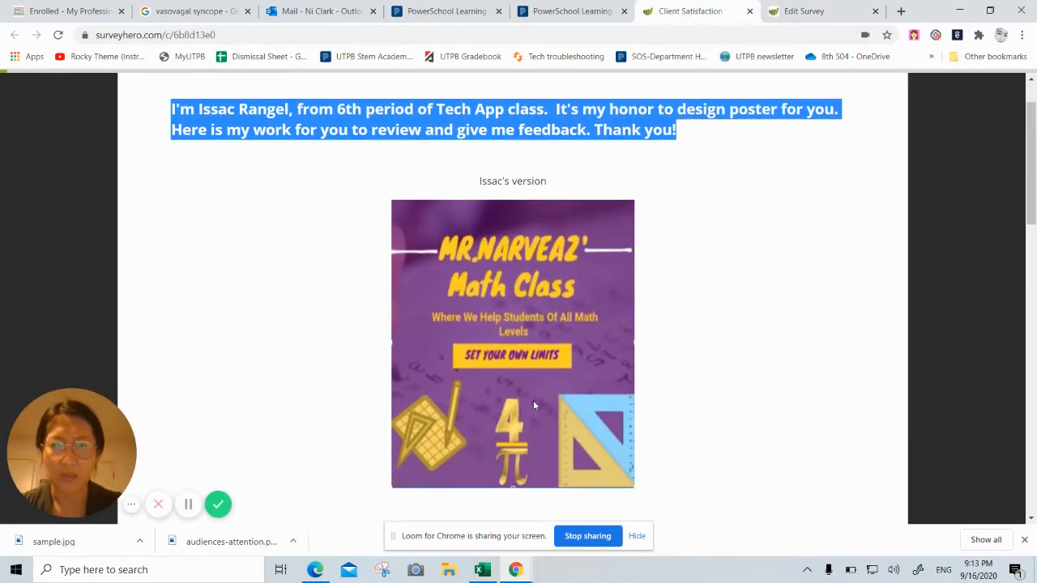
{"action": "left_click", "coordinate": [802, 11]}
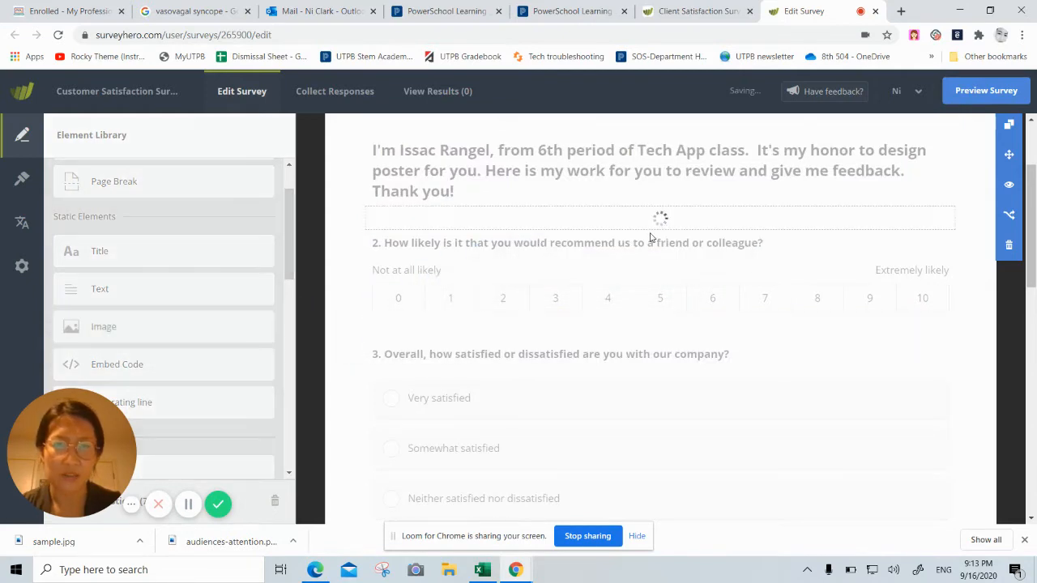
Step: Upload the sample math-class poster picture into the new image element
{"action": "left_click", "coordinate": [103, 326]}
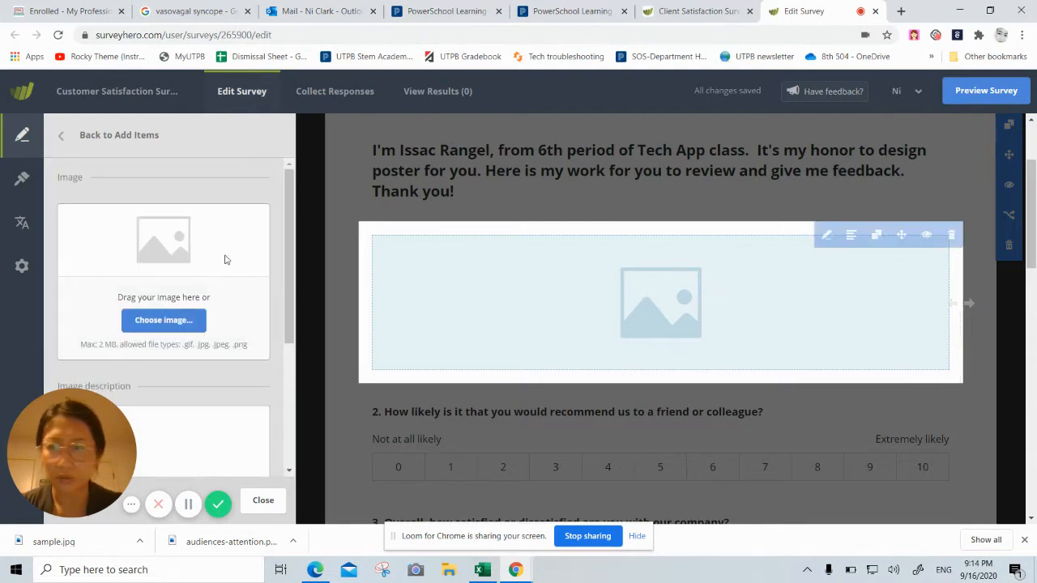
{"action": "mouse_move", "coordinate": [825, 235]}
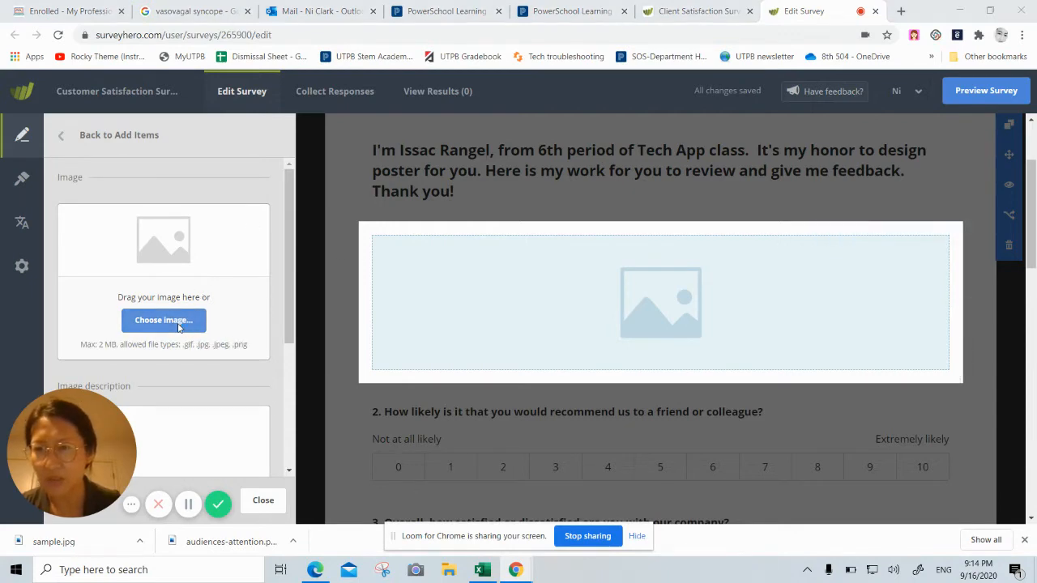
{"action": "left_click", "coordinate": [163, 320]}
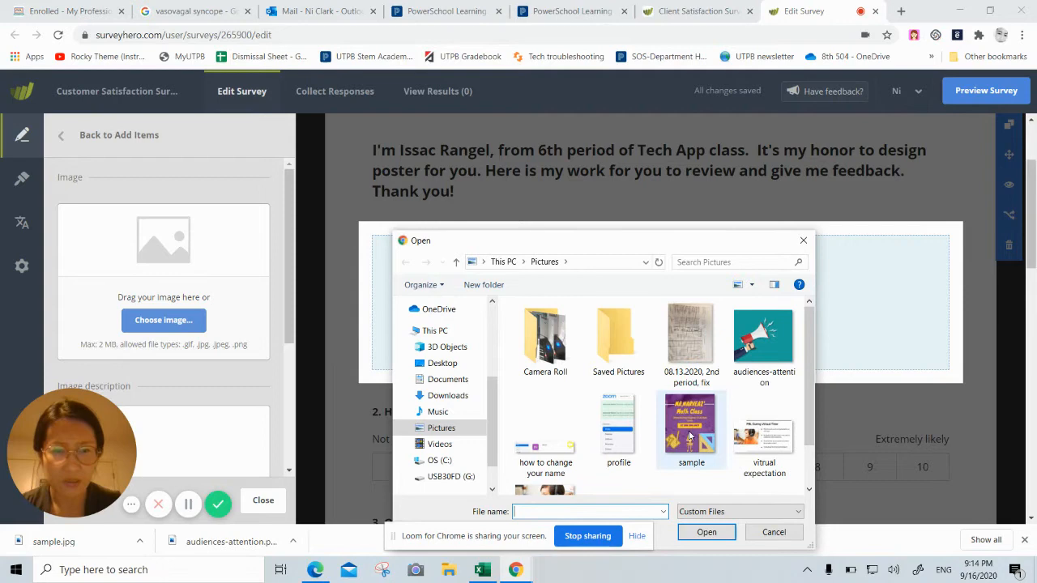
{"action": "left_click", "coordinate": [692, 426]}
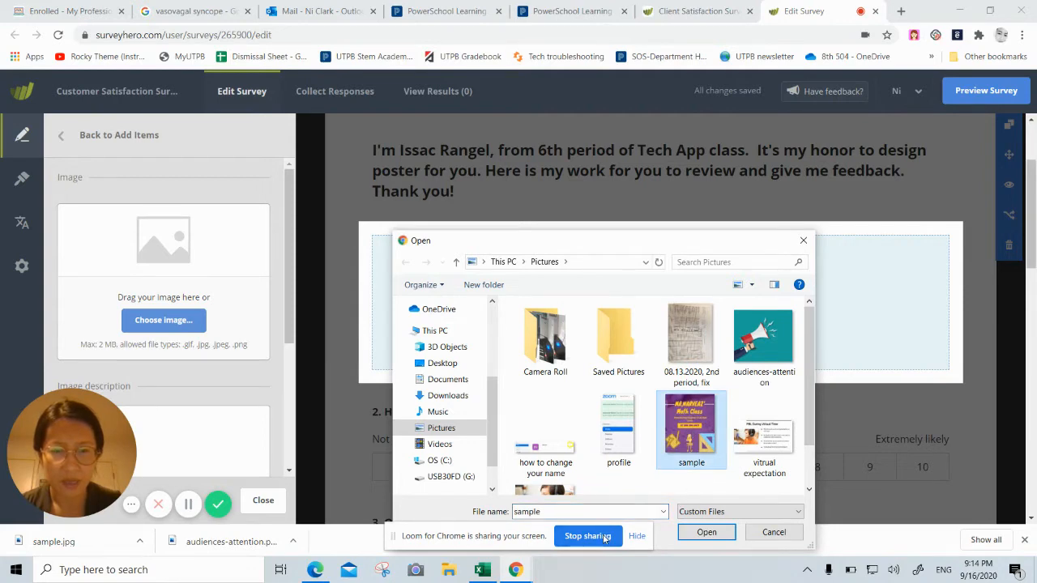
{"action": "left_click", "coordinate": [705, 531]}
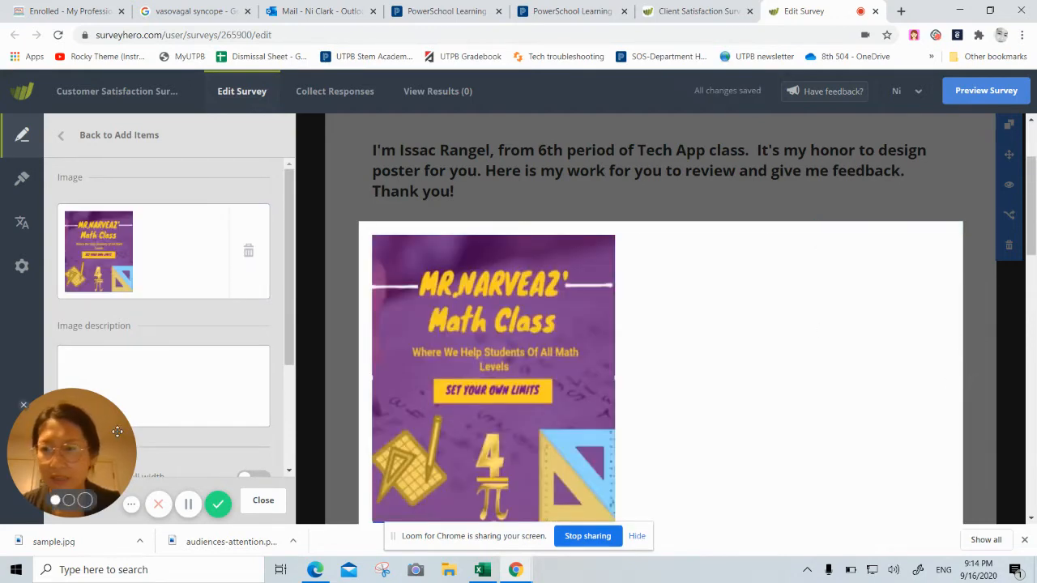
Step: Caption the poster "Issac's version 1", center-align it, and close the image settings
{"action": "scroll", "scroll_direction": "down", "scroll_amount": 3}
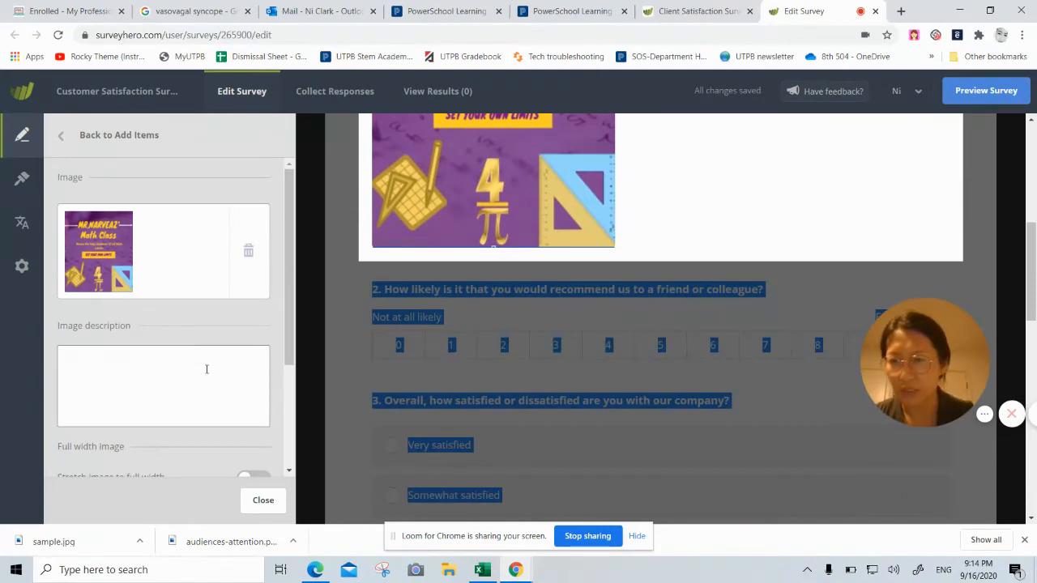
{"action": "left_click", "coordinate": [162, 386]}
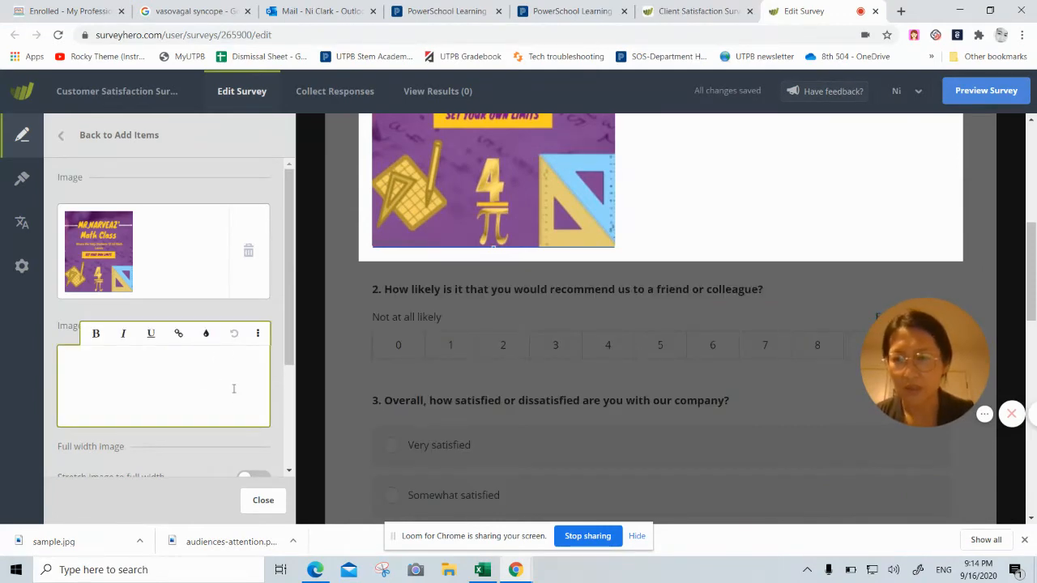
{"action": "type", "text": "Issac'"}
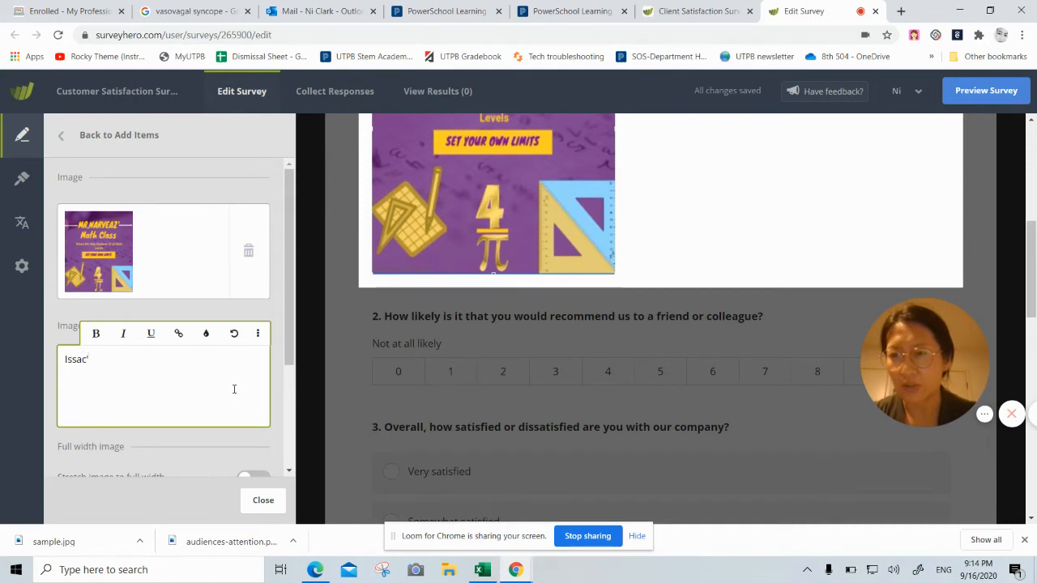
{"action": "type", "text": "s ver"}
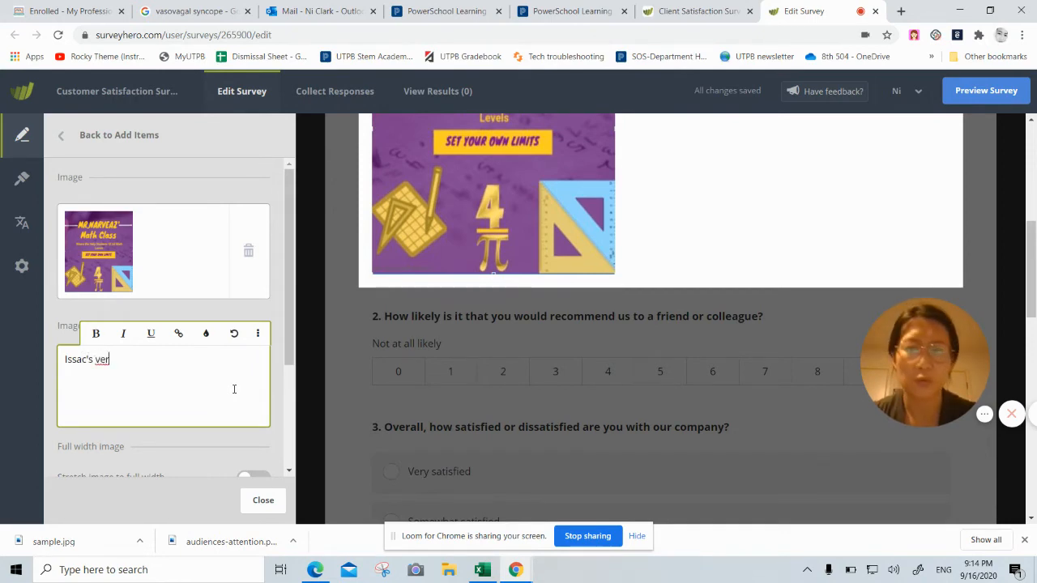
{"action": "type", "text": "sion 1"}
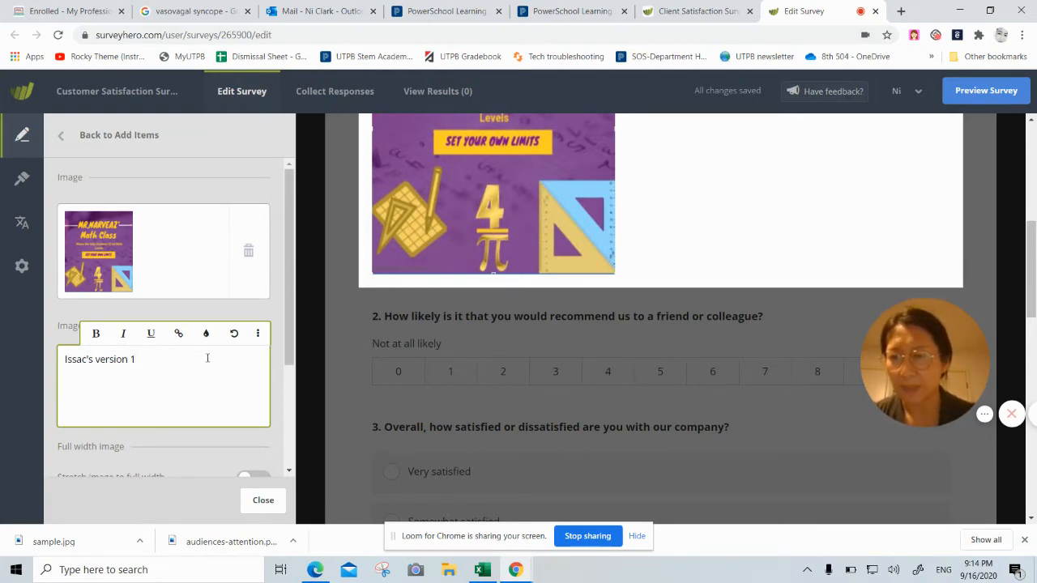
{"action": "scroll", "scroll_direction": "down", "scroll_amount": 3}
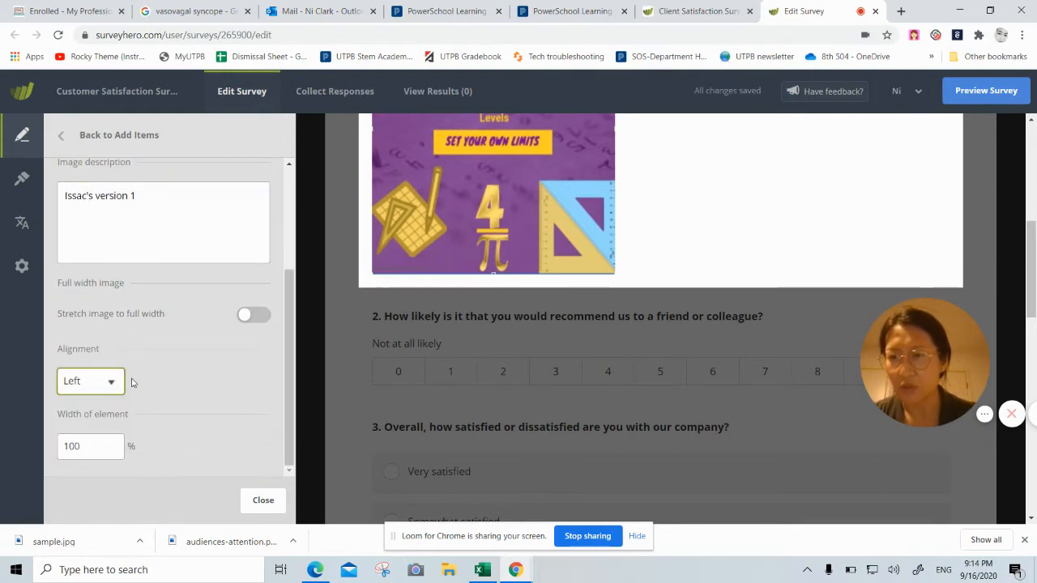
{"action": "left_click", "coordinate": [89, 381]}
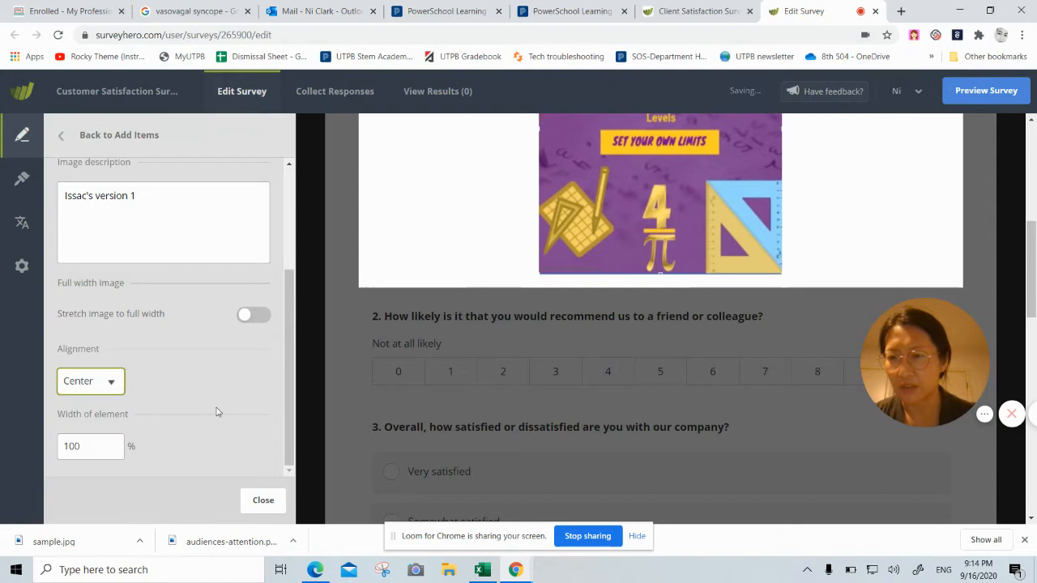
{"action": "left_click", "coordinate": [263, 500]}
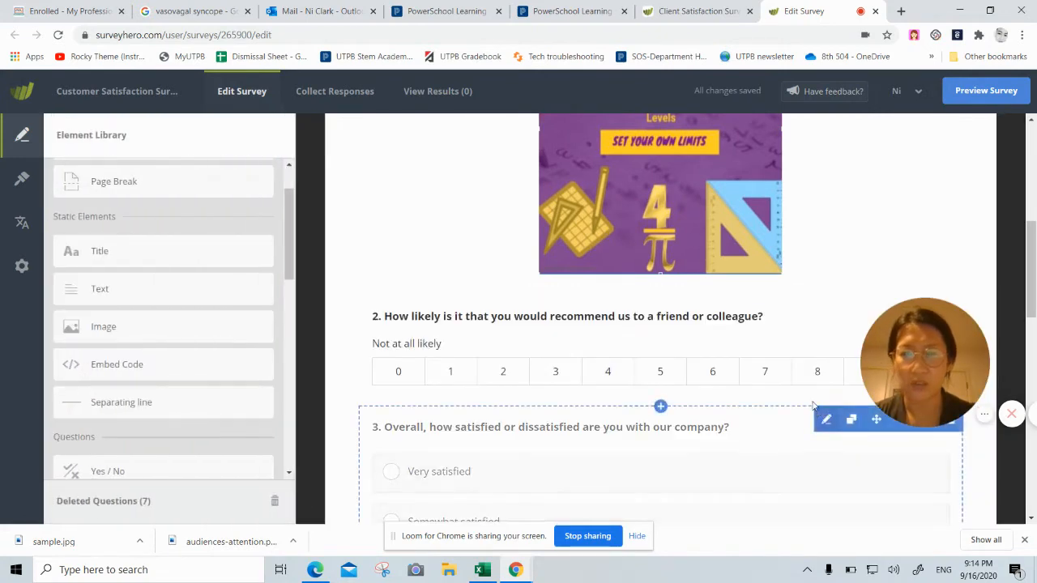
{"action": "scroll", "scroll_direction": "up", "scroll_amount": 3}
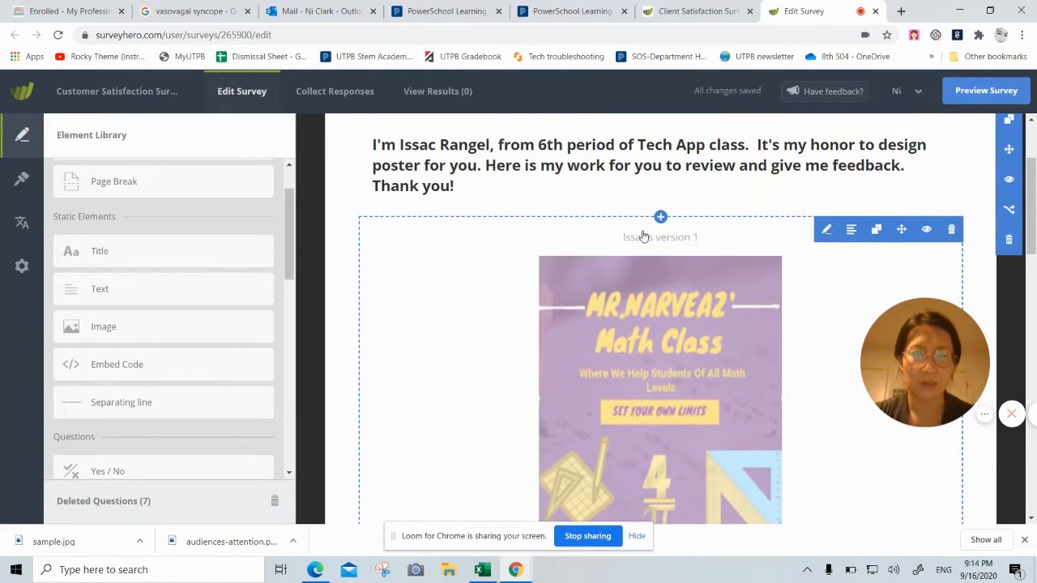
{"action": "mouse_move", "coordinate": [691, 270]}
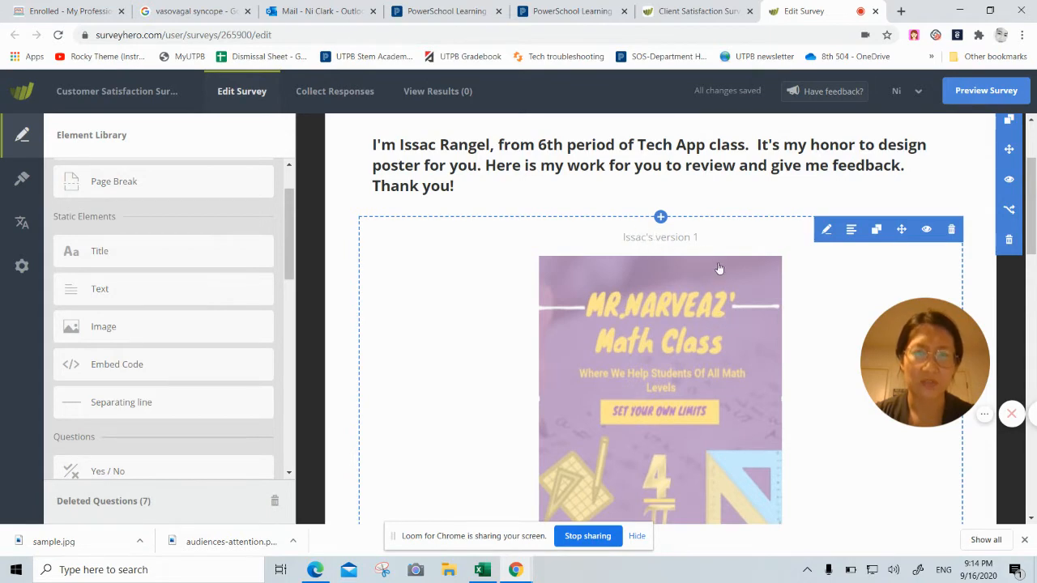
{"action": "scroll", "scroll_direction": "down", "scroll_amount": 3}
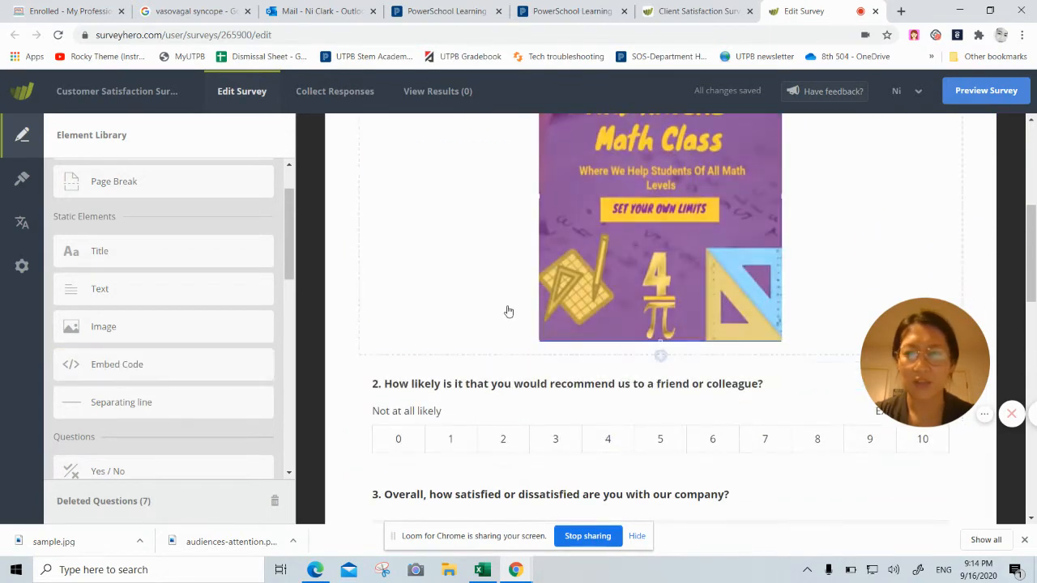
{"action": "mouse_move", "coordinate": [142, 326]}
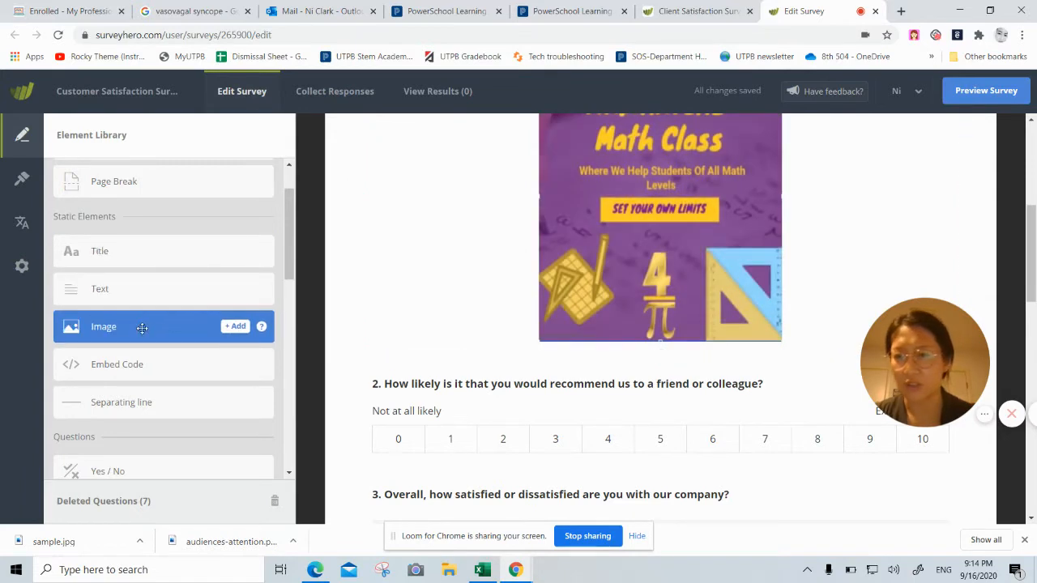
{"action": "left_click", "coordinate": [236, 326]}
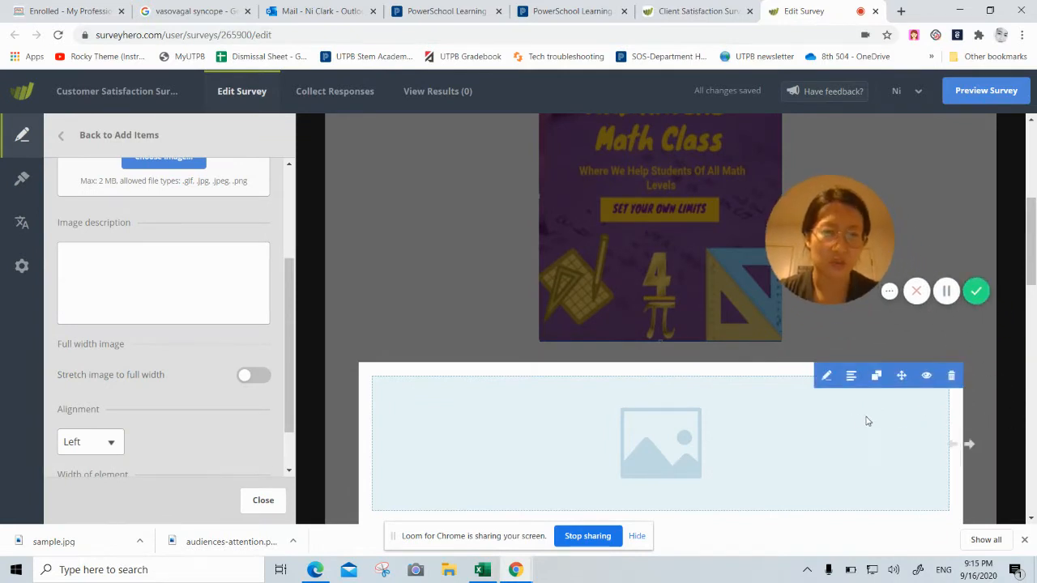
{"action": "mouse_move", "coordinate": [951, 375]}
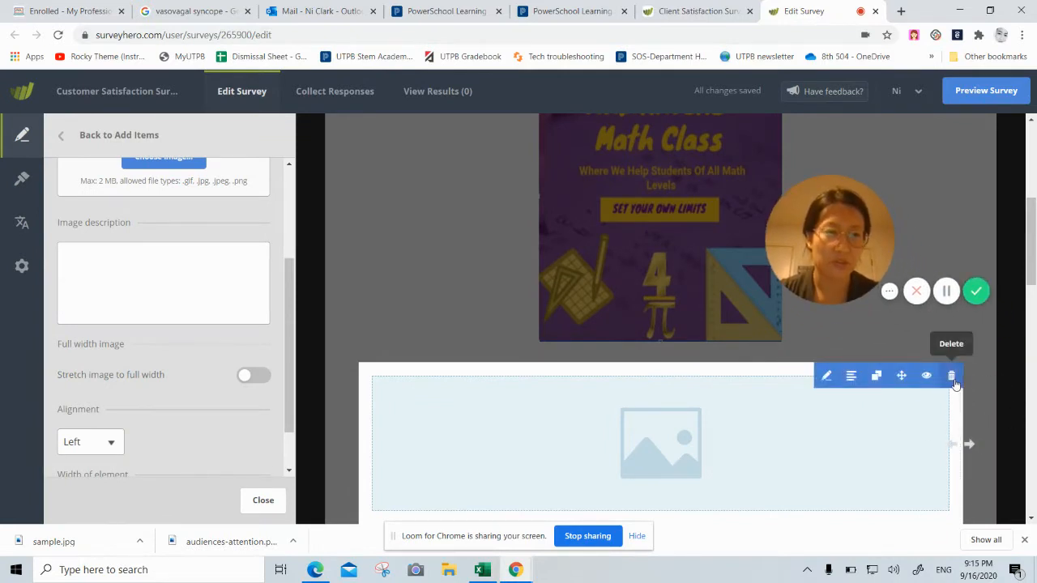
{"action": "left_click", "coordinate": [951, 375]}
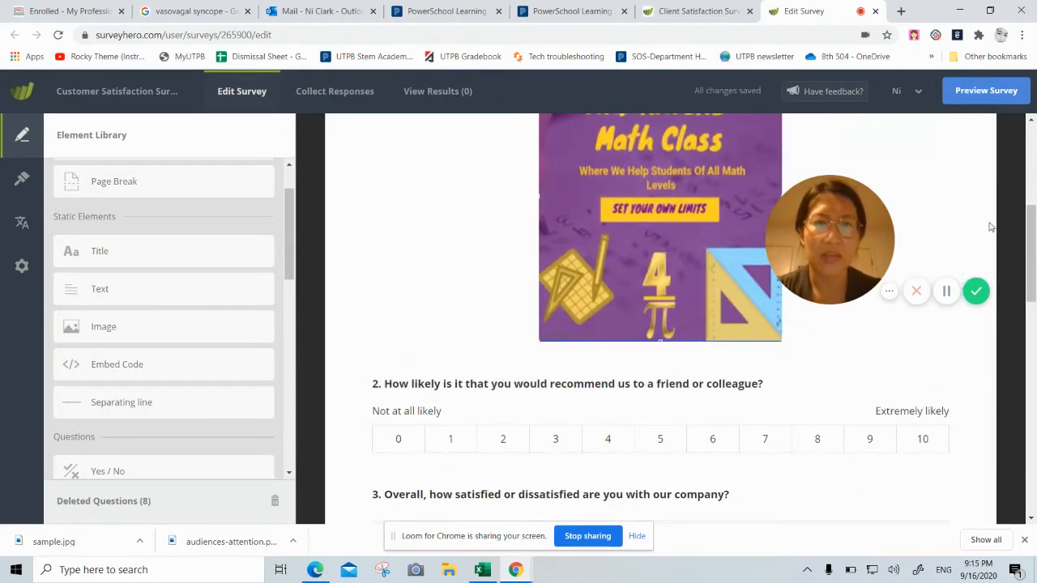
{"action": "mouse_move", "coordinate": [981, 219]}
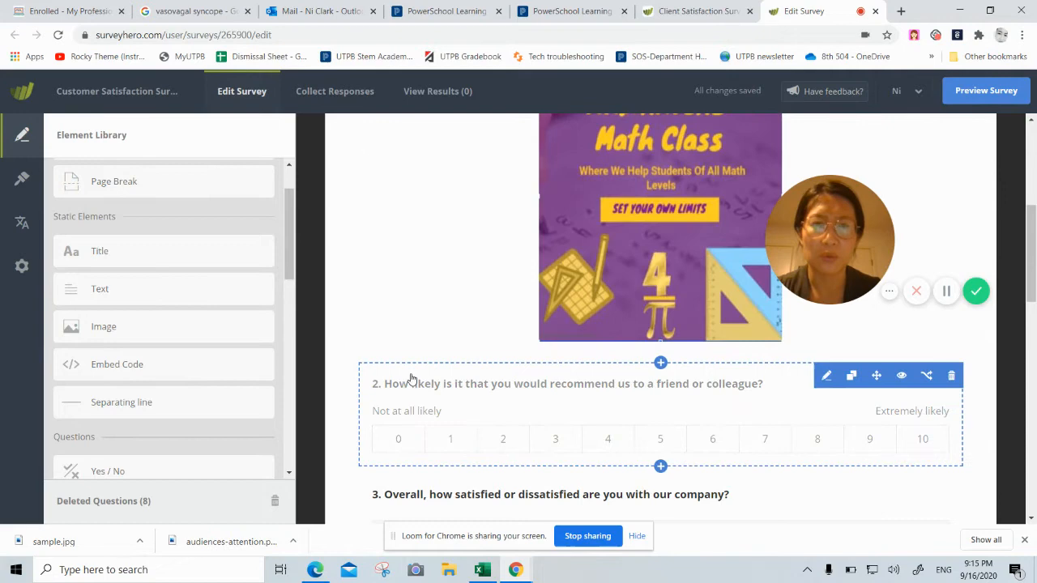
{"action": "left_click", "coordinate": [343, 357]}
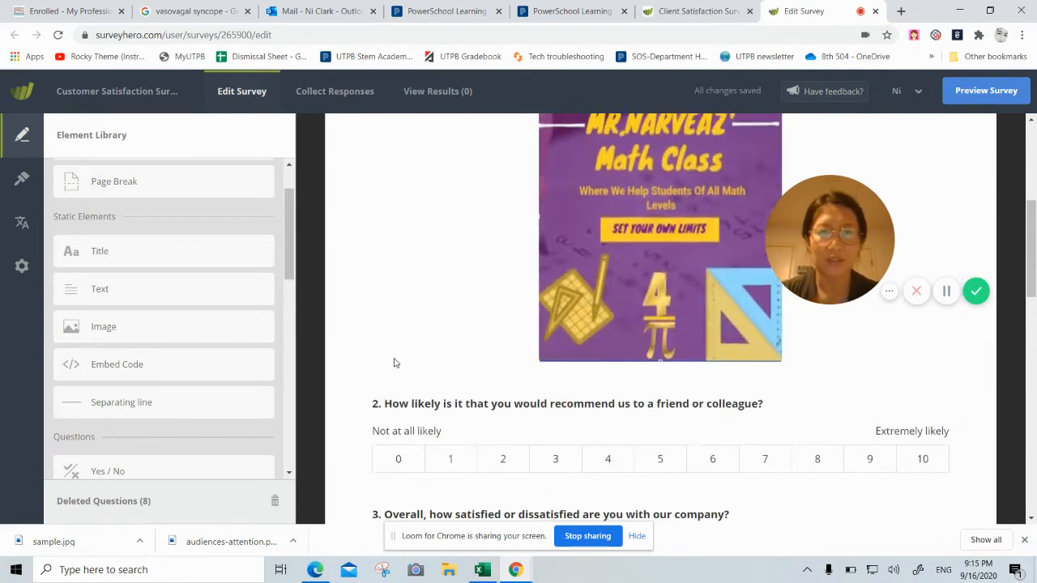
{"action": "scroll", "scroll_direction": "up", "scroll_amount": 3}
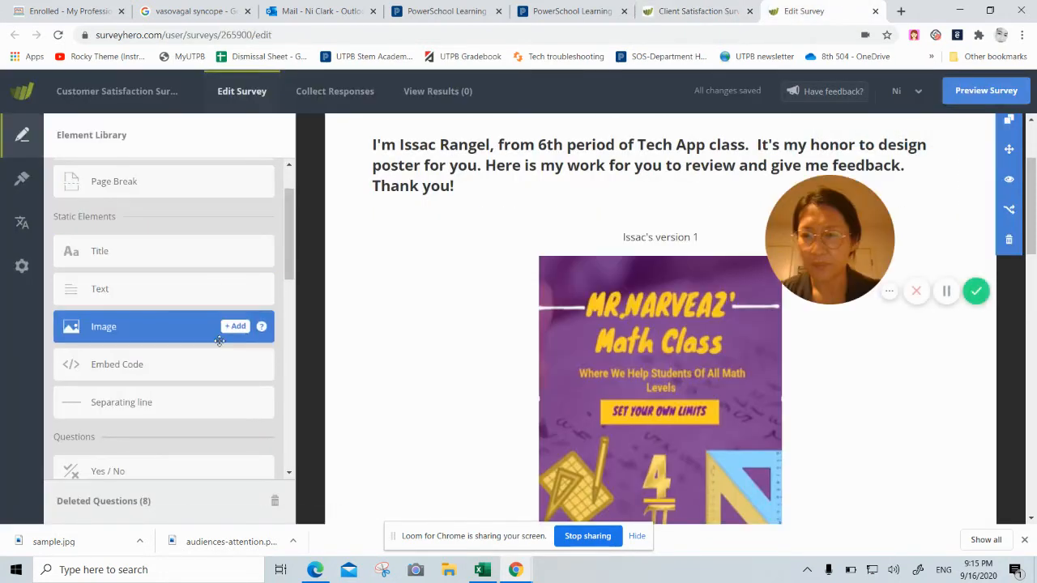
Step: Drag a Slider question from the Element Library to just below the poster image
{"action": "scroll", "scroll_direction": "down", "scroll_amount": 3}
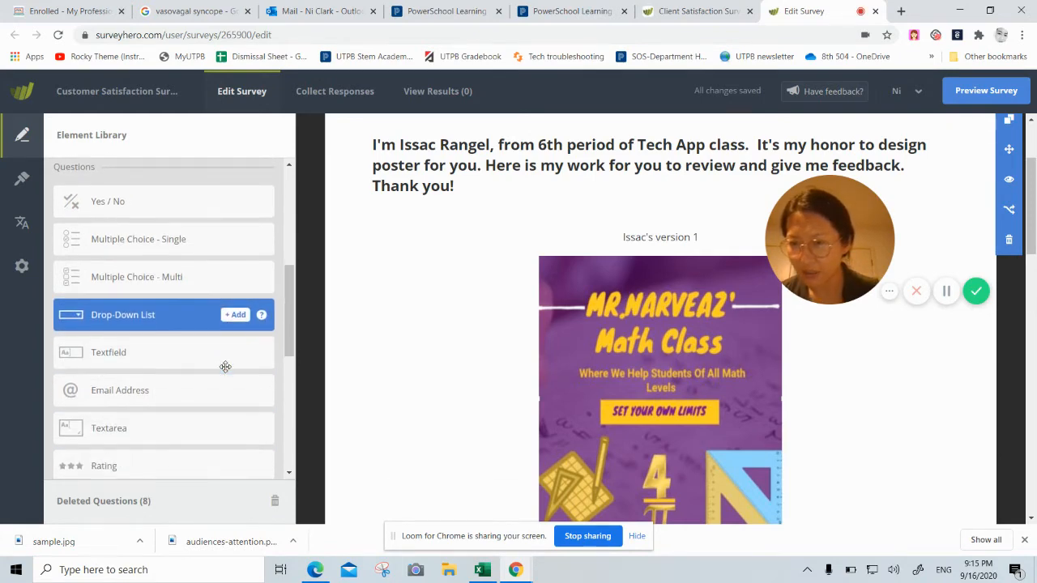
{"action": "scroll", "scroll_direction": "down", "scroll_amount": 3}
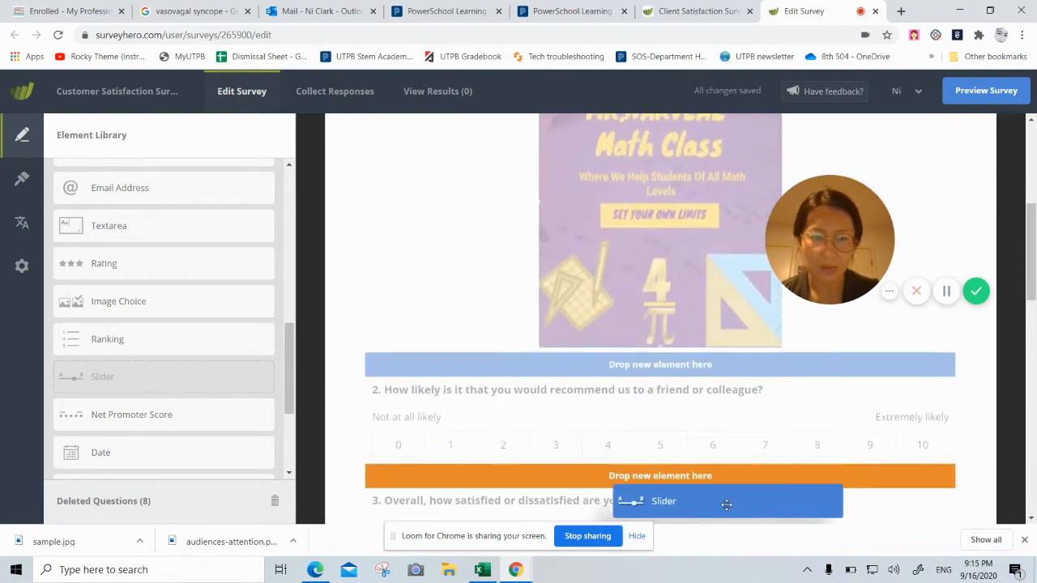
{"action": "left_click_drag", "start_coordinate": [725, 501], "coordinate": [648, 366]}
{"action": "type", "text": "I don't like"}
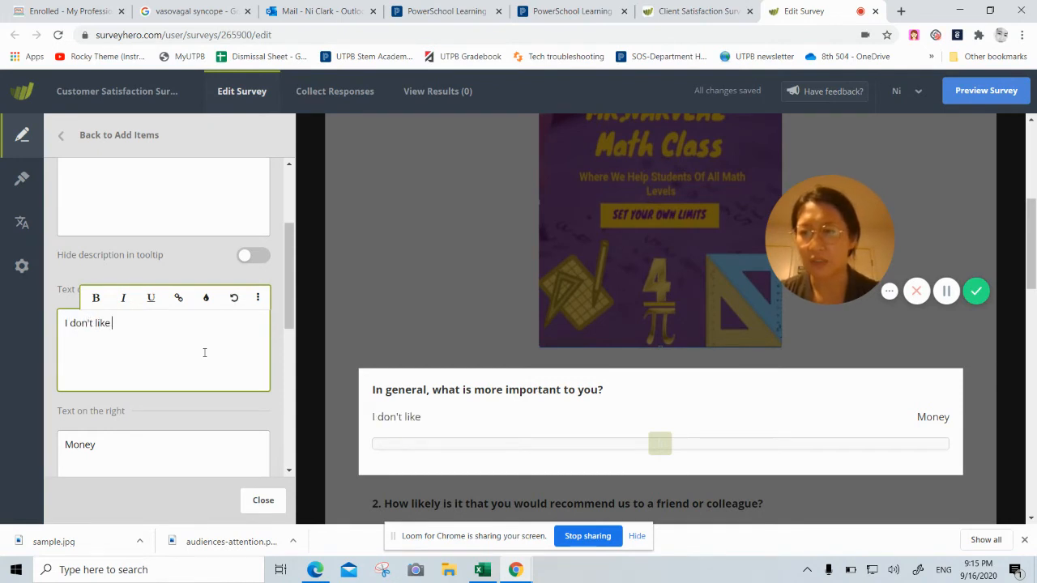
Step: Label the slider ends "I don't like it." and "I like it very much."
{"action": "type", "text": "it."}
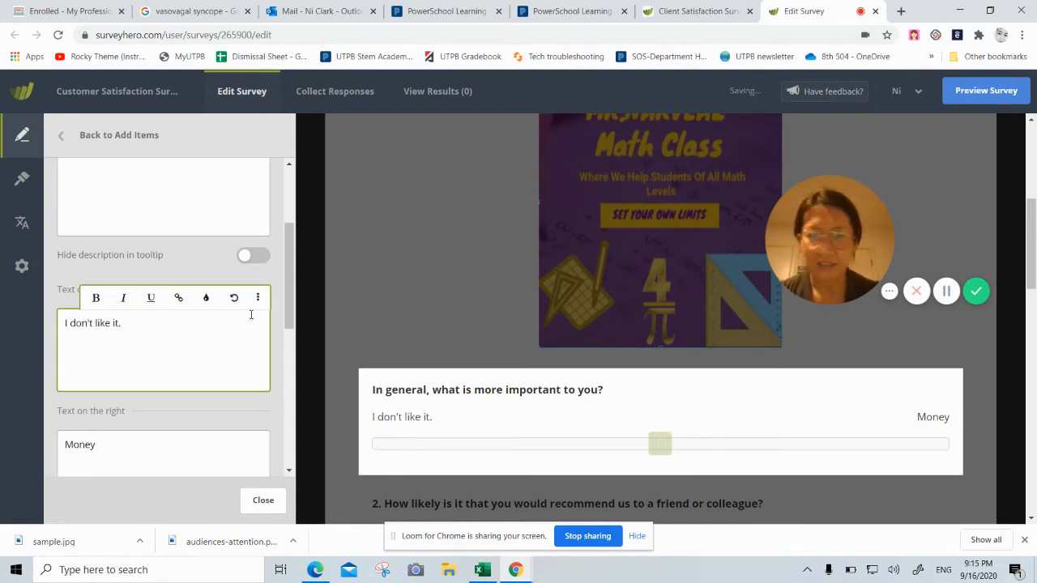
{"action": "scroll", "scroll_direction": "down", "scroll_amount": 3}
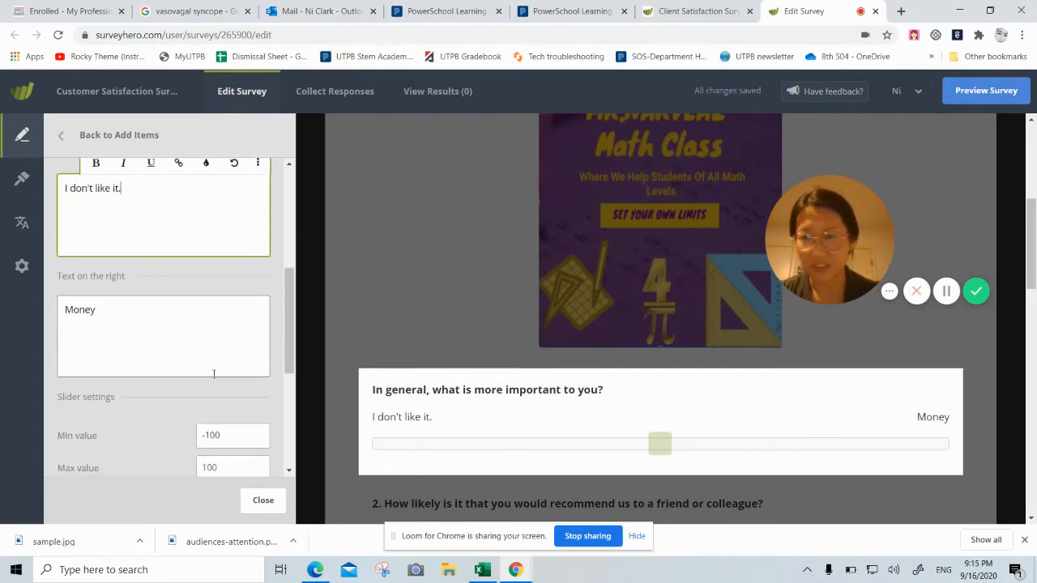
{"action": "double_click", "coordinate": [79, 309]}
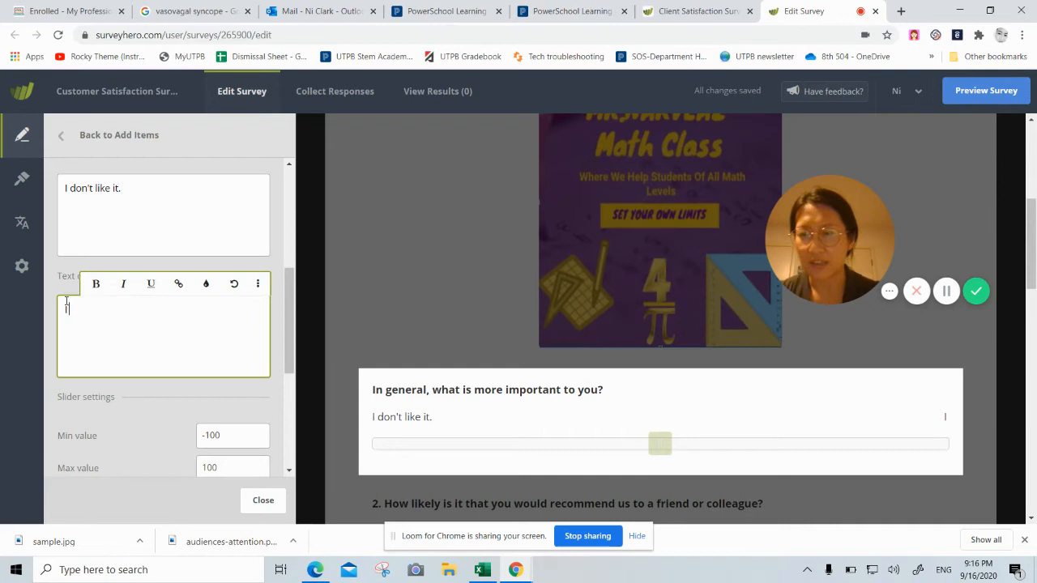
{"action": "type", "text": "I like it very"}
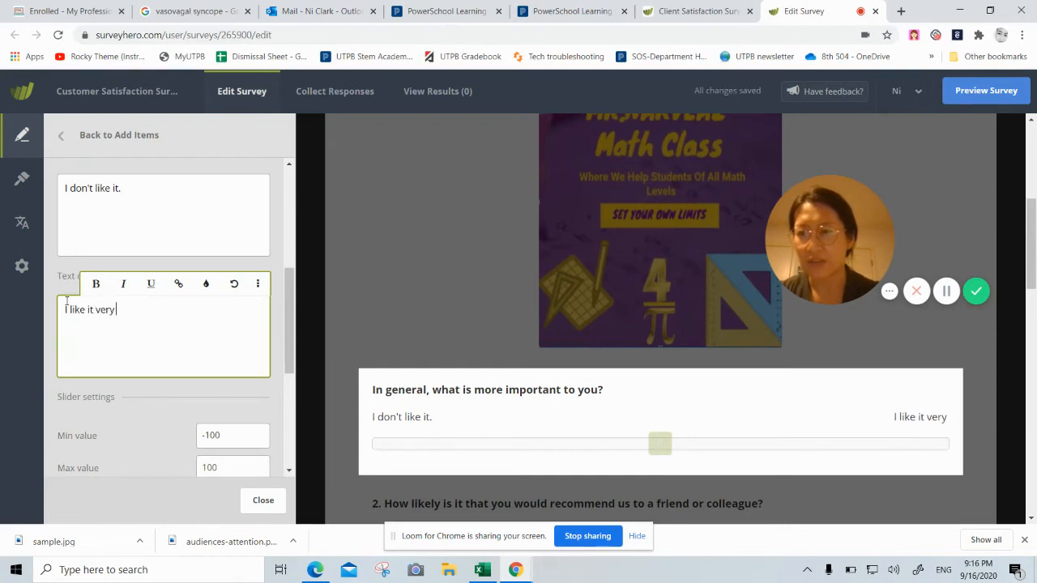
{"action": "type", "text": "much."}
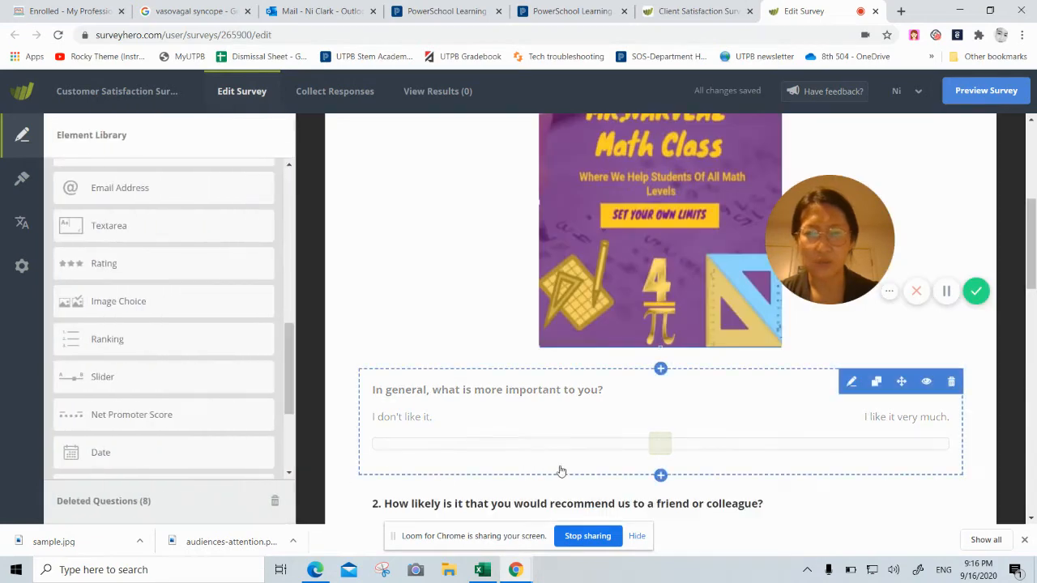
{"action": "mouse_move", "coordinate": [604, 450]}
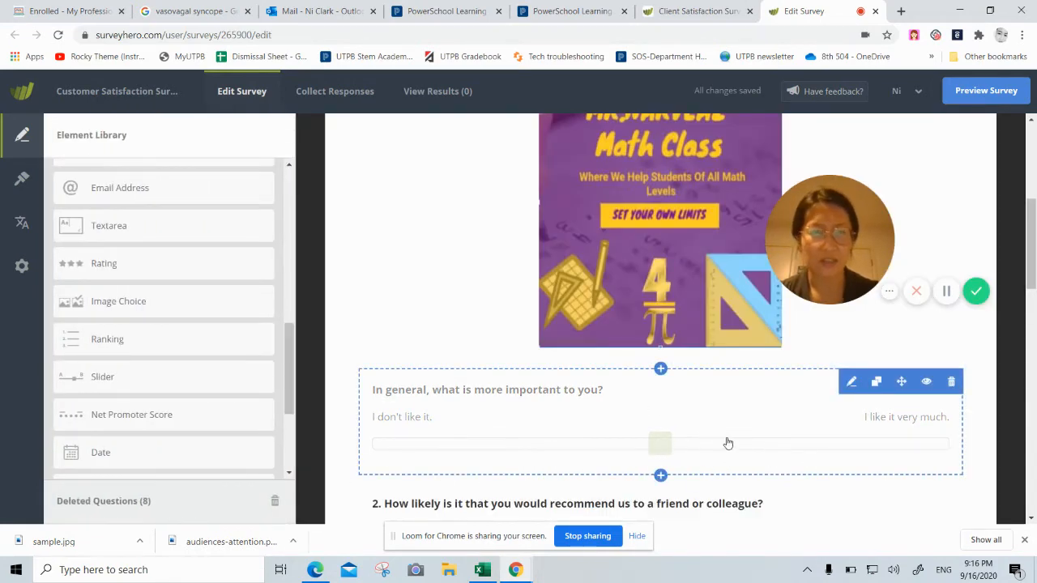
{"action": "mouse_move", "coordinate": [814, 468]}
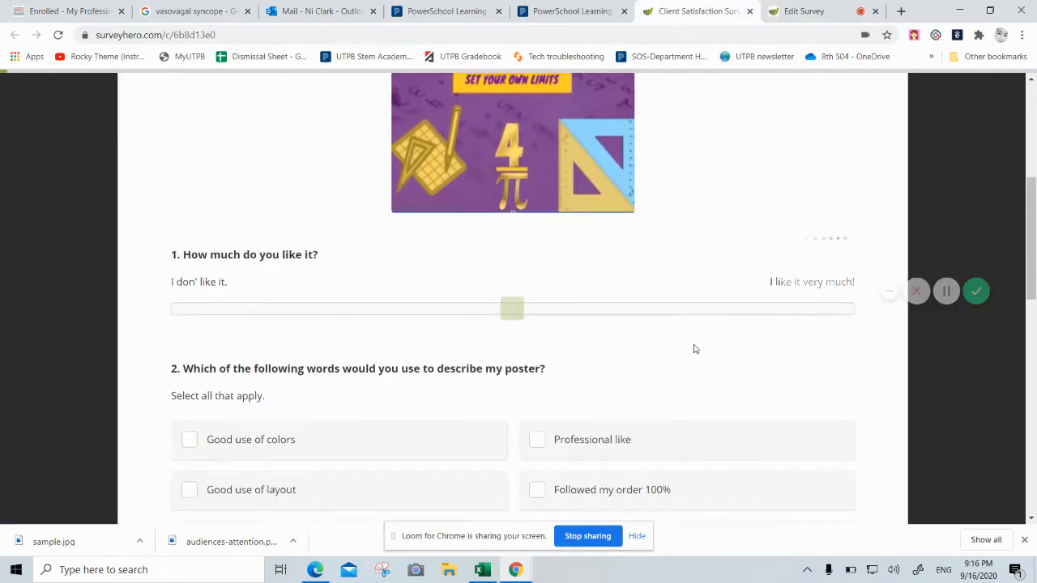
{"action": "scroll", "scroll_direction": "down", "scroll_amount": 3}
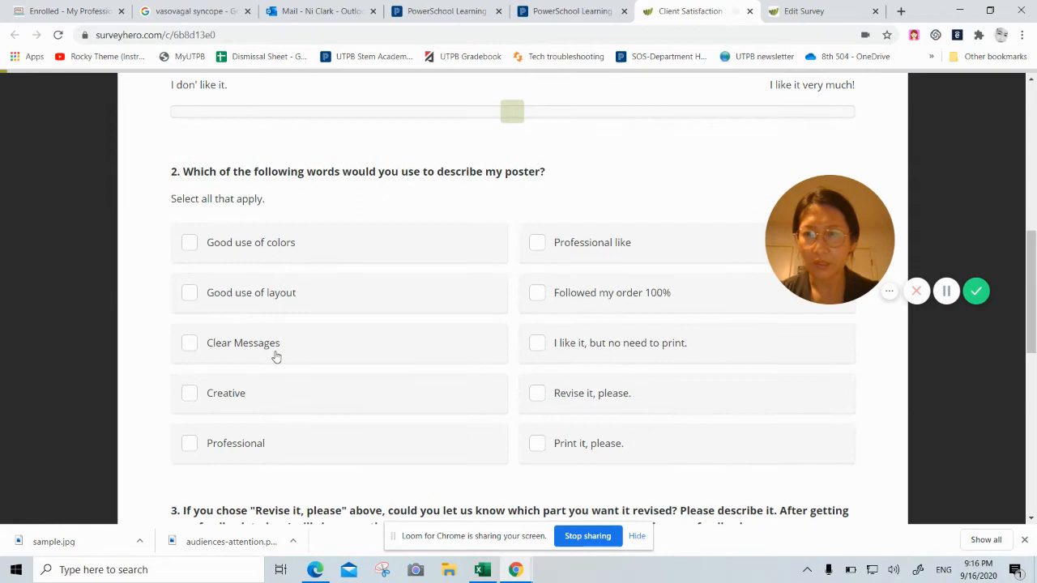
{"action": "mouse_move", "coordinate": [460, 437]}
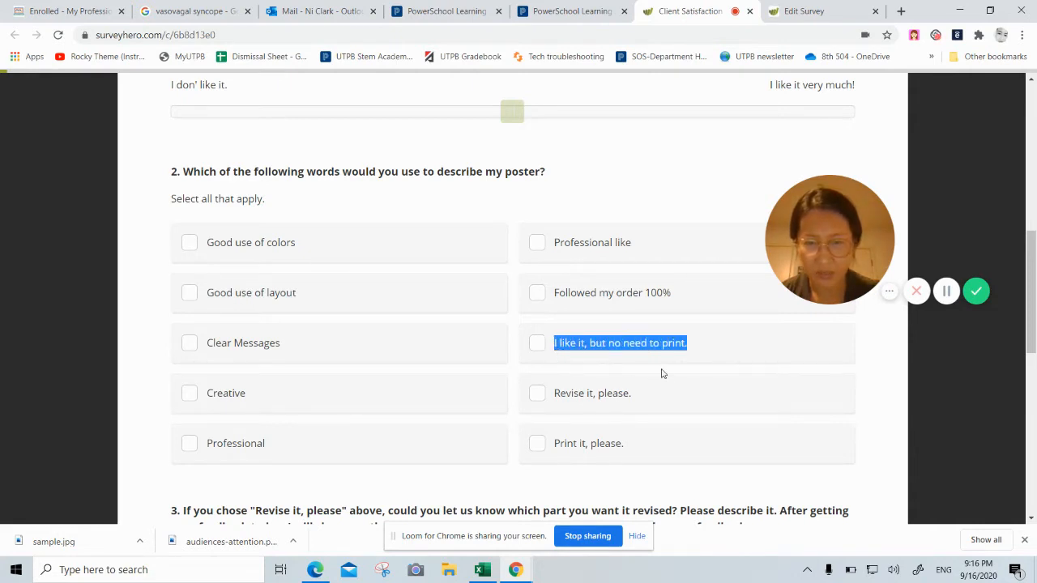
{"action": "left_click", "coordinate": [818, 11]}
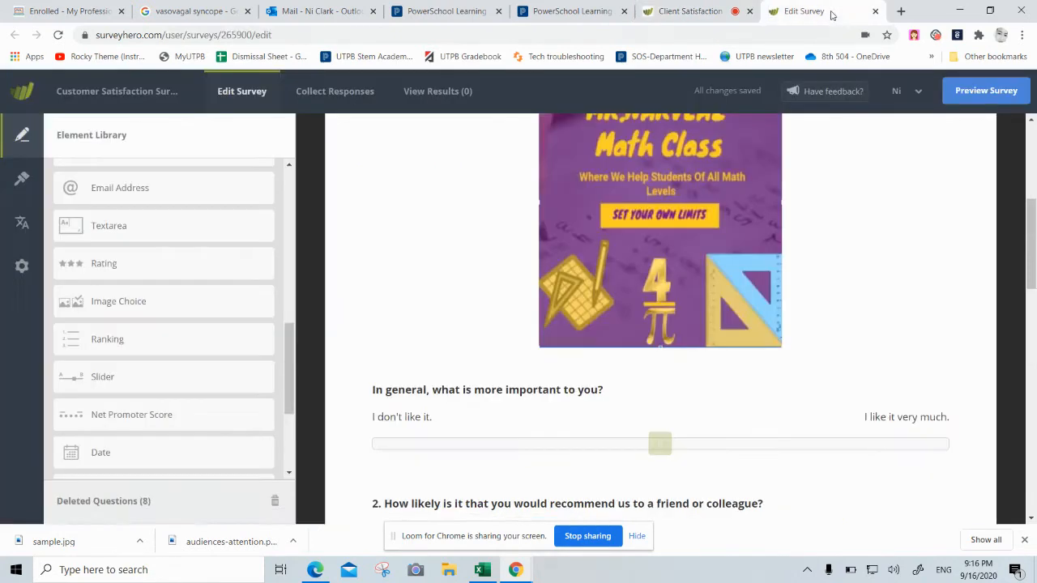
Step: Delete the recommend-to-a-friend and overall satisfaction questions from the editor
{"action": "scroll", "scroll_direction": "down", "scroll_amount": 3}
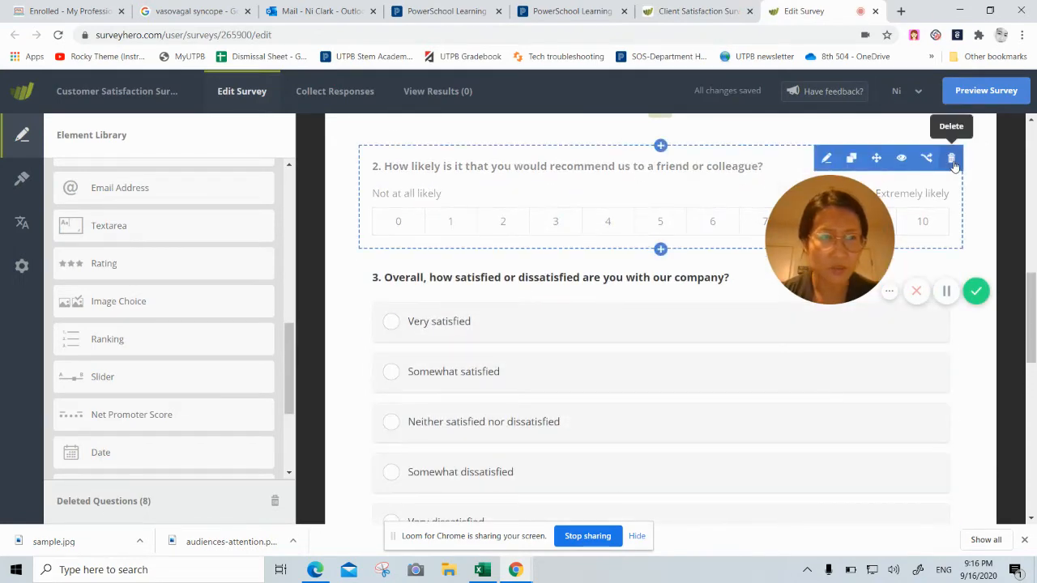
{"action": "left_click", "coordinate": [951, 158]}
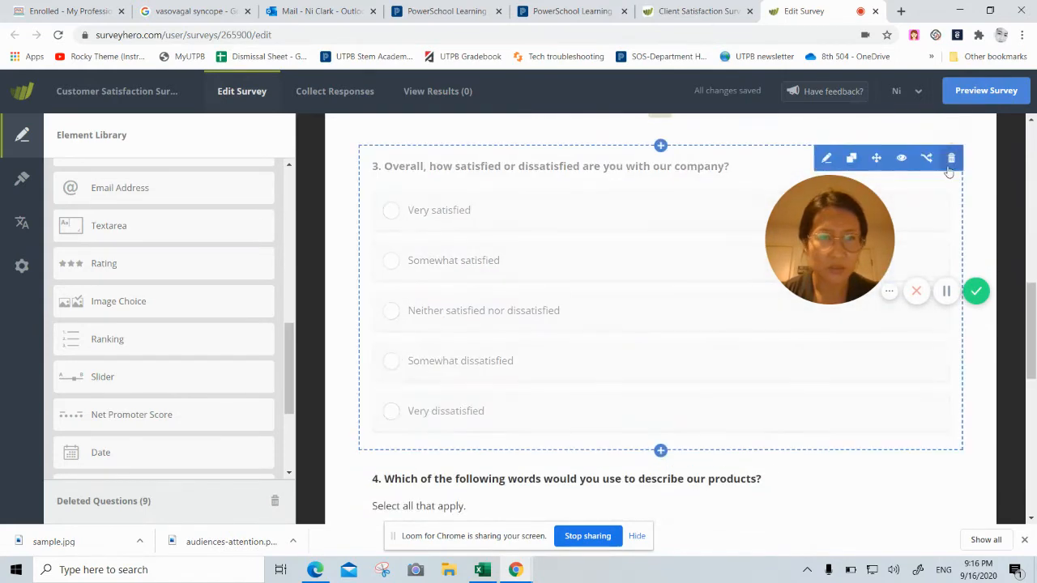
{"action": "left_click", "coordinate": [951, 158]}
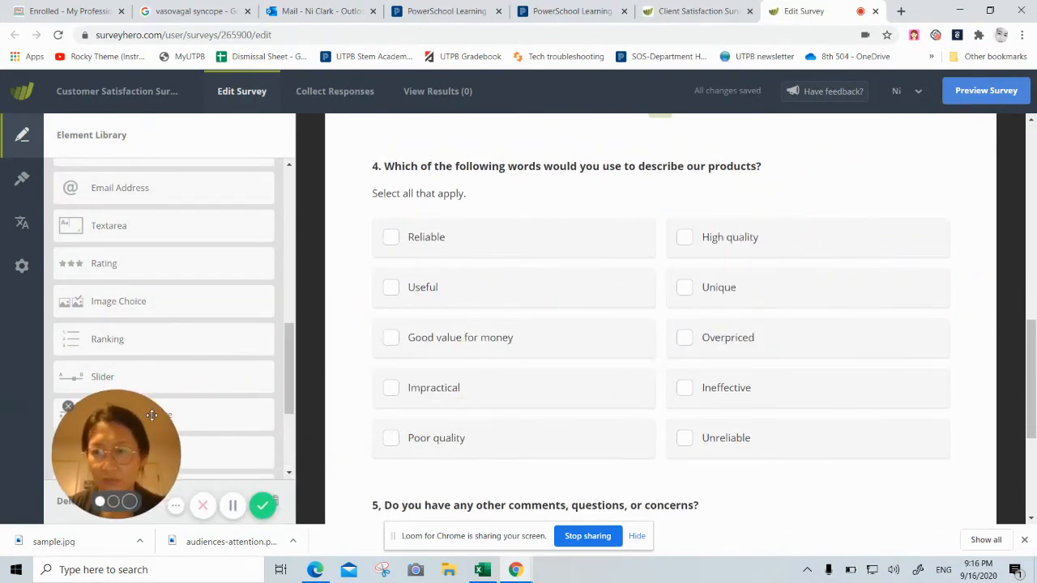
{"action": "scroll", "scroll_direction": "down", "scroll_amount": 3}
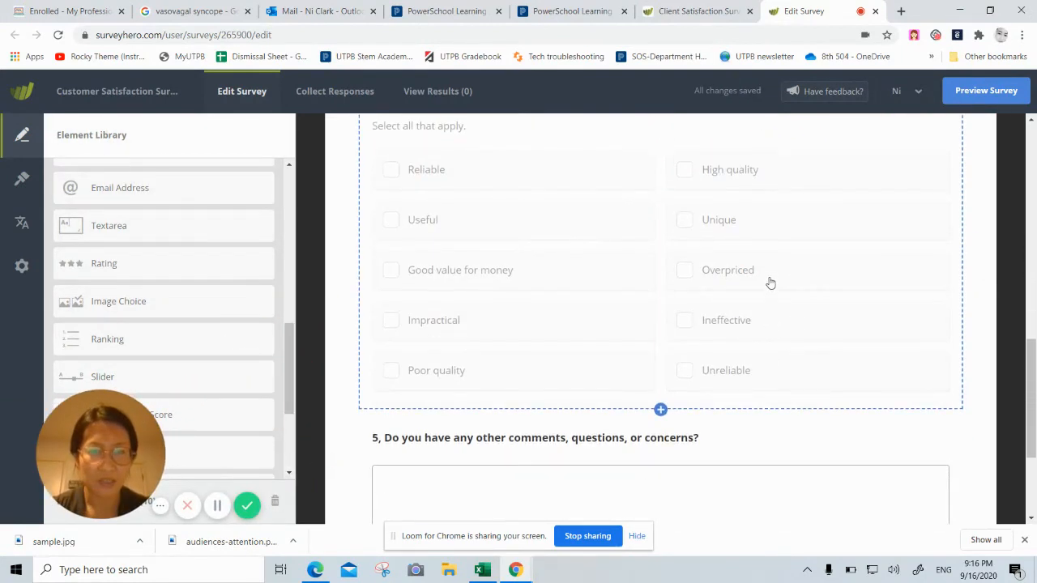
Step: Replace the choices with "I like it, but no need to print.", "Revise it, please.", "Print it, please."
{"action": "scroll", "scroll_direction": "up", "scroll_amount": 3}
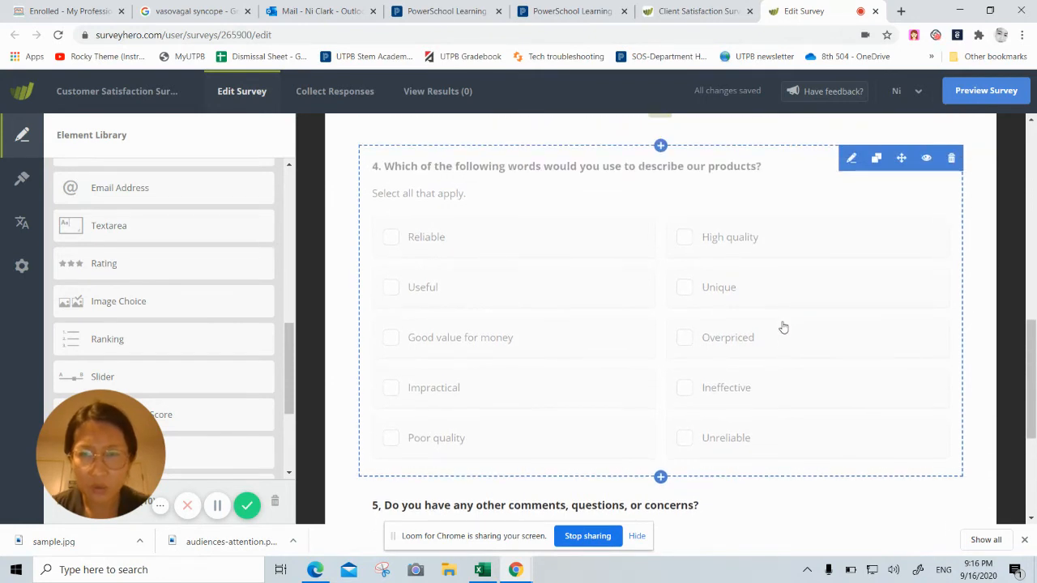
{"action": "mouse_move", "coordinate": [528, 238]}
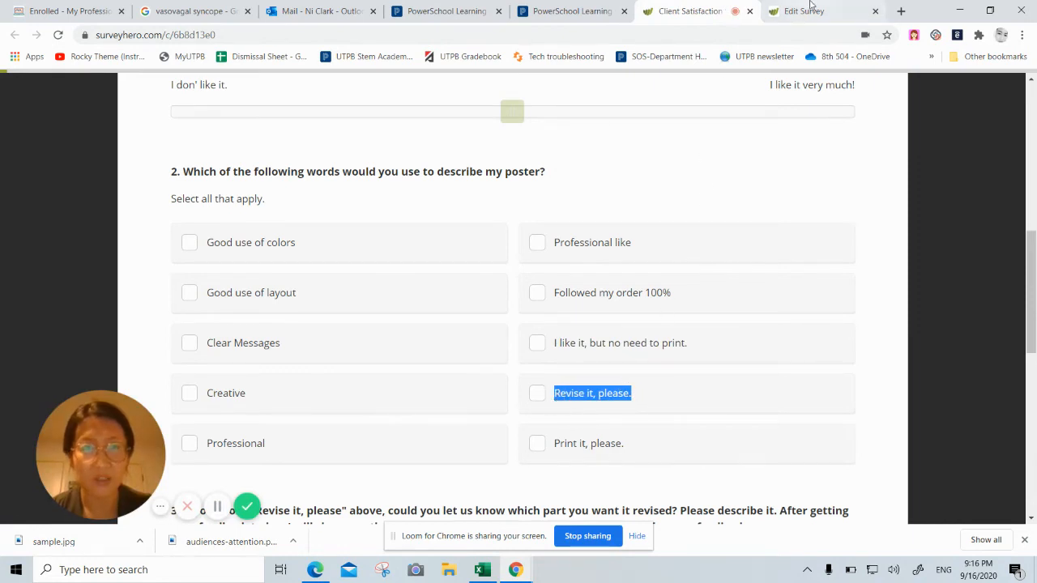
{"action": "left_click", "coordinate": [802, 11]}
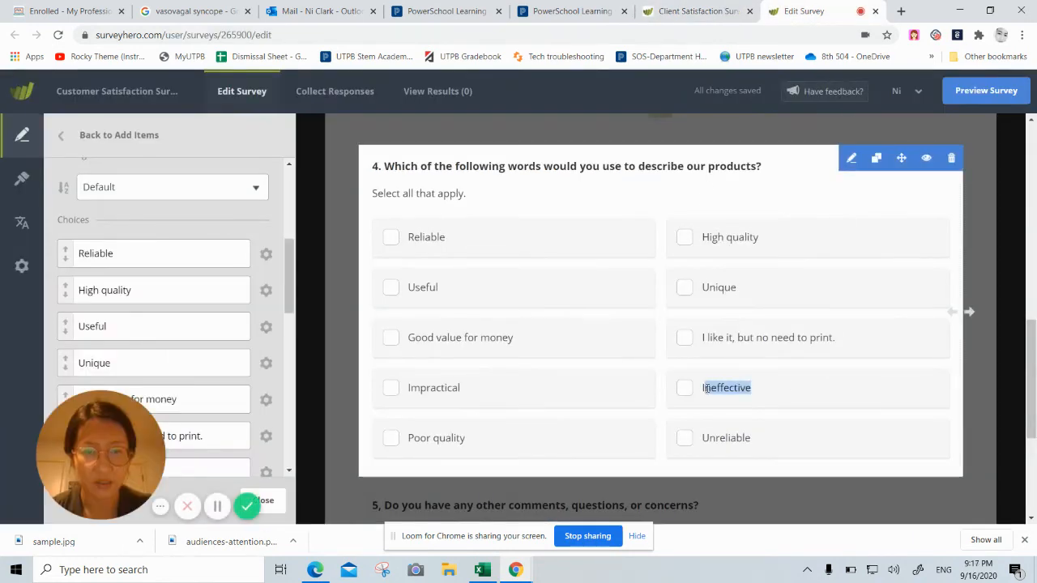
{"action": "left_click", "coordinate": [696, 10]}
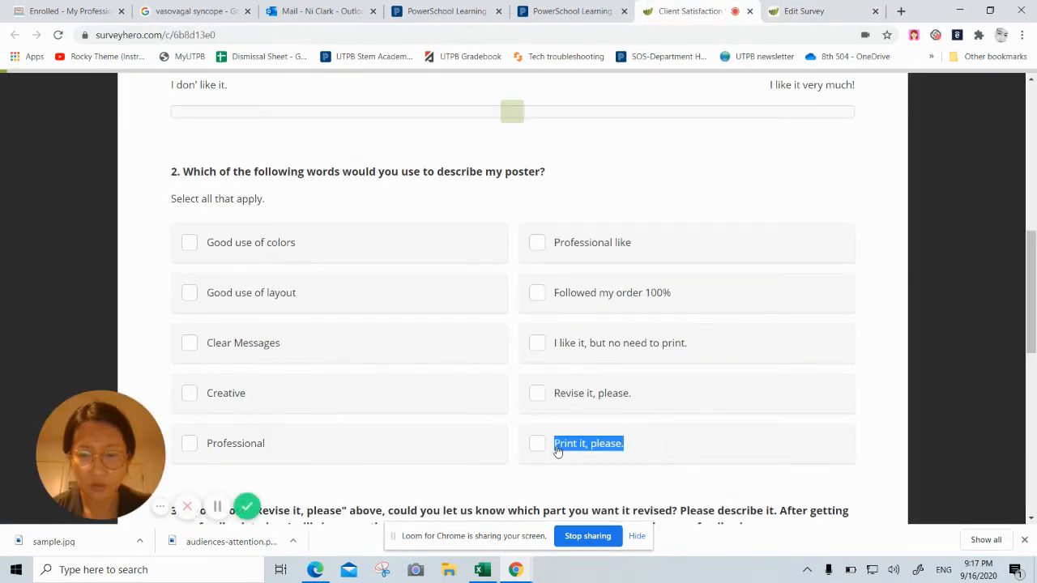
{"action": "left_click", "coordinate": [820, 10]}
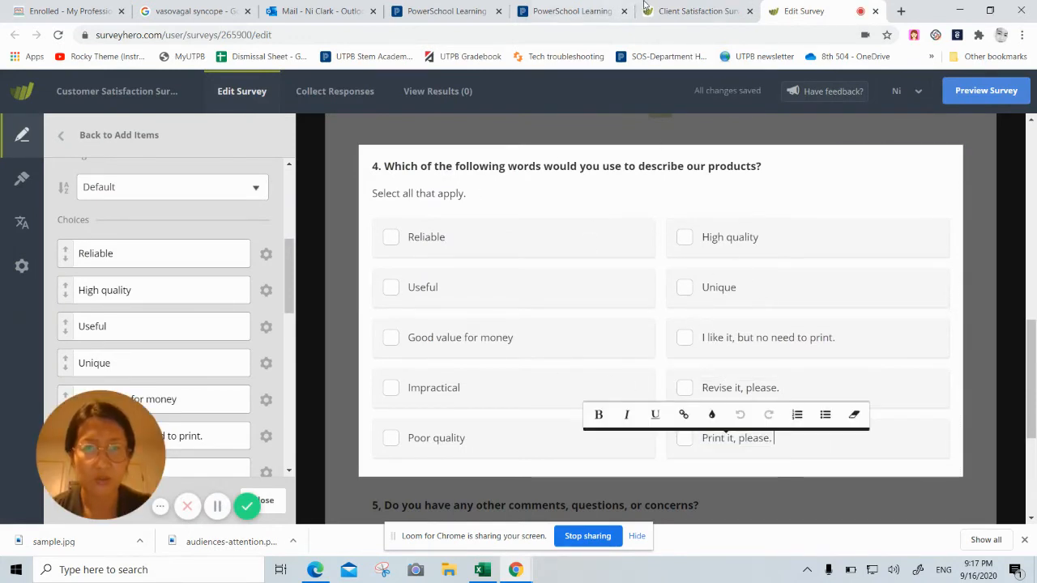
{"action": "left_click", "coordinate": [693, 11]}
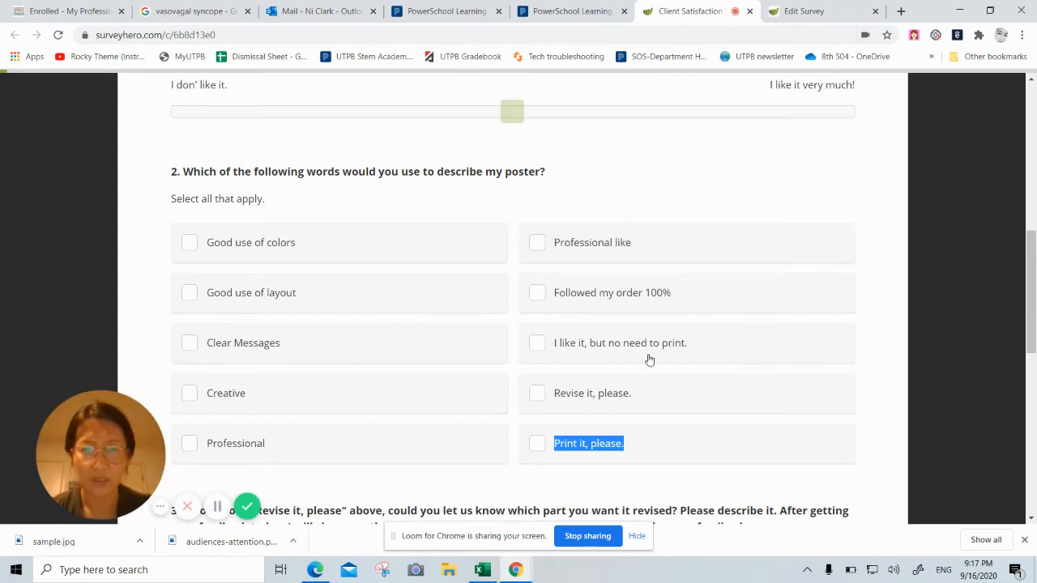
{"action": "mouse_move", "coordinate": [403, 281]}
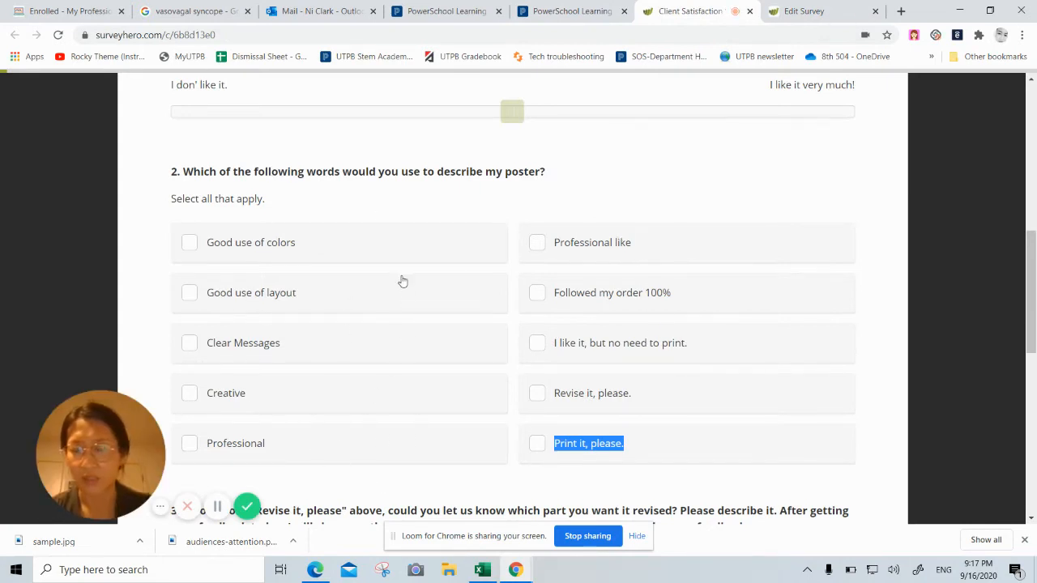
{"action": "mouse_move", "coordinate": [403, 368]}
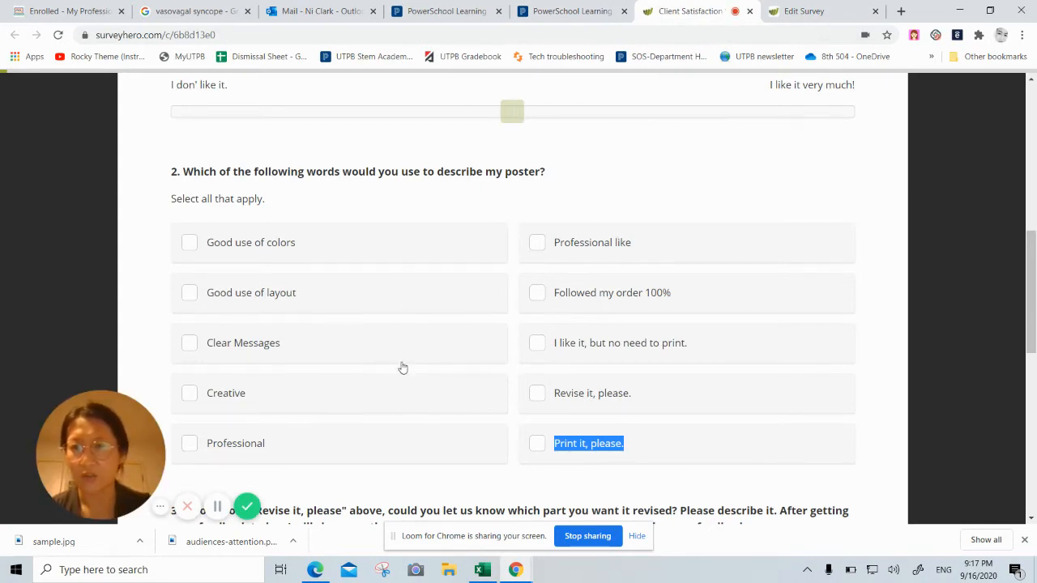
{"action": "mouse_move", "coordinate": [662, 303]}
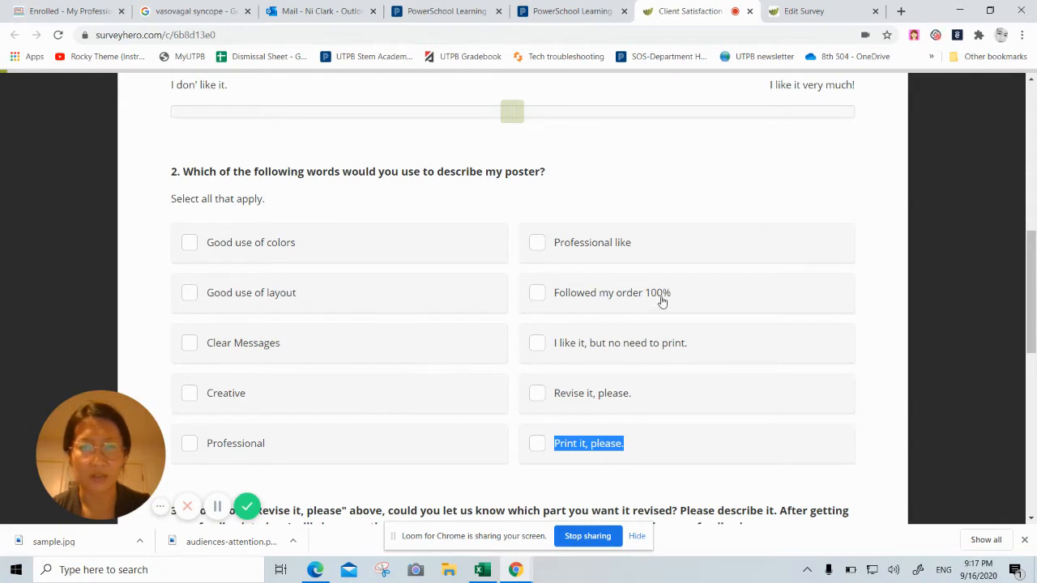
{"action": "left_click", "coordinate": [810, 11]}
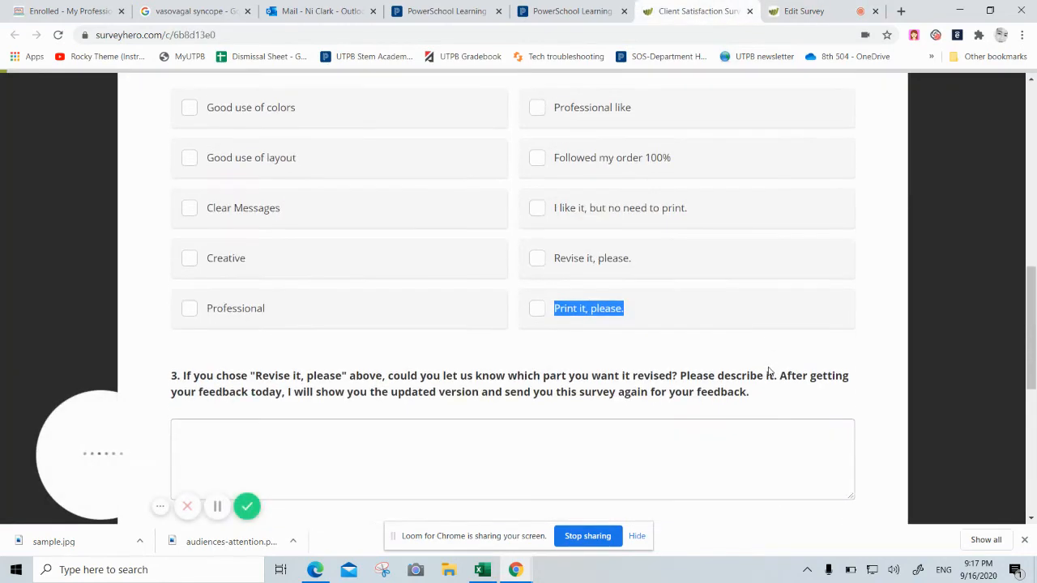
Step: Switch between the preview and editor tabs to get back to question 5's comments question
{"action": "scroll", "scroll_direction": "down", "scroll_amount": 3}
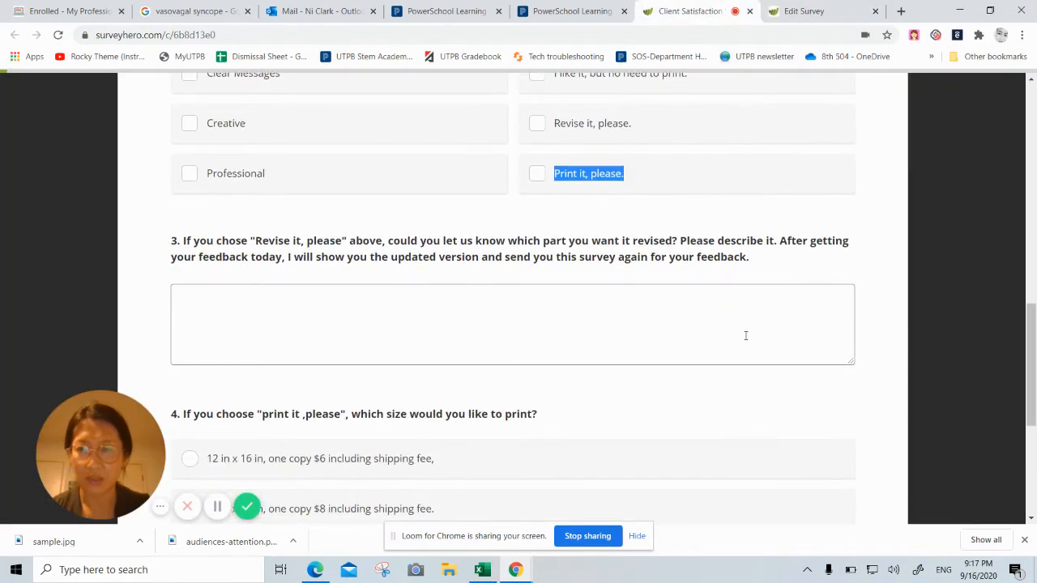
{"action": "scroll", "scroll_direction": "down", "scroll_amount": 3}
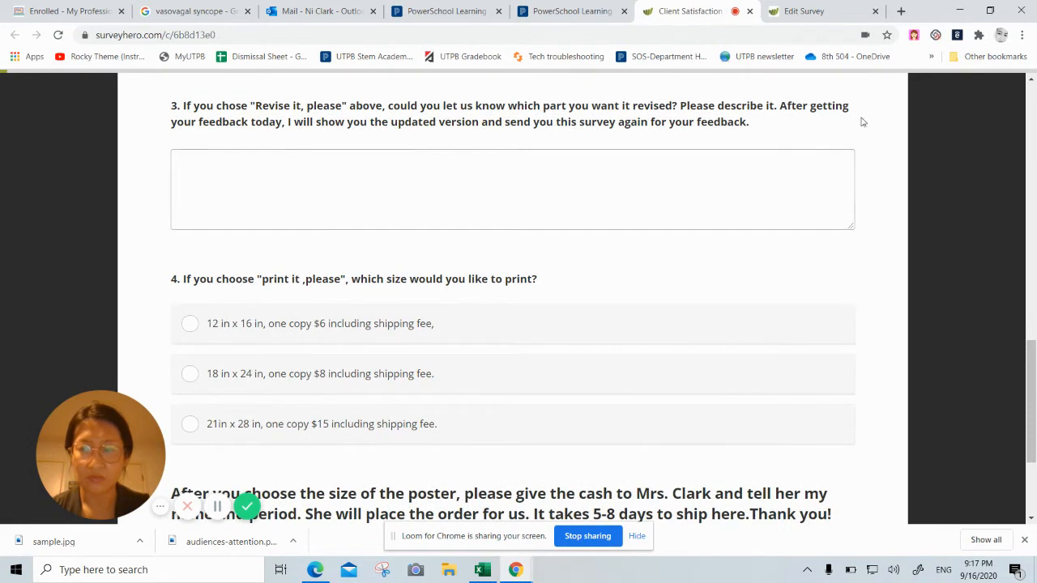
{"action": "left_click", "coordinate": [821, 10]}
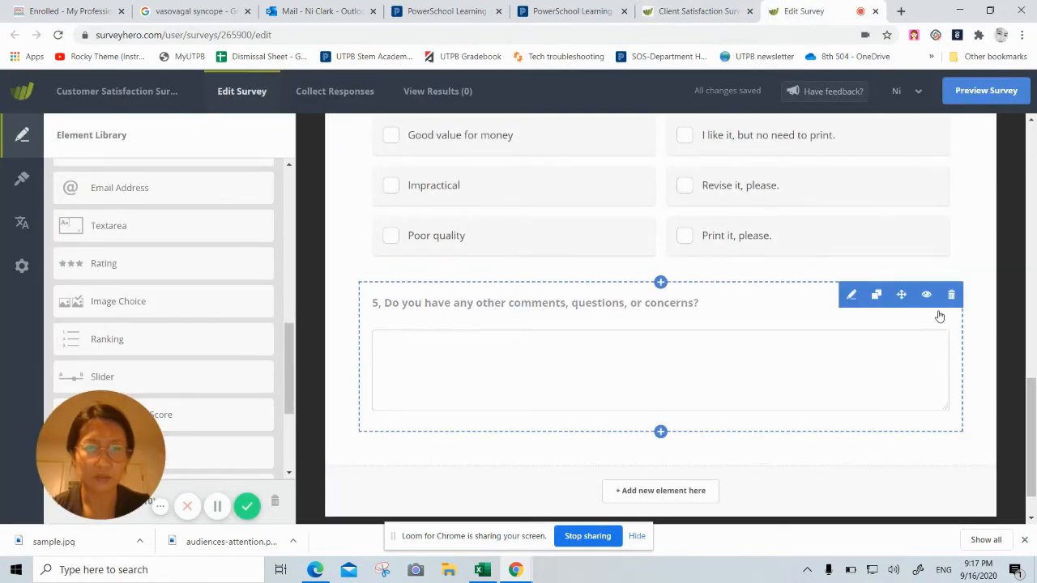
{"action": "mouse_move", "coordinate": [951, 295]}
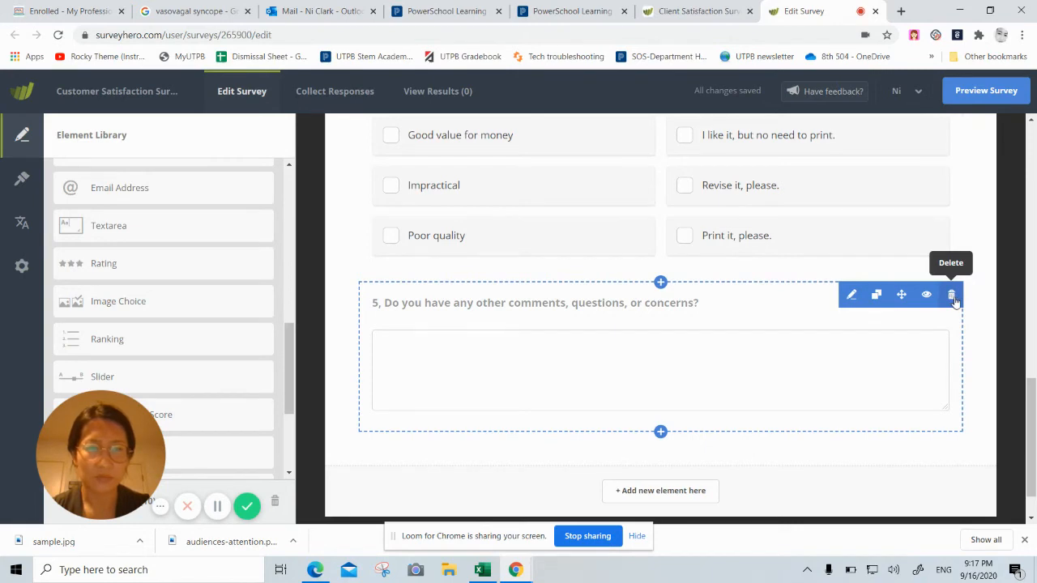
{"action": "left_click", "coordinate": [697, 11]}
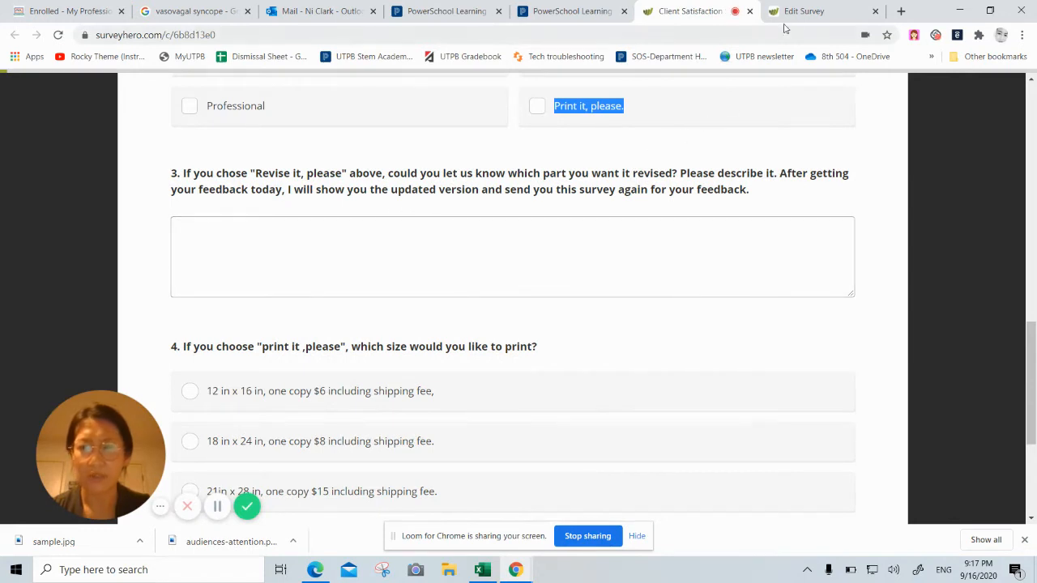
{"action": "mouse_move", "coordinate": [811, 11]}
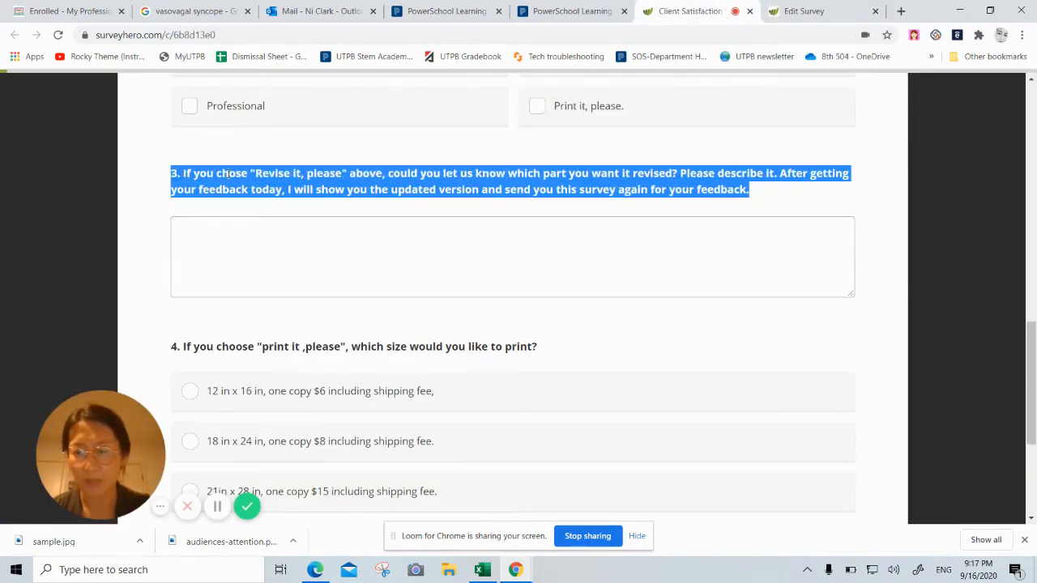
{"action": "left_click", "coordinate": [823, 11]}
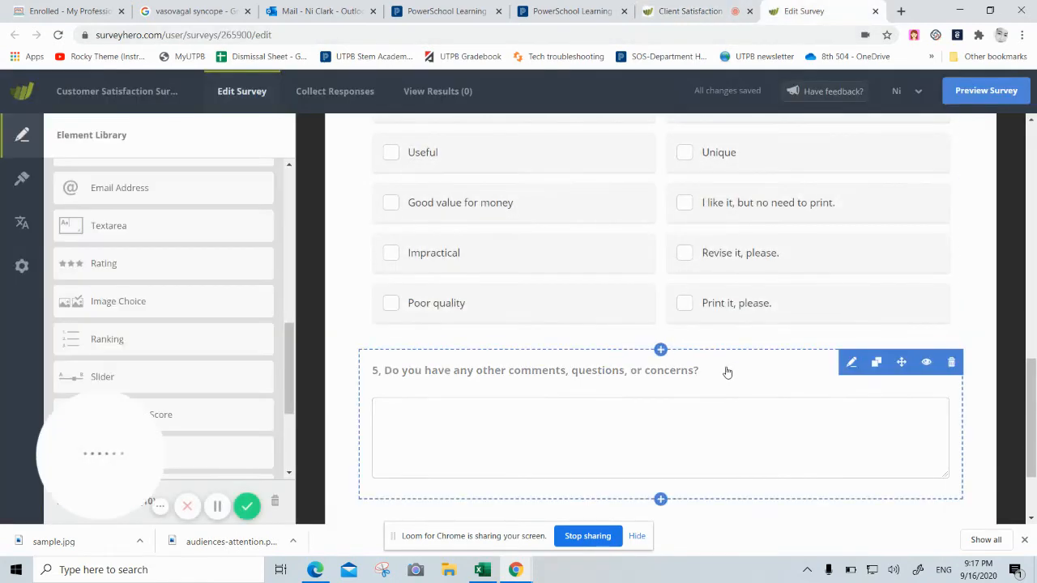
Step: Review question 1 in the preview, then open the 'How much do you like it?' slider's settings
{"action": "left_click", "coordinate": [851, 362]}
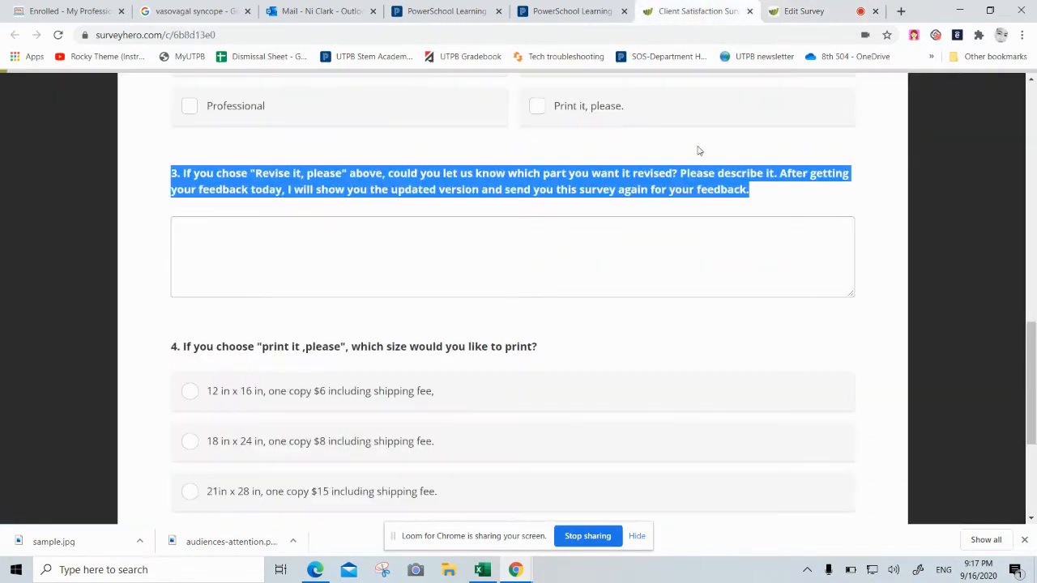
{"action": "scroll", "scroll_direction": "up", "scroll_amount": 3}
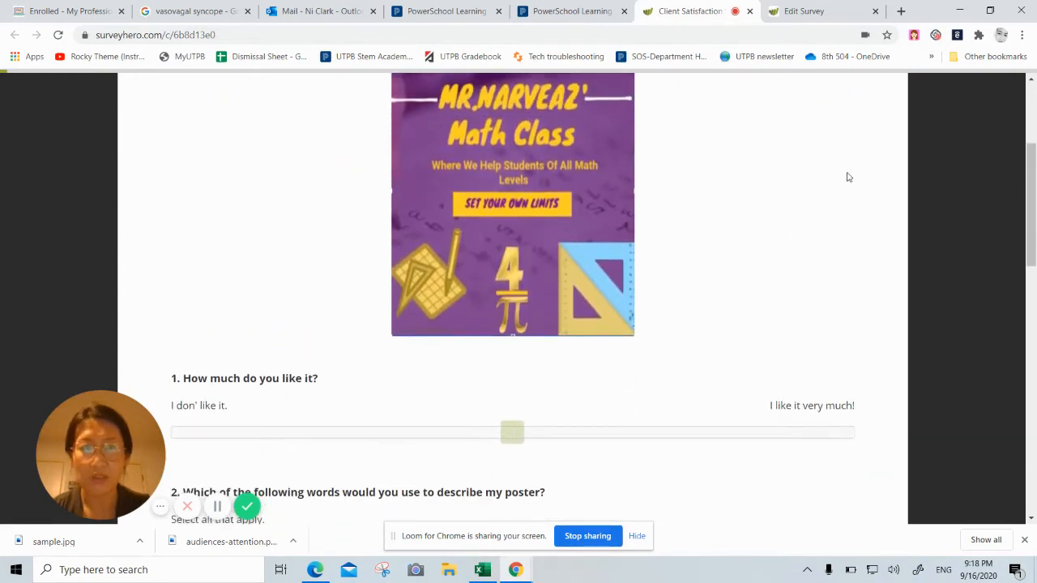
{"action": "left_click", "coordinate": [802, 10]}
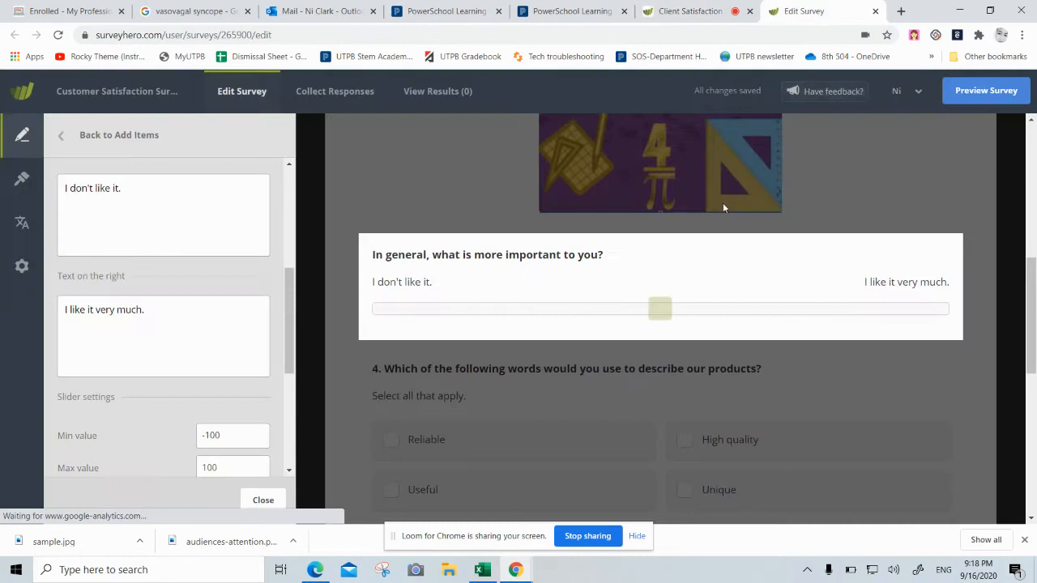
{"action": "left_click", "coordinate": [487, 254]}
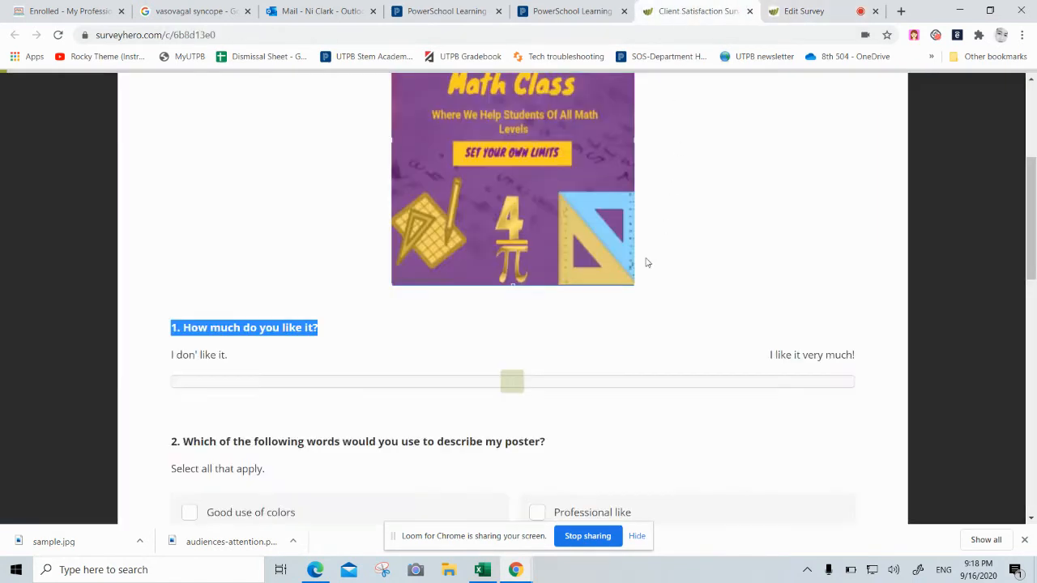
Step: Scroll the editor down to the print-size question and select its whole heading
{"action": "scroll", "scroll_direction": "down", "scroll_amount": 3}
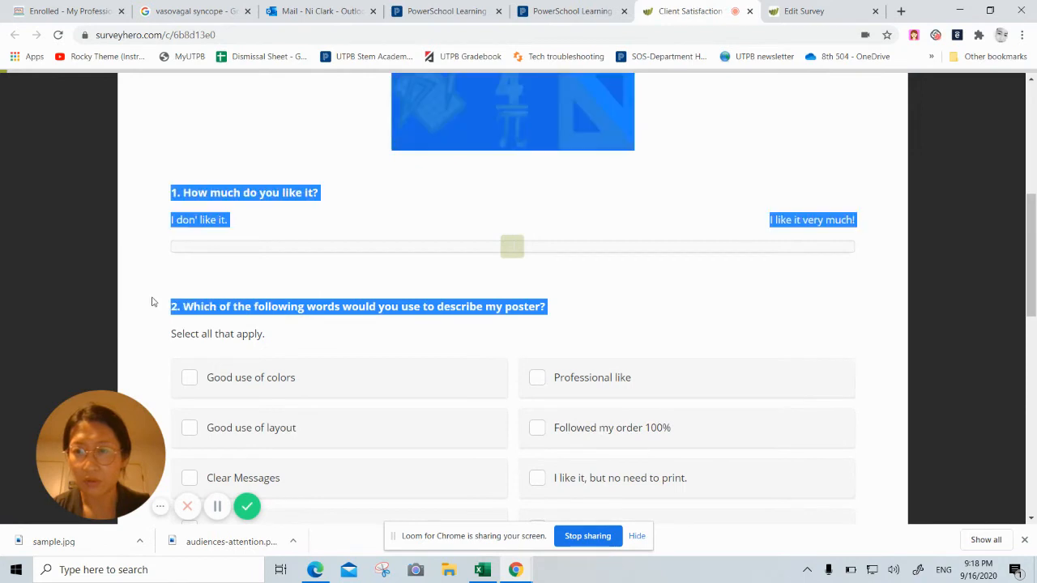
{"action": "left_click", "coordinate": [822, 11]}
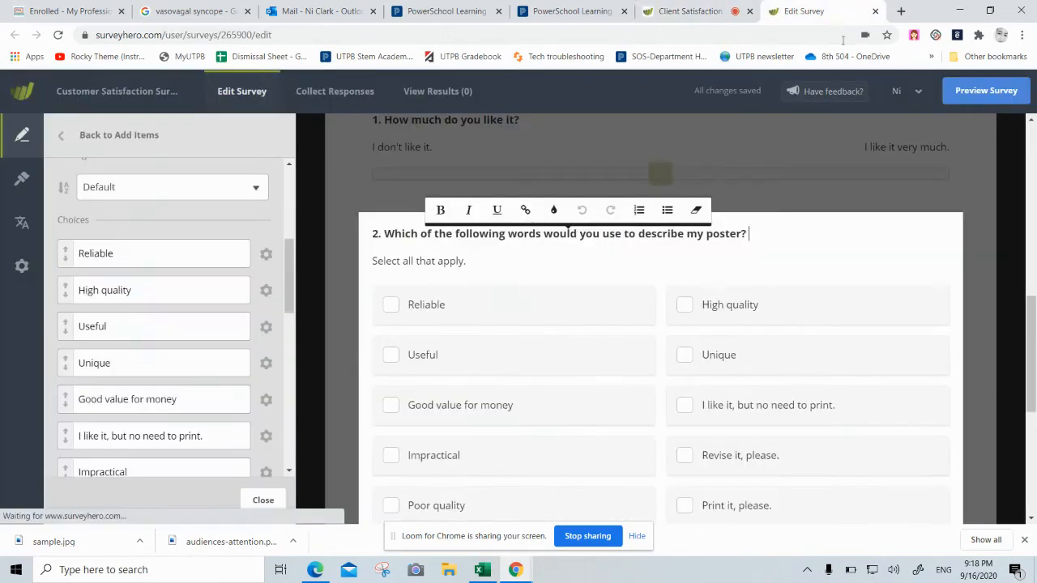
{"action": "scroll", "scroll_direction": "down", "scroll_amount": 3}
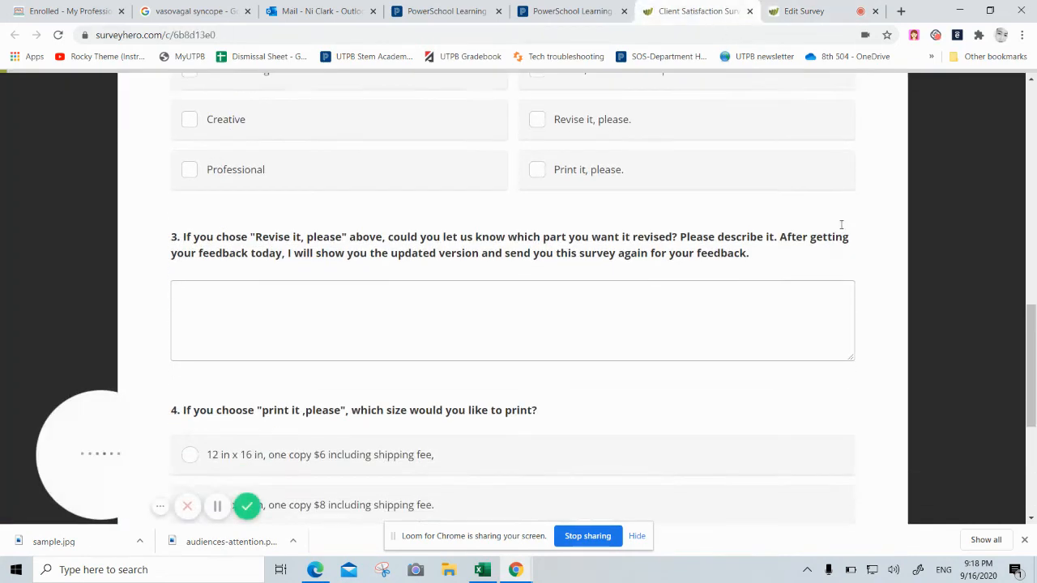
{"action": "scroll", "scroll_direction": "down", "scroll_amount": 3}
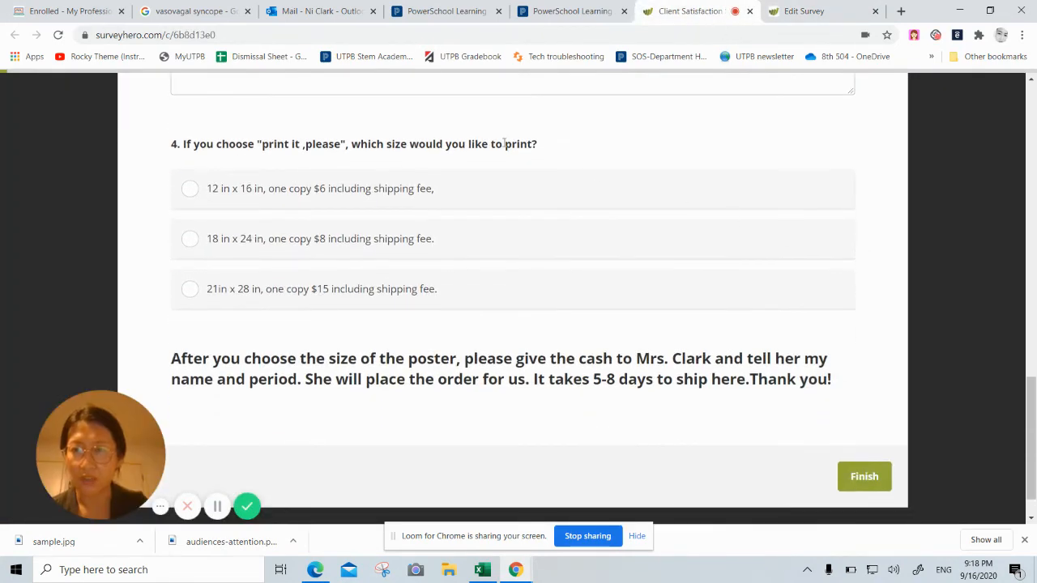
{"action": "mouse_move", "coordinate": [588, 203]}
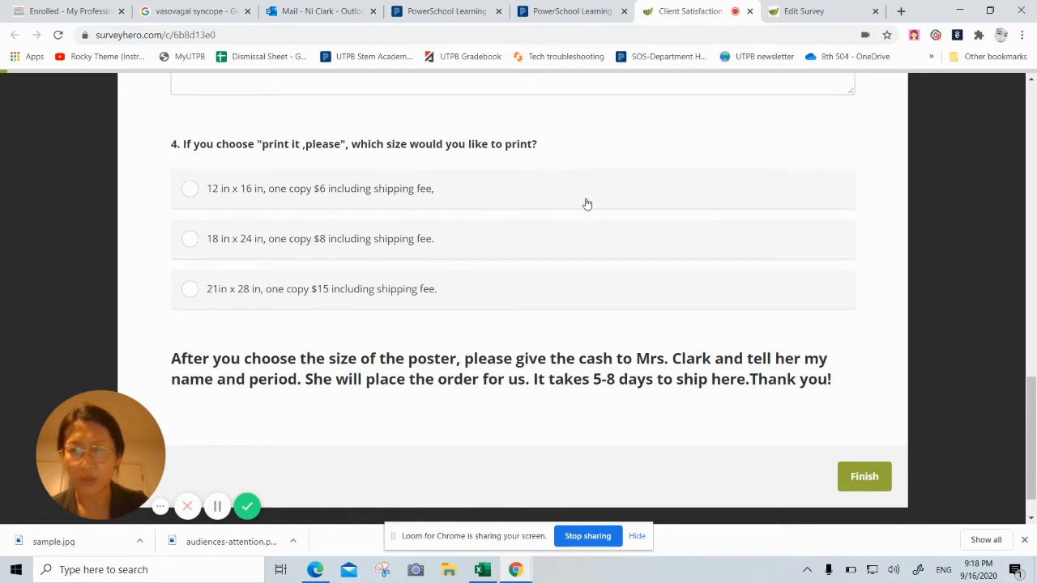
{"action": "triple_click", "coordinate": [354, 144]}
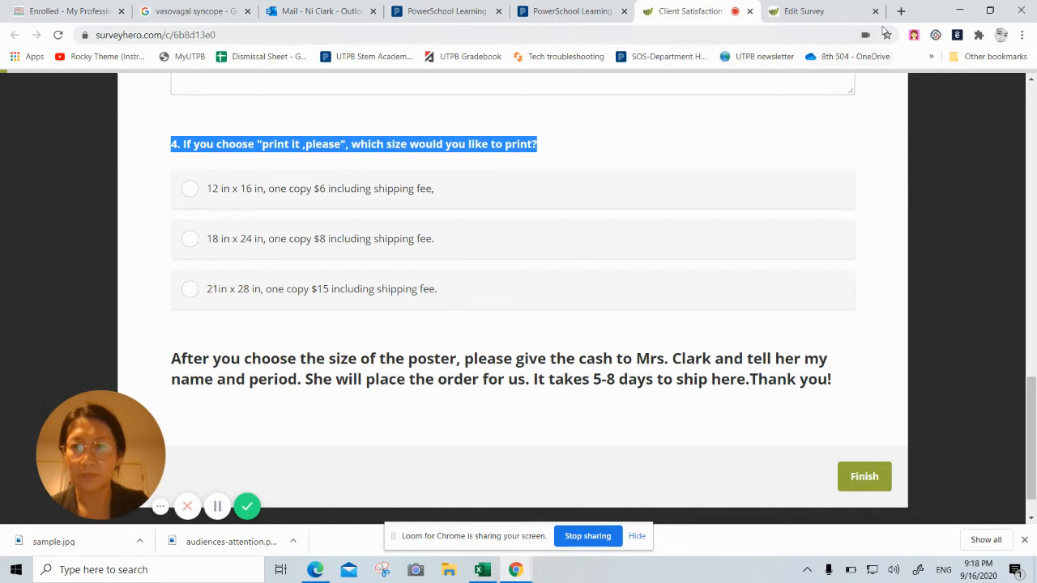
Step: Add a single-choice question below the revision-comments question and select its first option's wording
{"action": "left_click", "coordinate": [802, 10]}
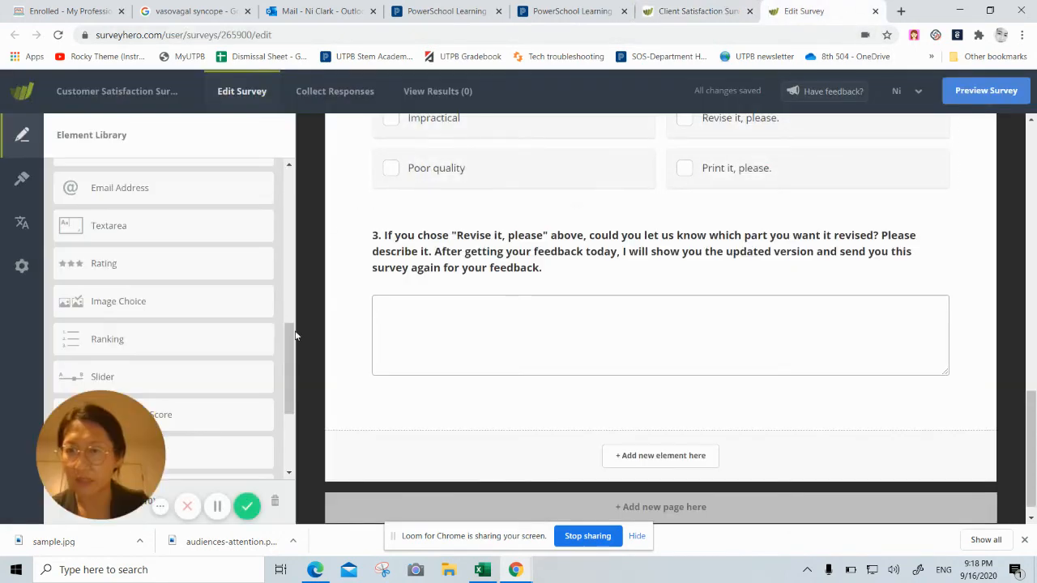
{"action": "scroll", "scroll_direction": "up", "scroll_amount": 3}
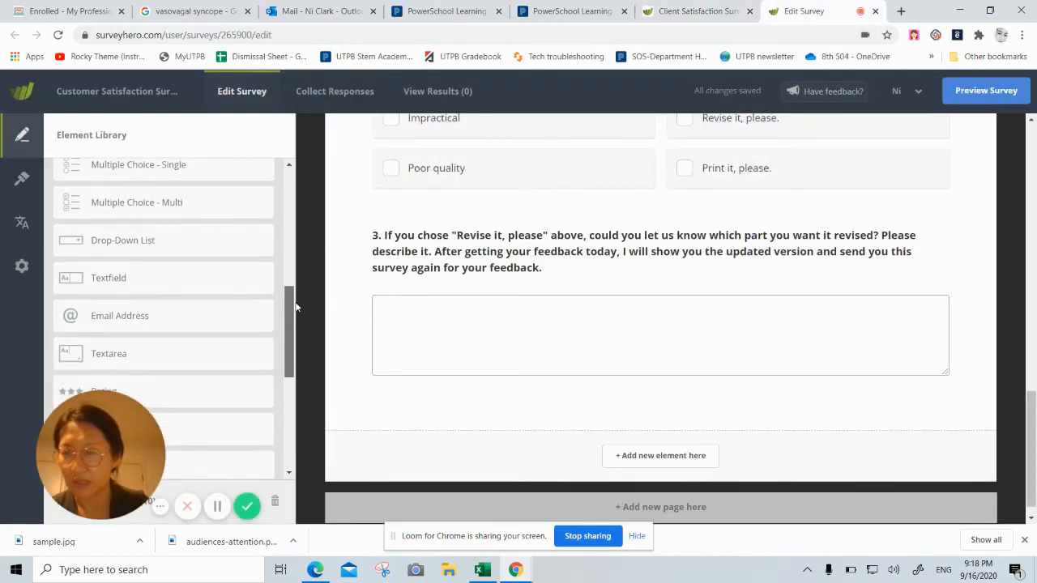
{"action": "scroll", "scroll_direction": "up", "scroll_amount": 3}
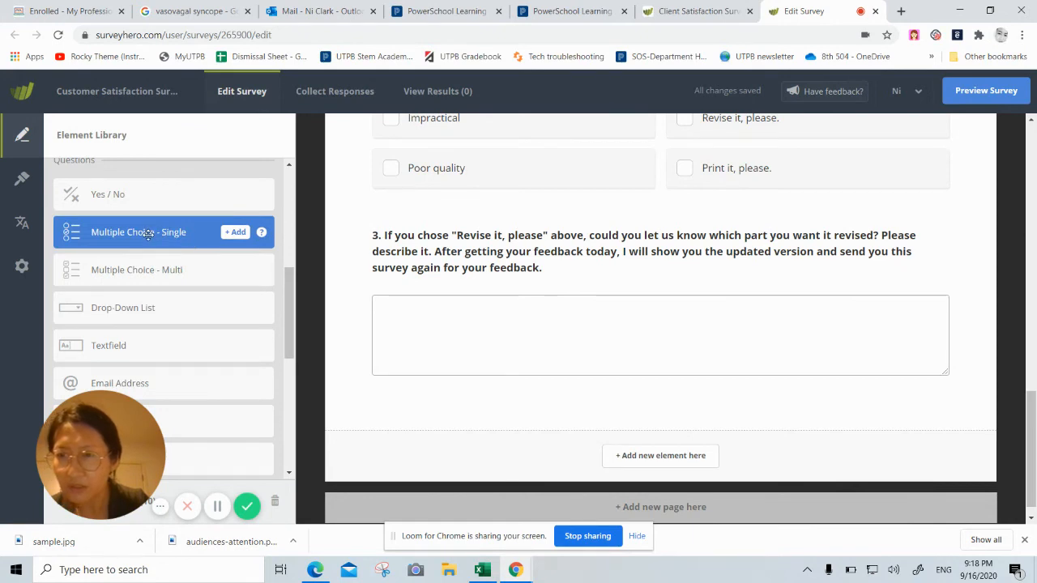
{"action": "left_click_drag", "start_coordinate": [138, 232], "coordinate": [583, 435]}
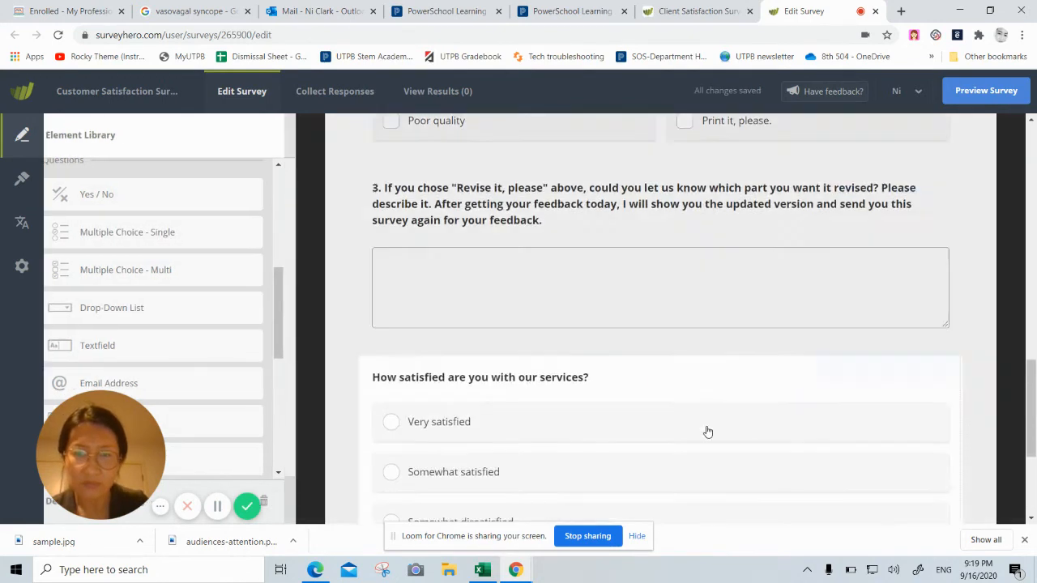
{"action": "left_click", "coordinate": [480, 377]}
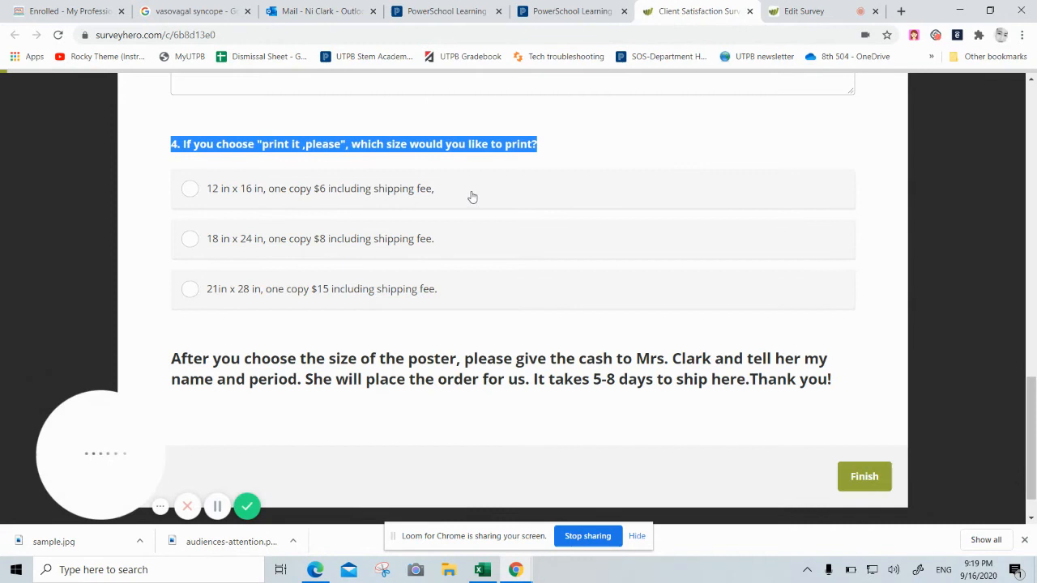
{"action": "double_click", "coordinate": [320, 188]}
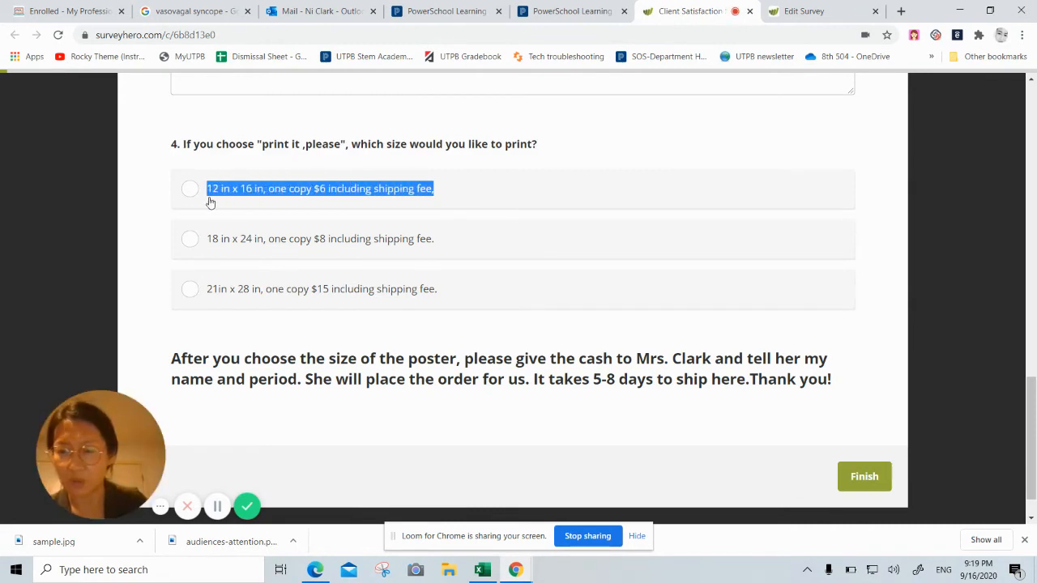
Step: Make the third choice '21in x 28 in, one copy $15 including shipping fee.'
{"action": "left_click", "coordinate": [824, 11]}
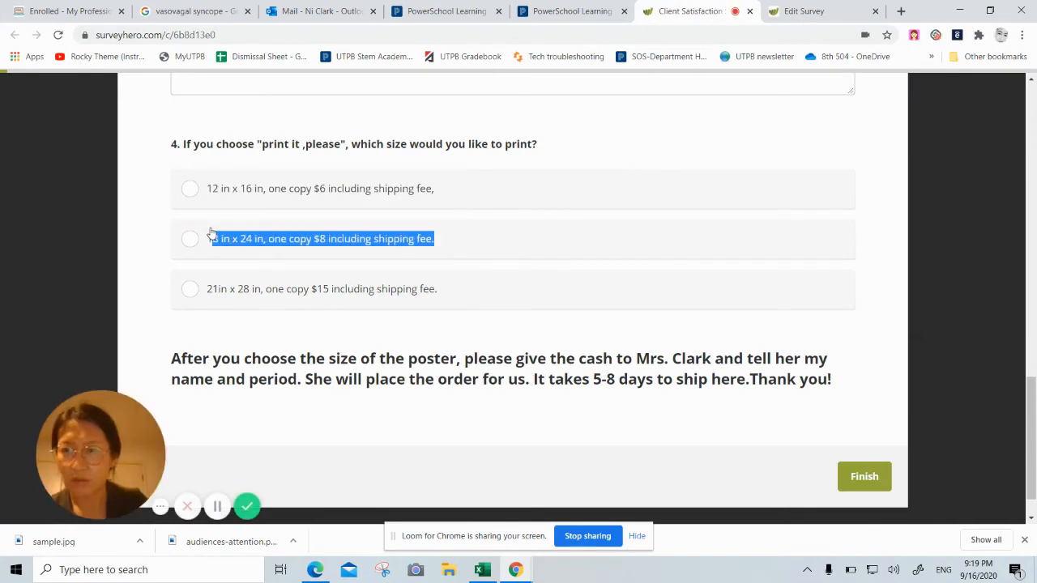
{"action": "left_click", "coordinate": [802, 10]}
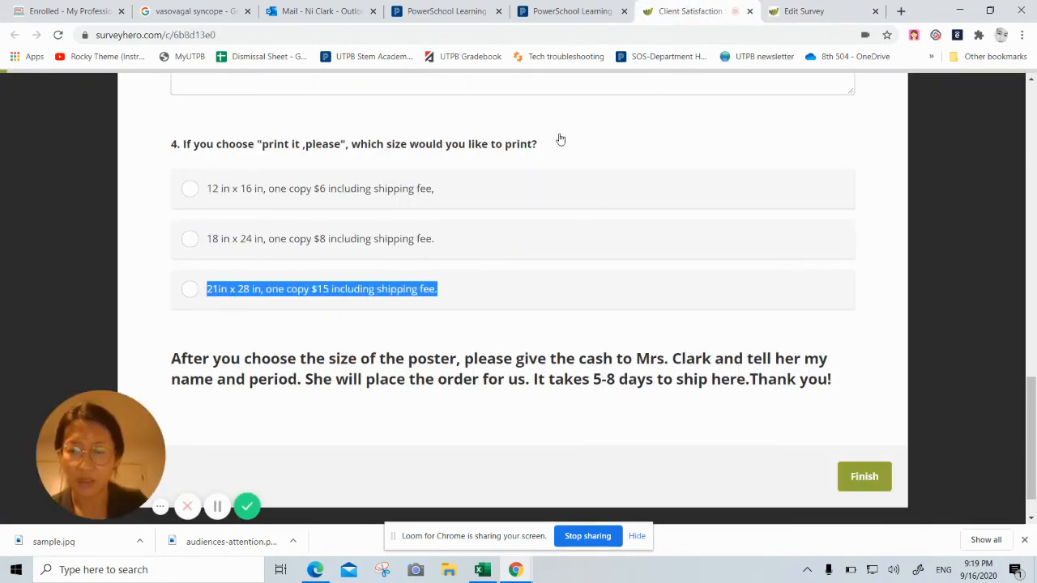
{"action": "left_click", "coordinate": [822, 11]}
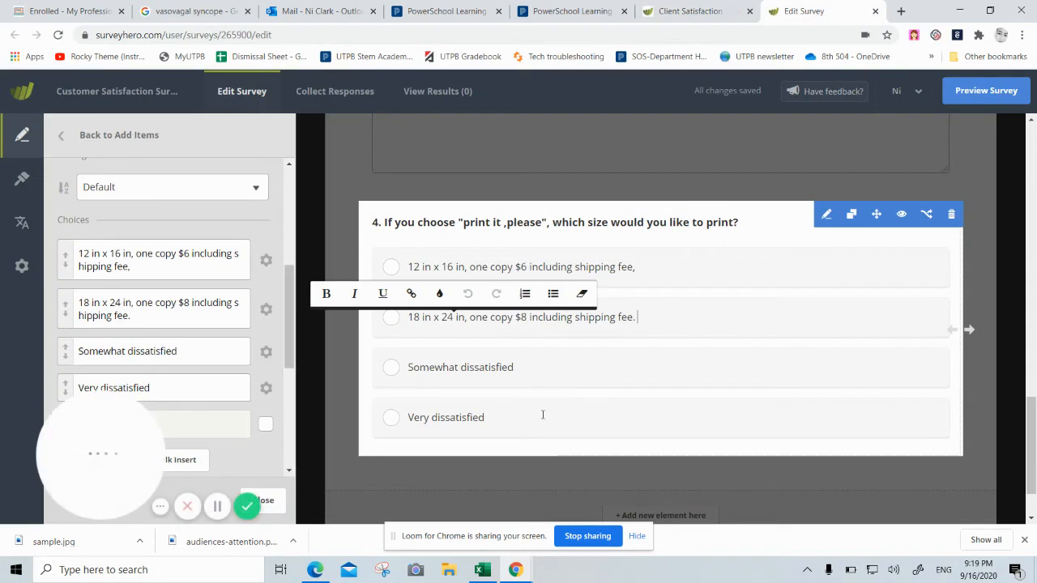
{"action": "left_click", "coordinate": [460, 367]}
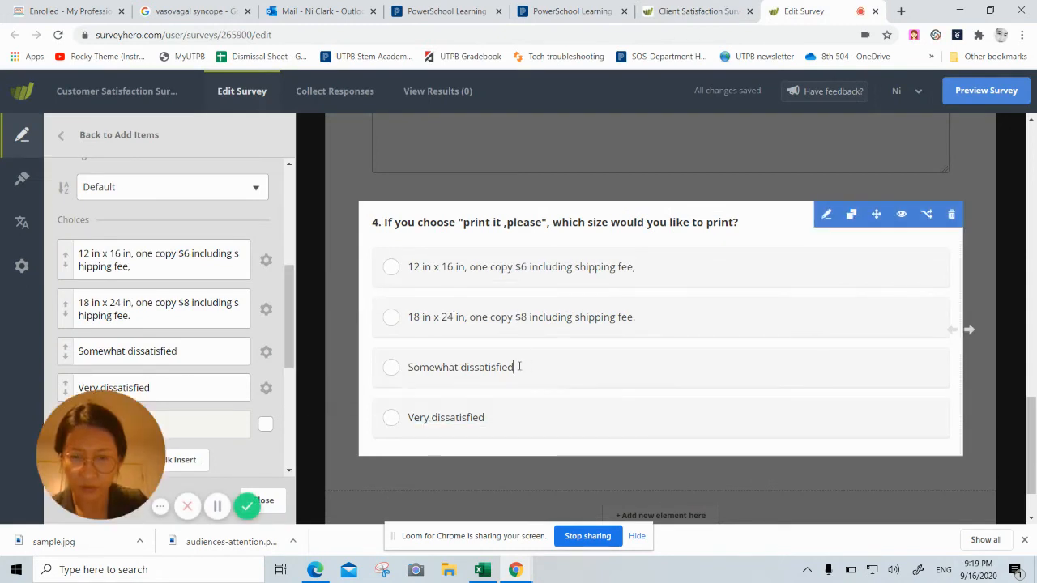
{"action": "type", "text": "21in x 28 in, one copy $15 including shipping fee."}
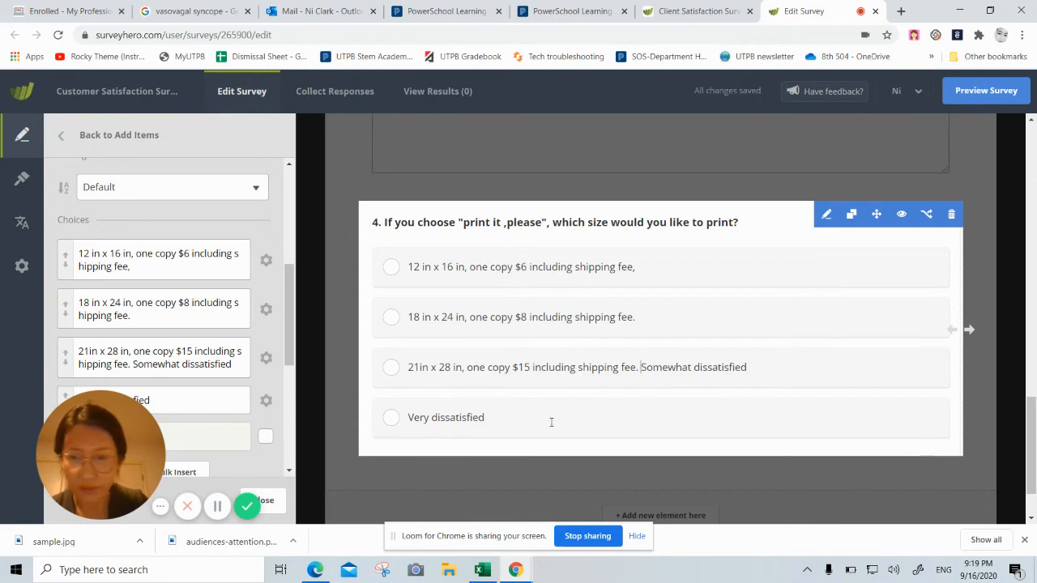
Step: Delete the Very dissatisfied choice and add an Other answer to the size question
{"action": "scroll", "scroll_direction": "down", "scroll_amount": 3}
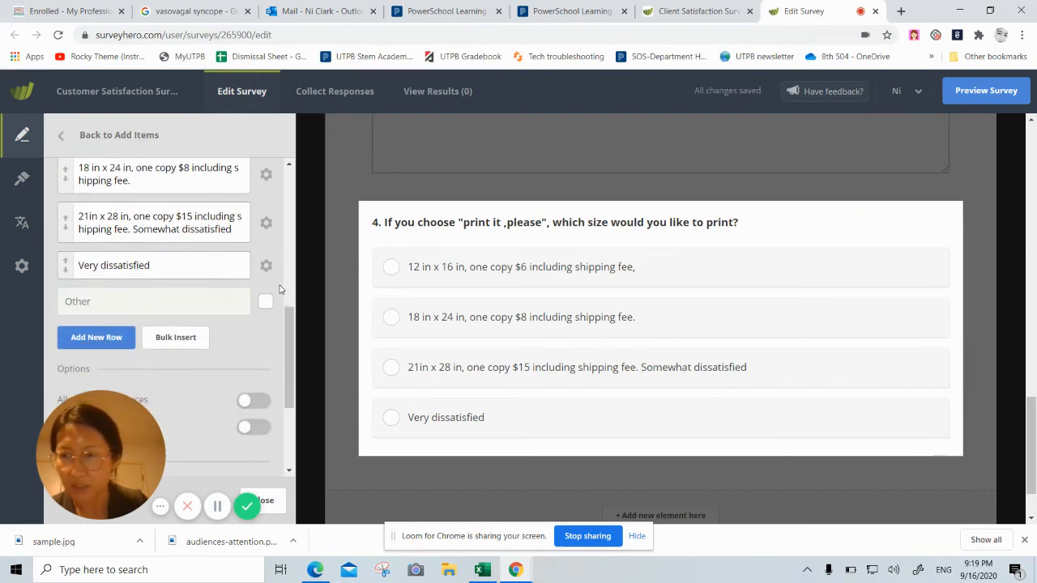
{"action": "left_click", "coordinate": [266, 266]}
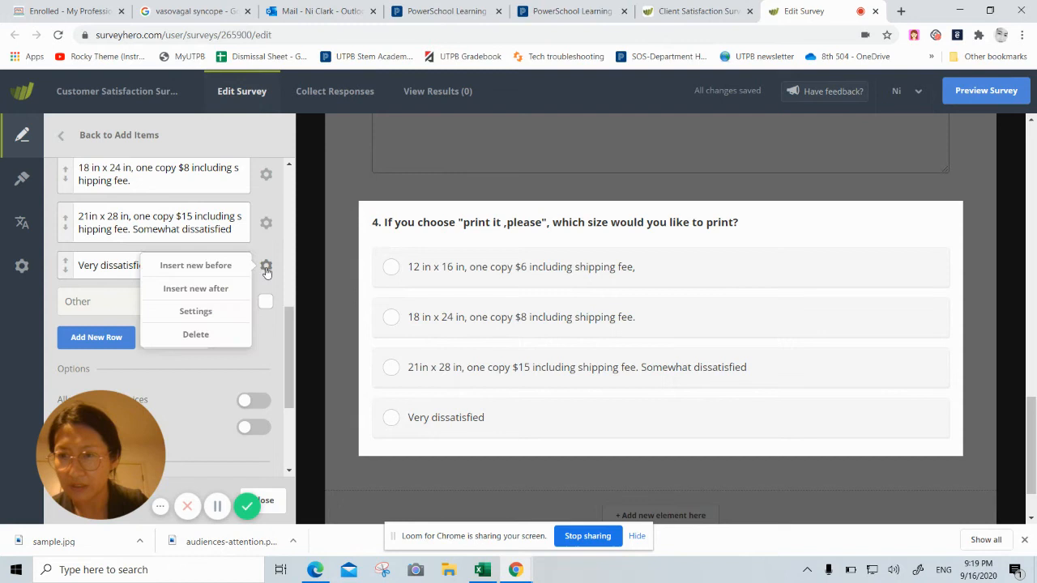
{"action": "left_click", "coordinate": [195, 334]}
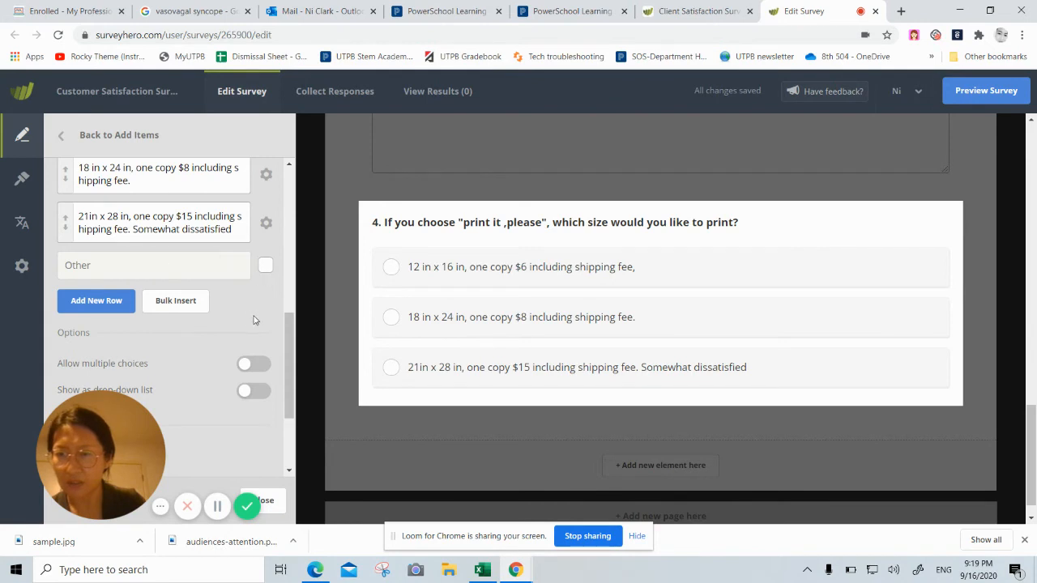
{"action": "left_click", "coordinate": [266, 265]}
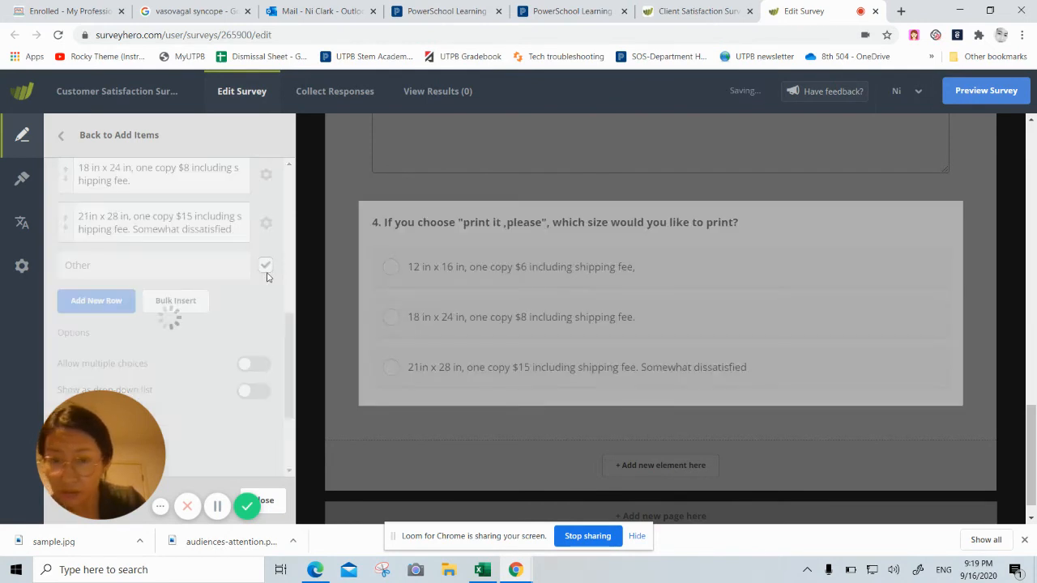
{"action": "left_click", "coordinate": [265, 265]}
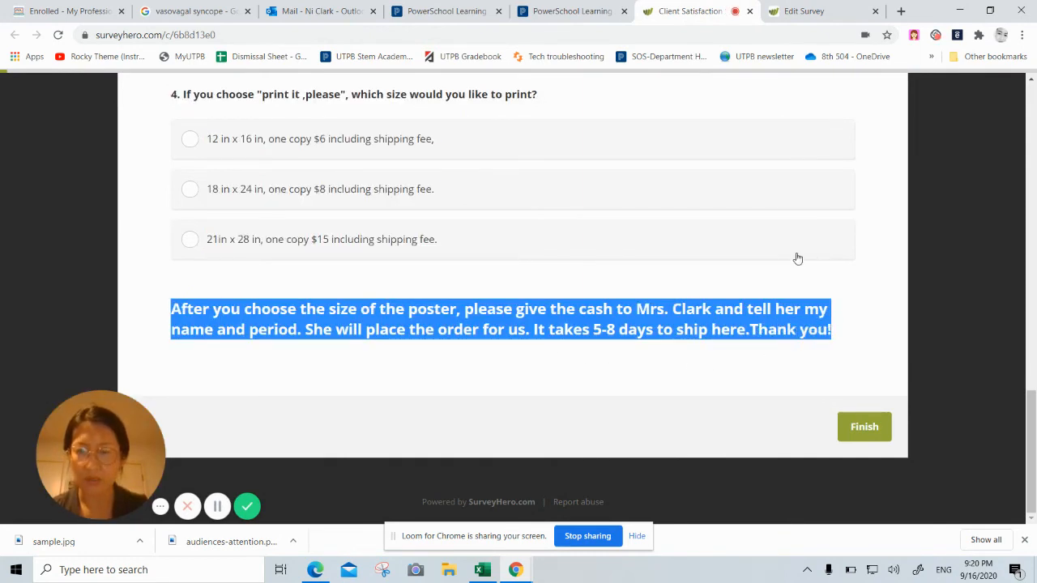
Step: Add a title below the size question about paying Mrs. Clark cash and 5-8 day shipping
{"action": "left_click", "coordinate": [803, 11]}
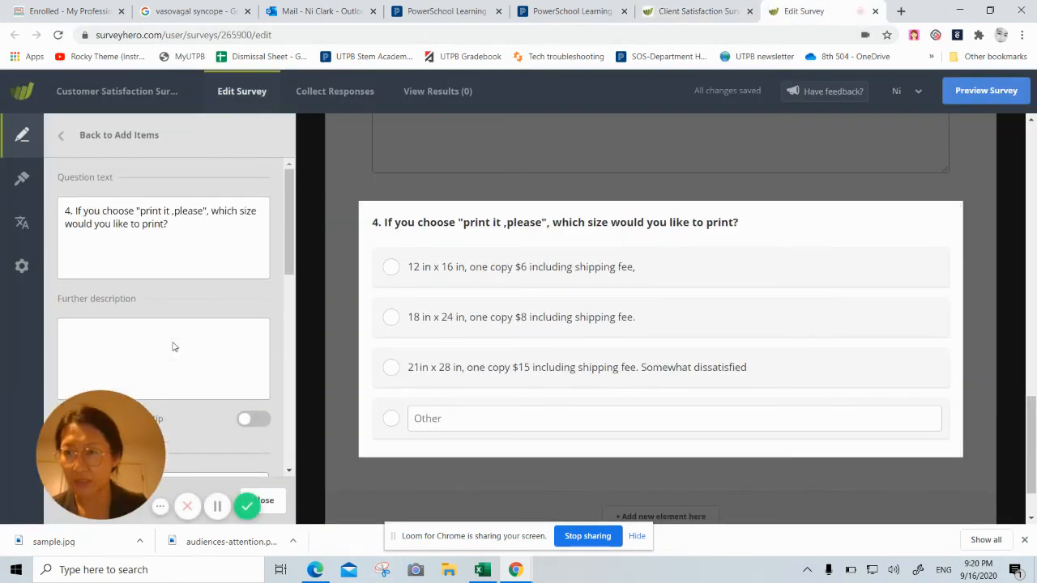
{"action": "scroll", "scroll_direction": "down", "scroll_amount": 3}
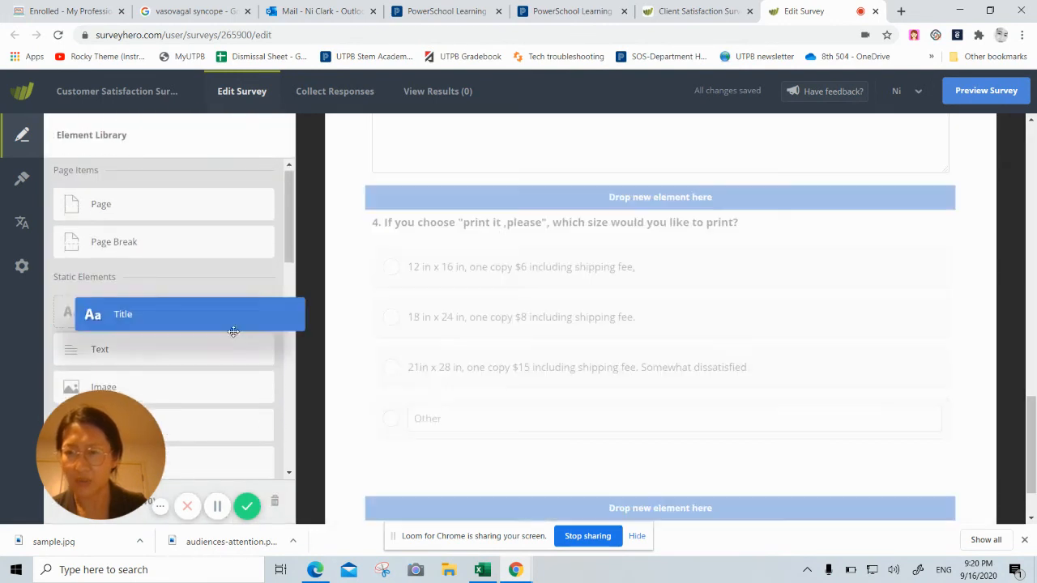
{"action": "left_click_drag", "start_coordinate": [191, 315], "coordinate": [624, 415]}
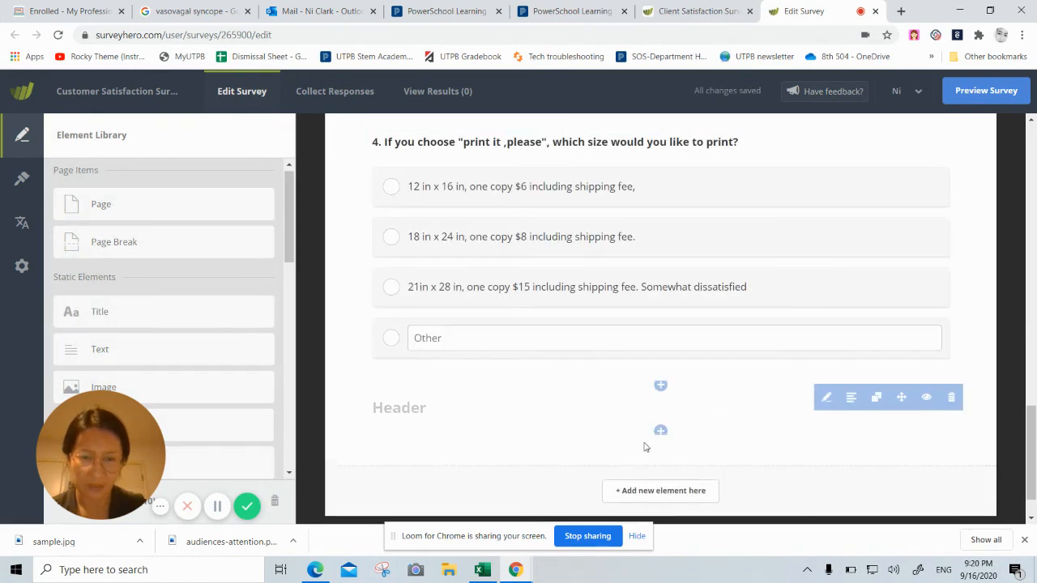
{"action": "left_click", "coordinate": [398, 407]}
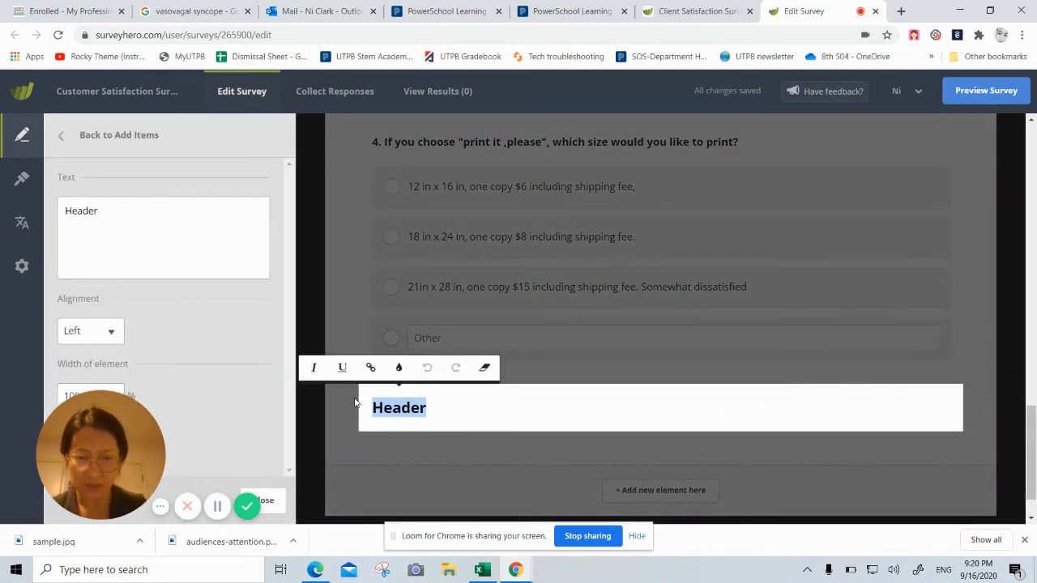
{"action": "type", "text": "After you choose the size of the poster, please give the cash to Mrs. Clark and tell her my name and period. She will place the order for us. It takes 5-8 days to ship here.Thank you!"}
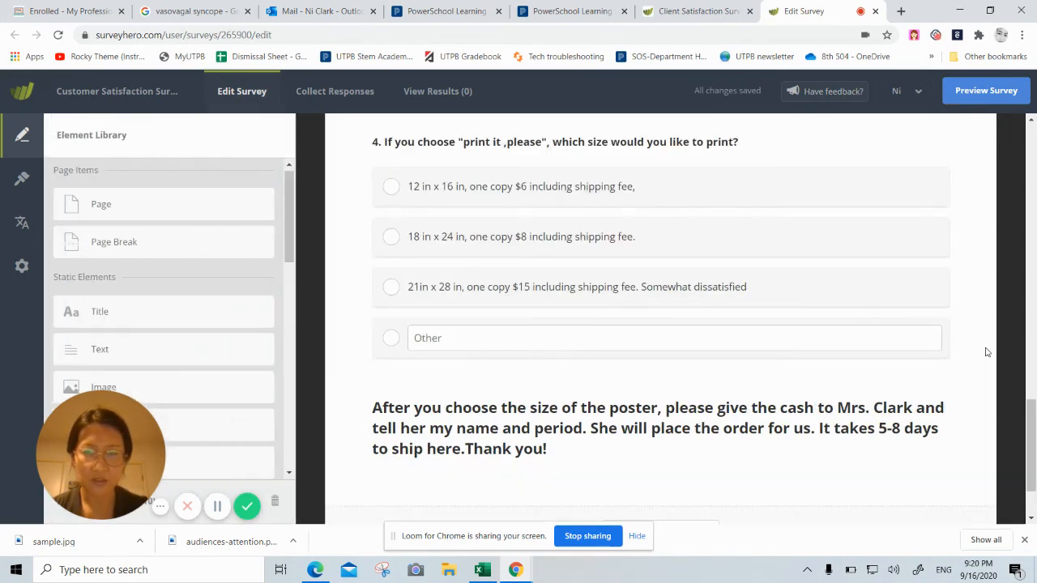
{"action": "scroll", "scroll_direction": "up", "scroll_amount": 3}
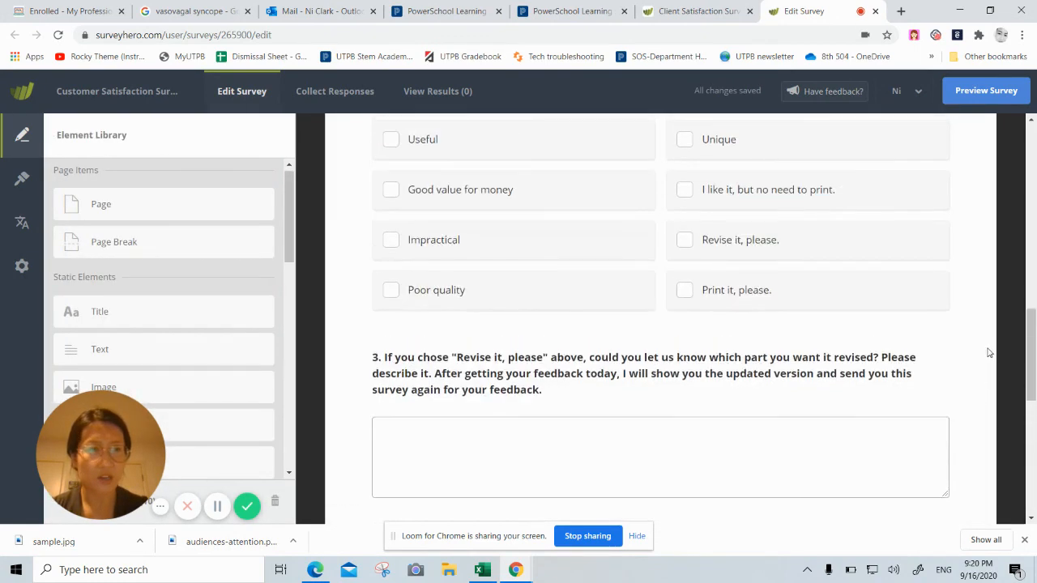
{"action": "scroll", "scroll_direction": "up", "scroll_amount": 3}
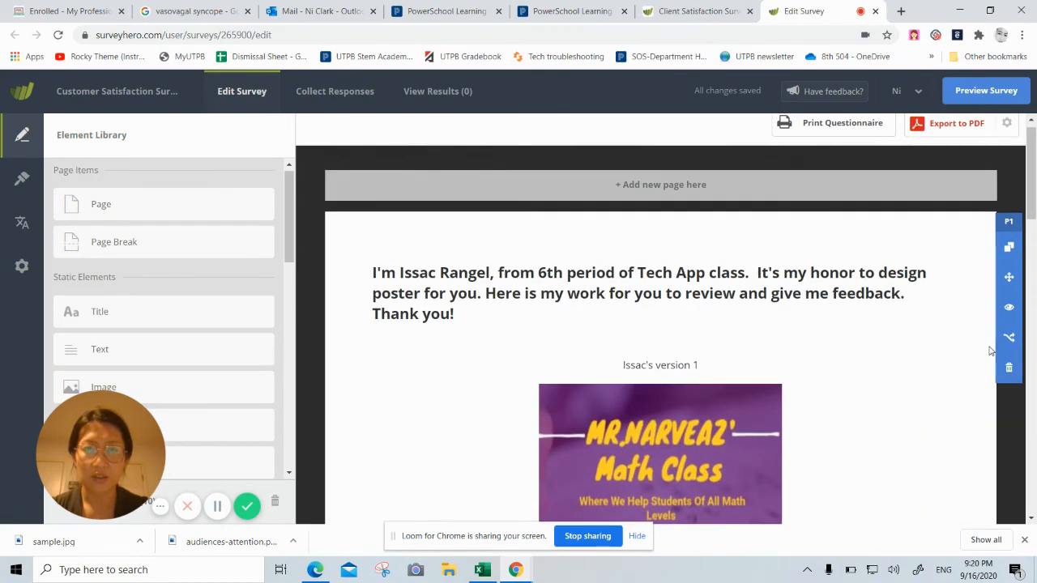
{"action": "scroll", "scroll_direction": "down", "scroll_amount": 3}
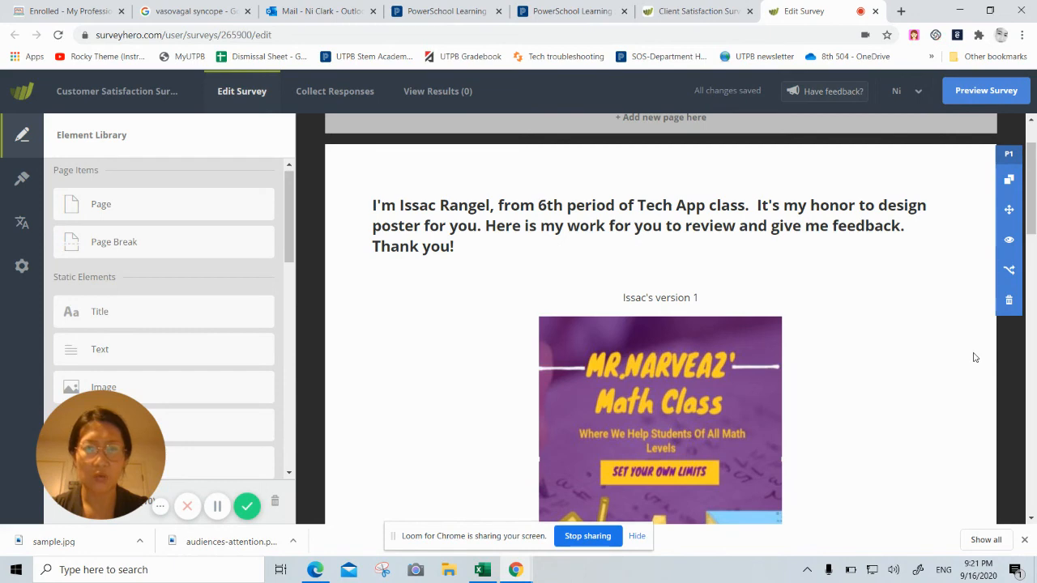
{"action": "scroll", "scroll_direction": "down", "scroll_amount": 3}
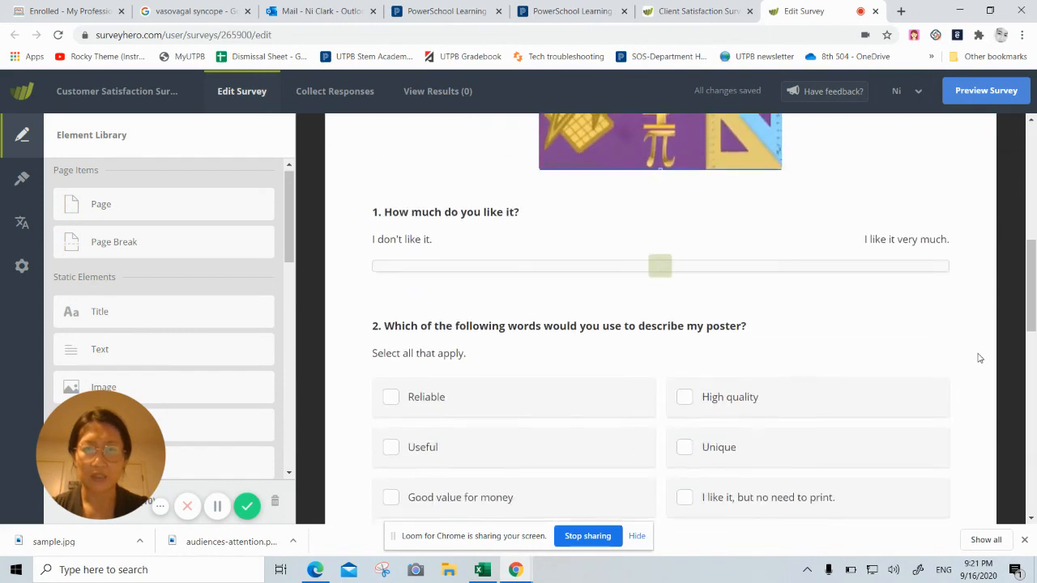
{"action": "scroll", "scroll_direction": "down", "scroll_amount": 3}
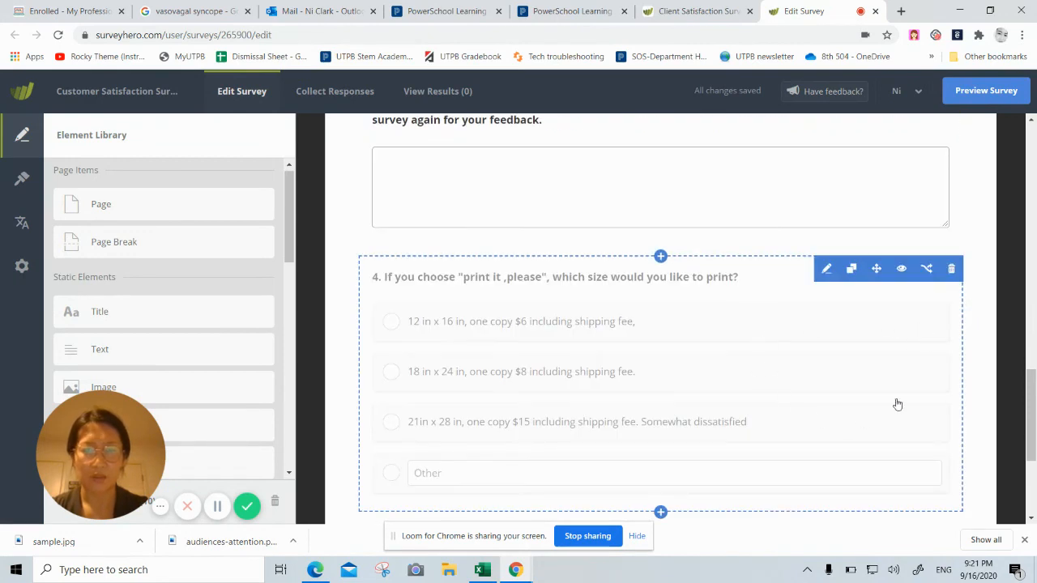
{"action": "scroll", "scroll_direction": "down", "scroll_amount": 3}
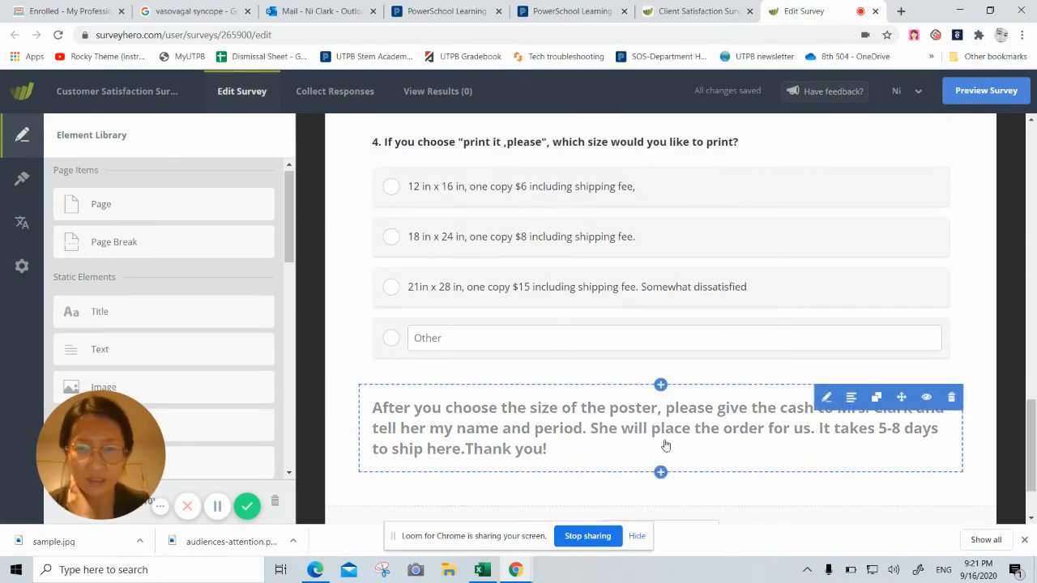
{"action": "left_click", "coordinate": [928, 497]}
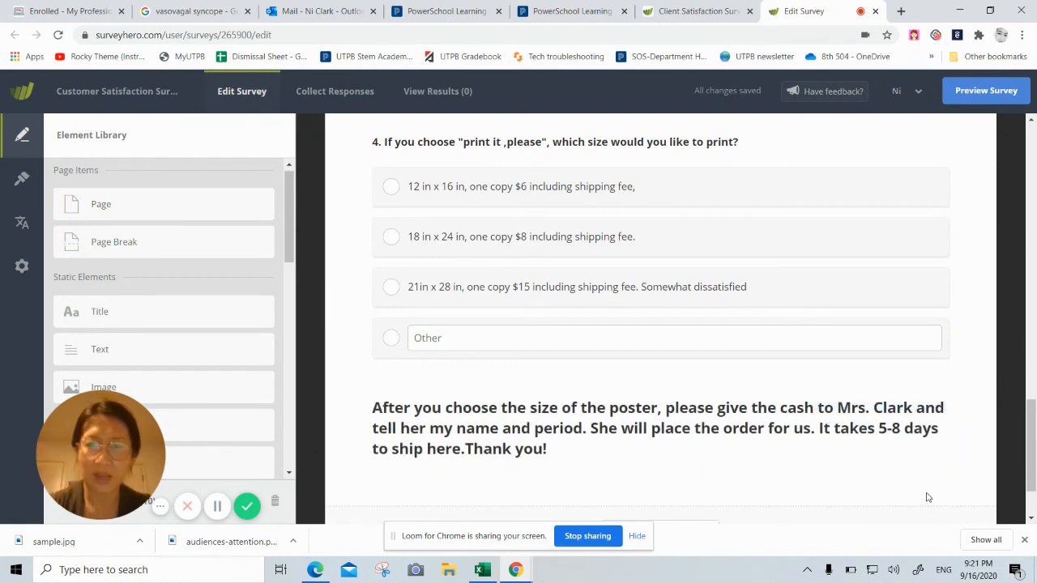
{"action": "left_click", "coordinate": [656, 428]}
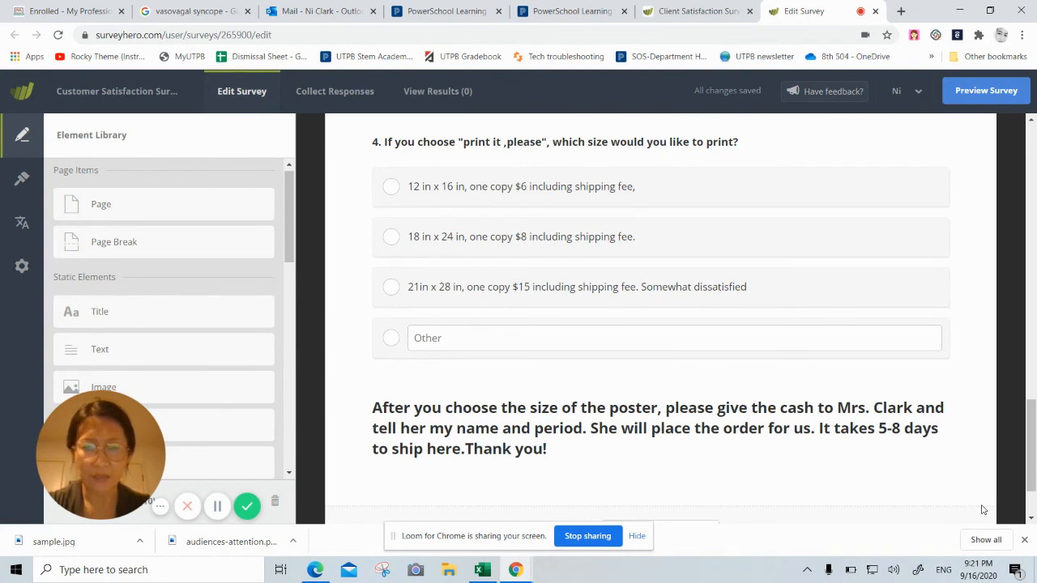
{"action": "mouse_move", "coordinate": [975, 493]}
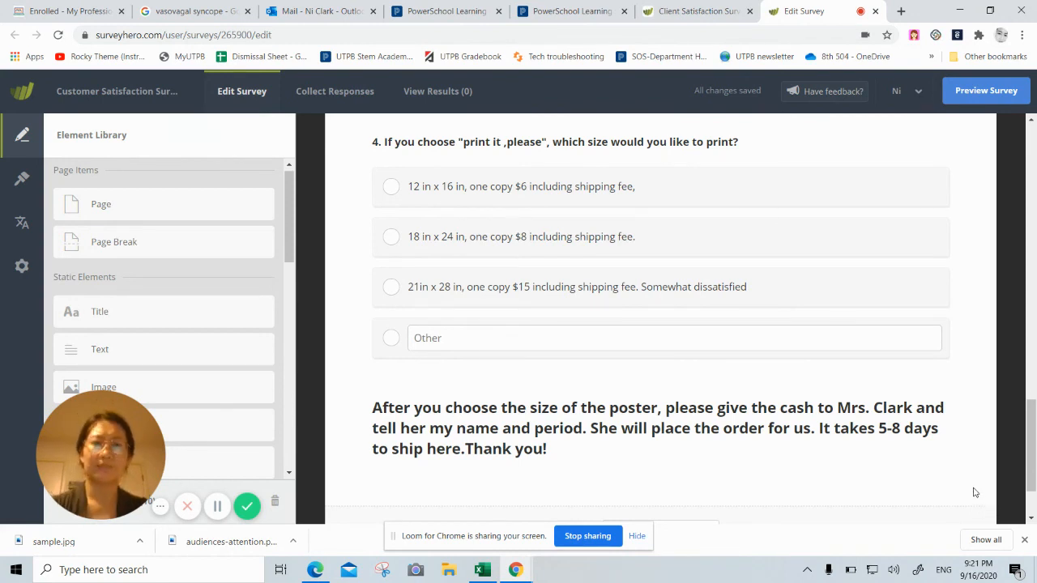
{"action": "mouse_move", "coordinate": [981, 460]}
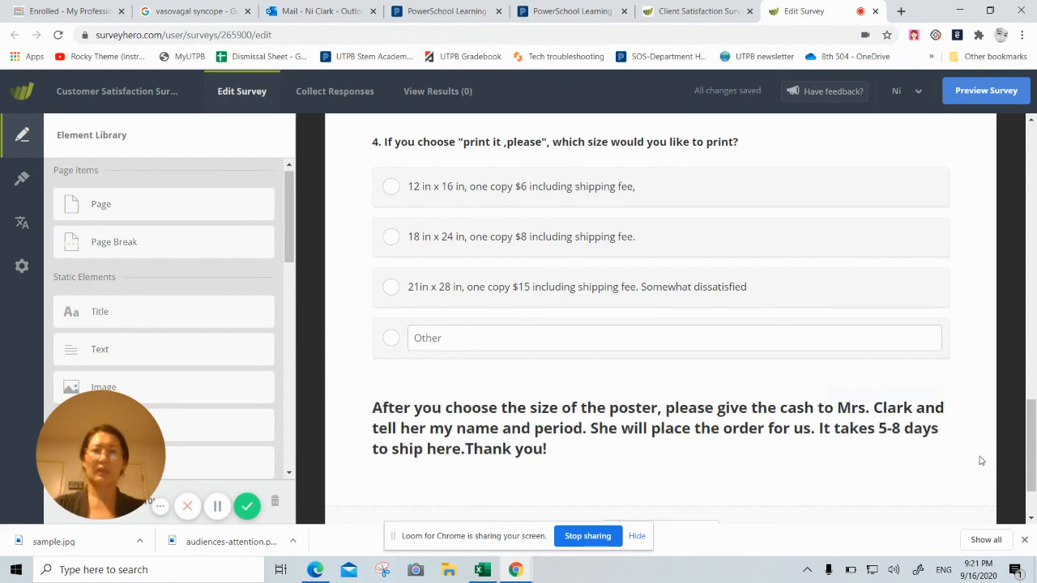
{"action": "mouse_move", "coordinate": [991, 453]}
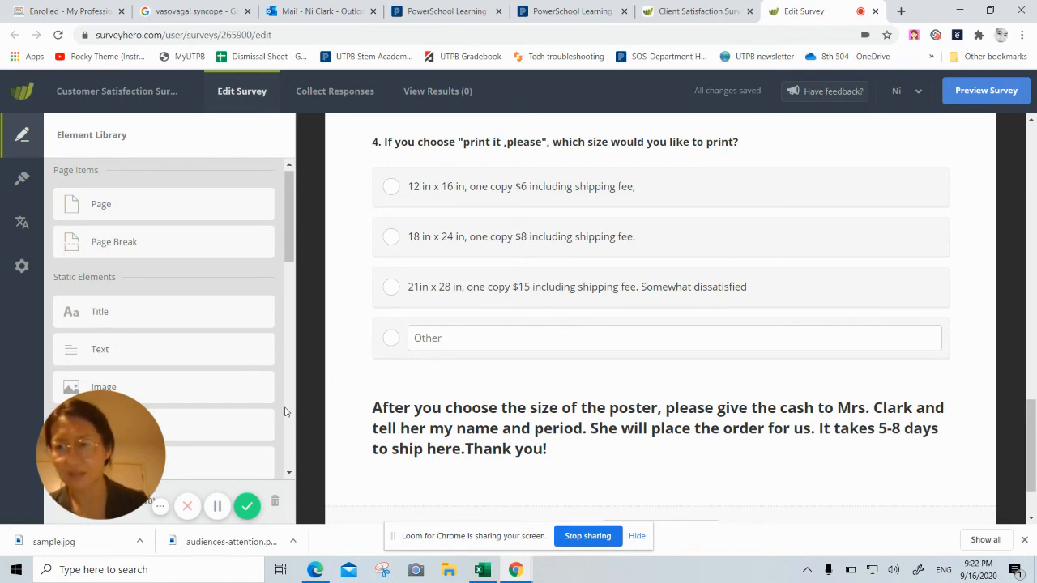
{"action": "mouse_move", "coordinate": [248, 506]}
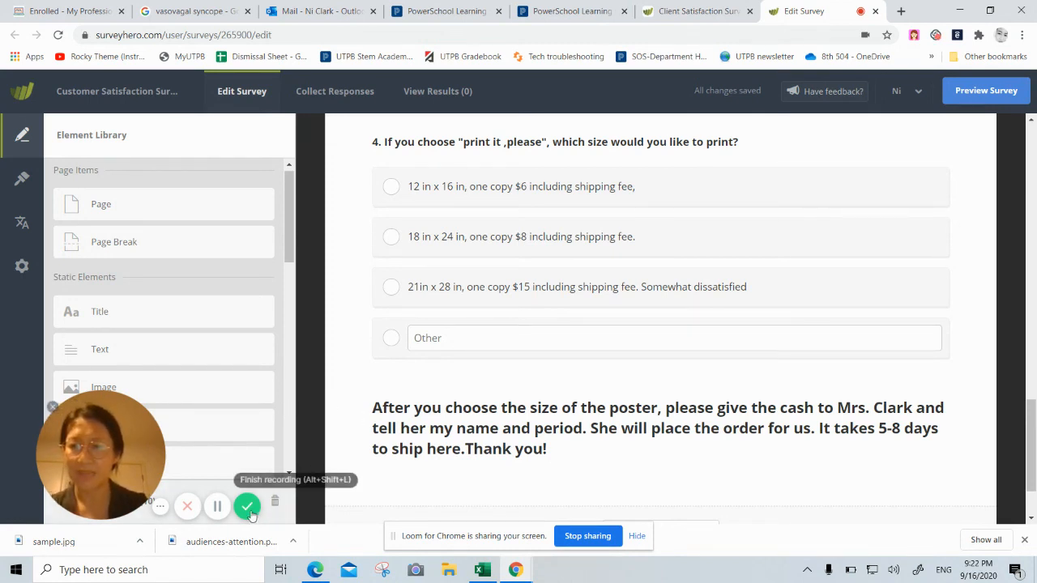